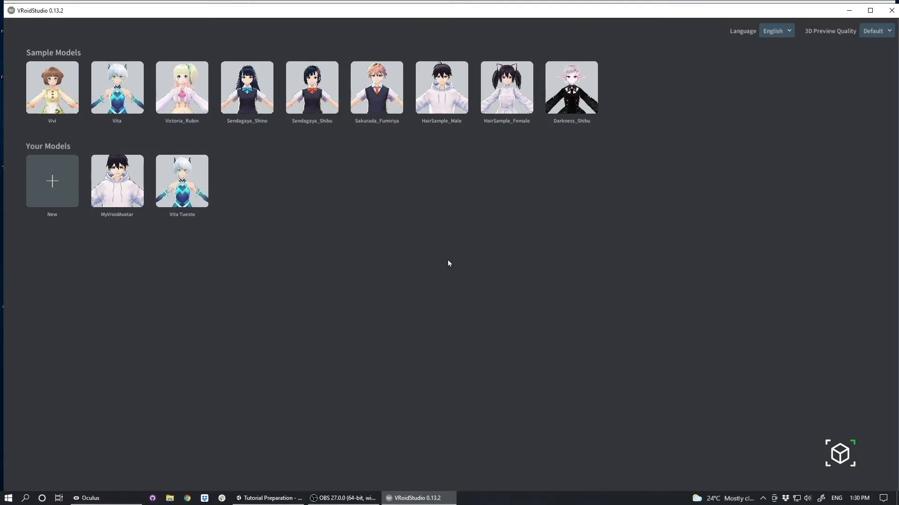
mouse_move(275, 322)
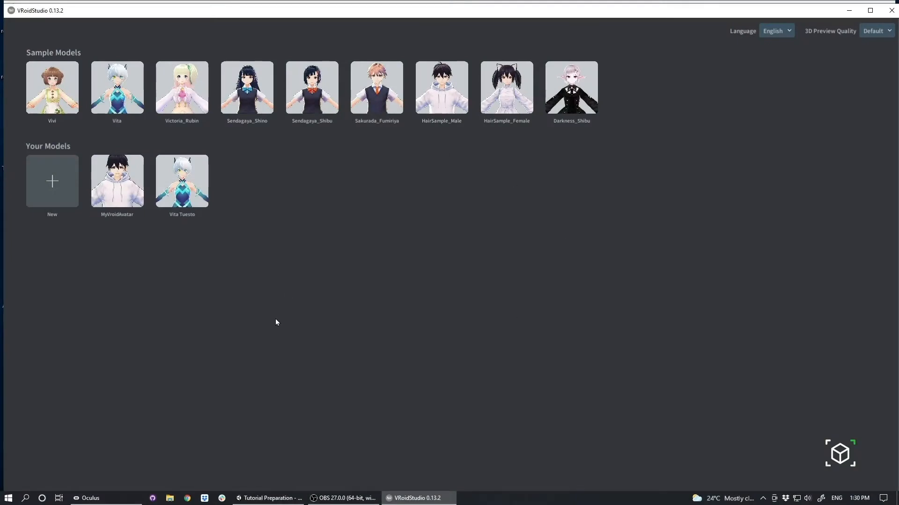
mouse_move(554, 244)
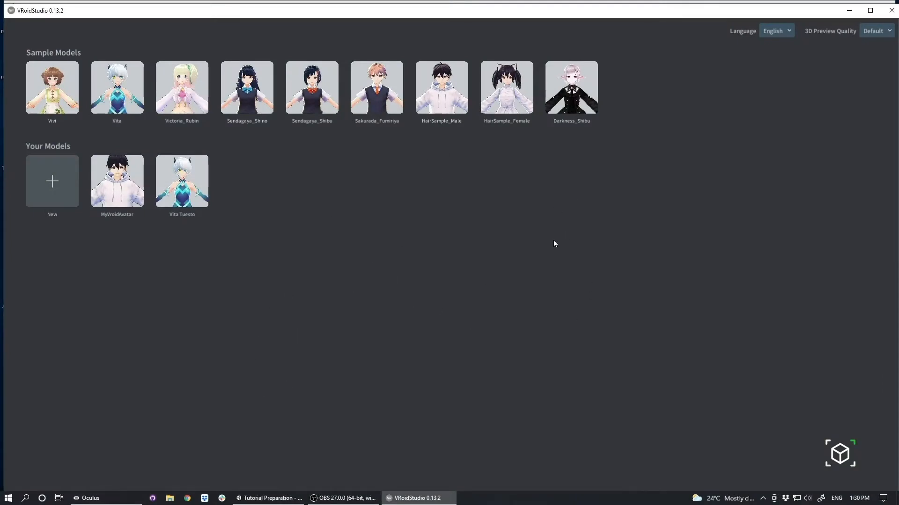
mouse_move(522, 268)
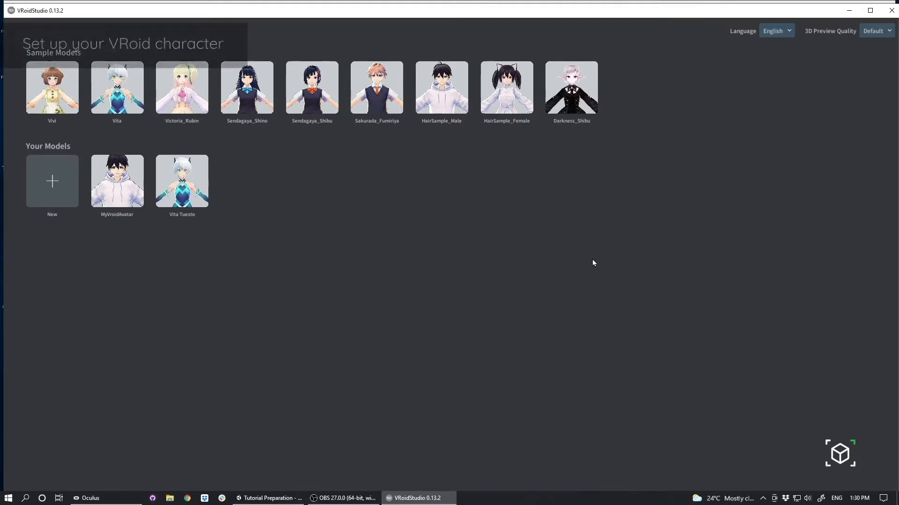
mouse_move(376, 100)
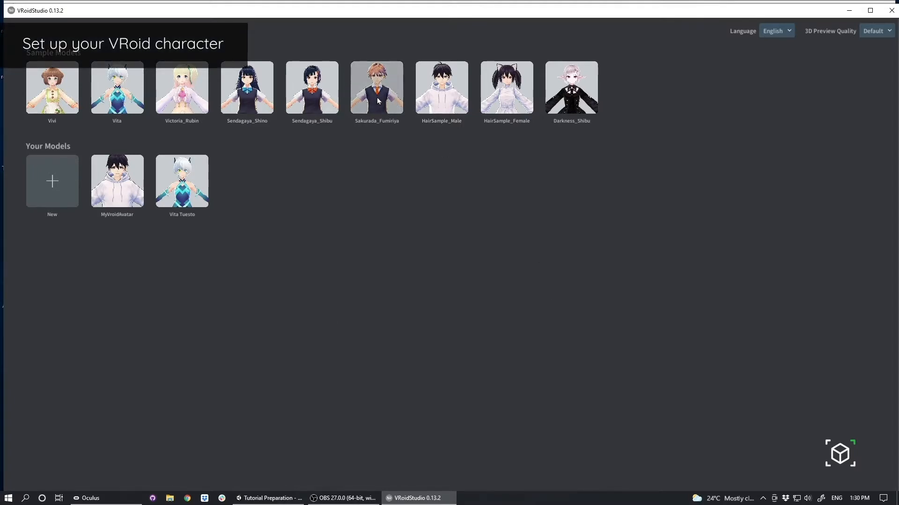
Open the Sakurada_Fumiriya sample character and raise its Height slider to make it taller
left_click(377, 88)
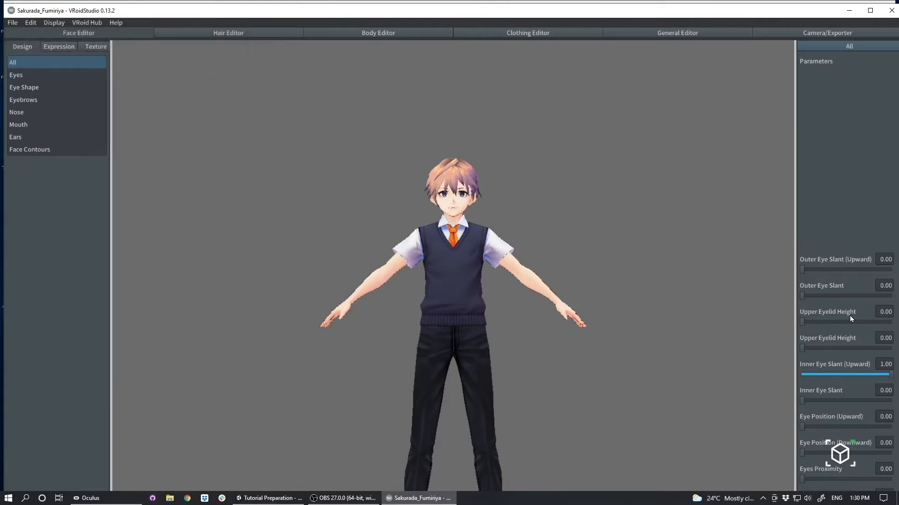
left_click_drag(809, 319, 835, 320)
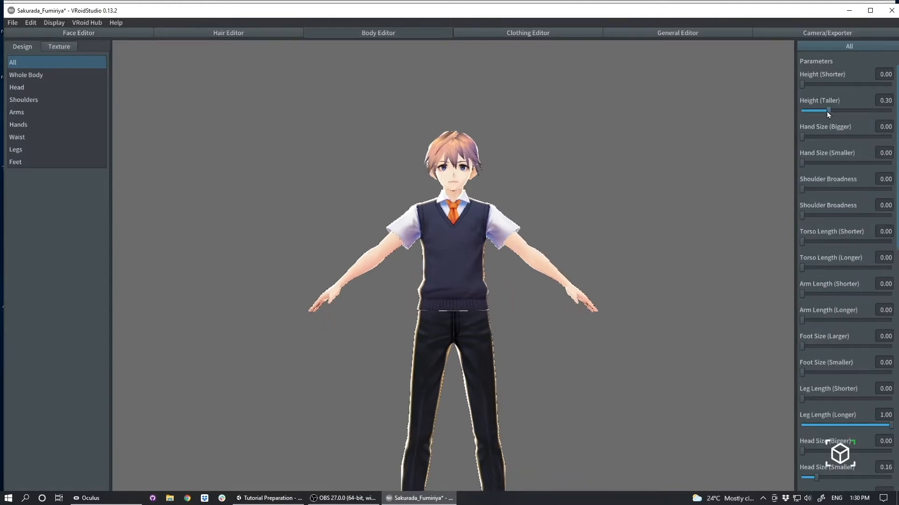
left_click_drag(828, 110, 813, 111)
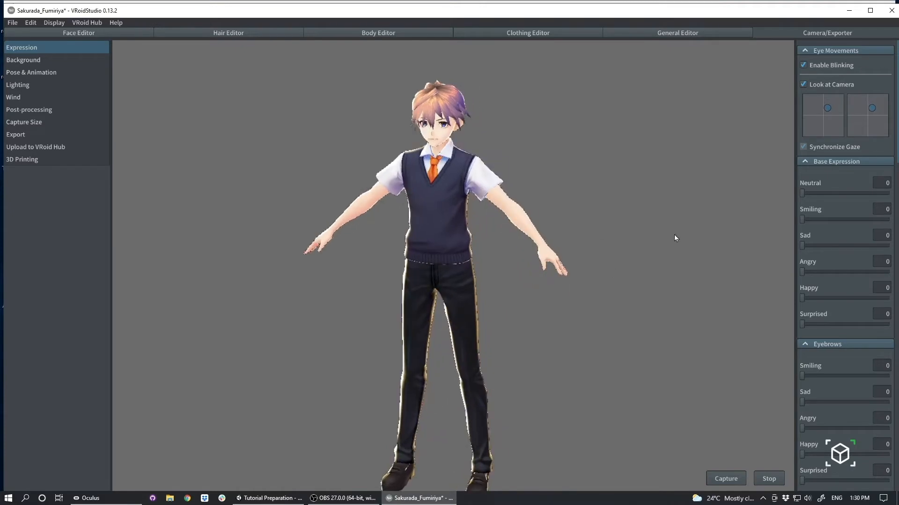
mouse_move(337, 185)
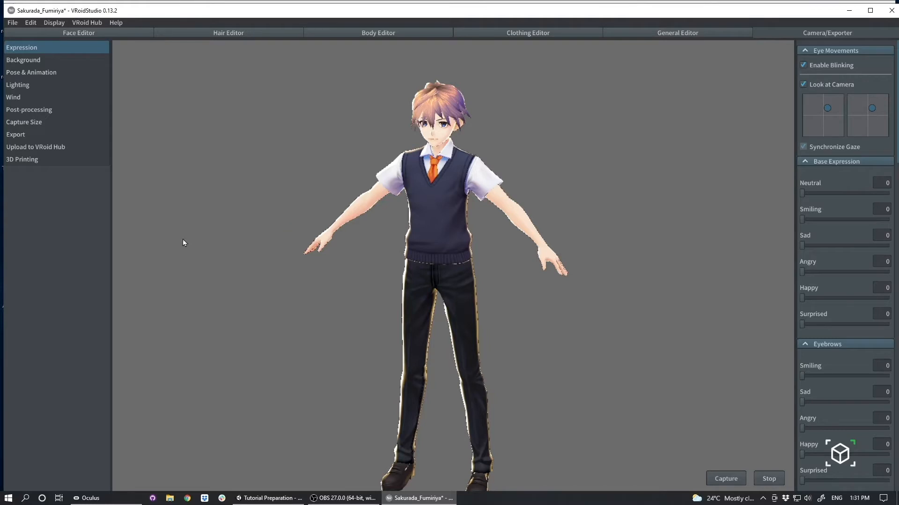
mouse_move(306, 186)
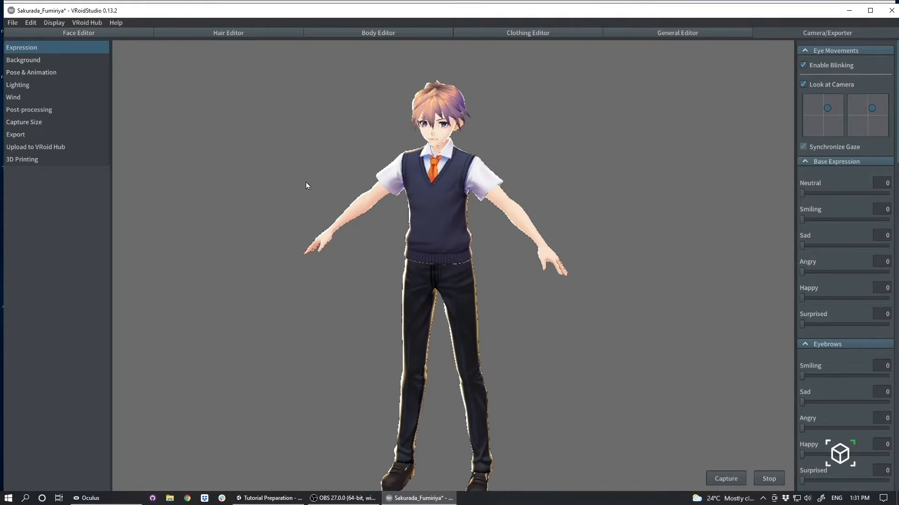
mouse_move(588, 154)
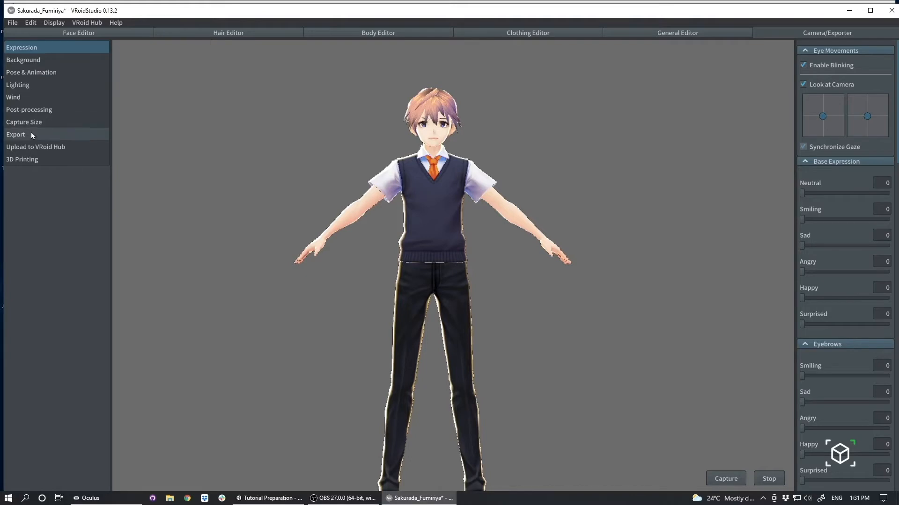
Enable Edit Hair Cross Section and Delete Transparent Meshes, and set Hair Smoothness to 2
left_click(15, 135)
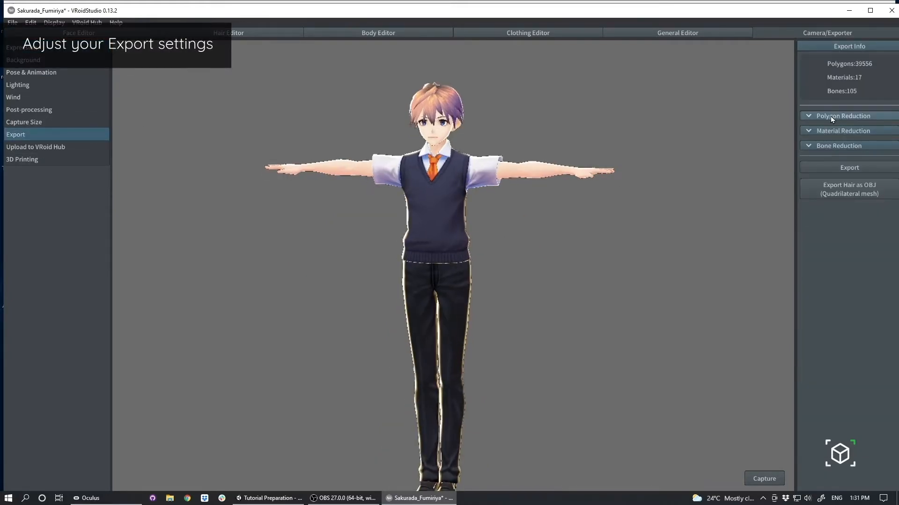
left_click(843, 115)
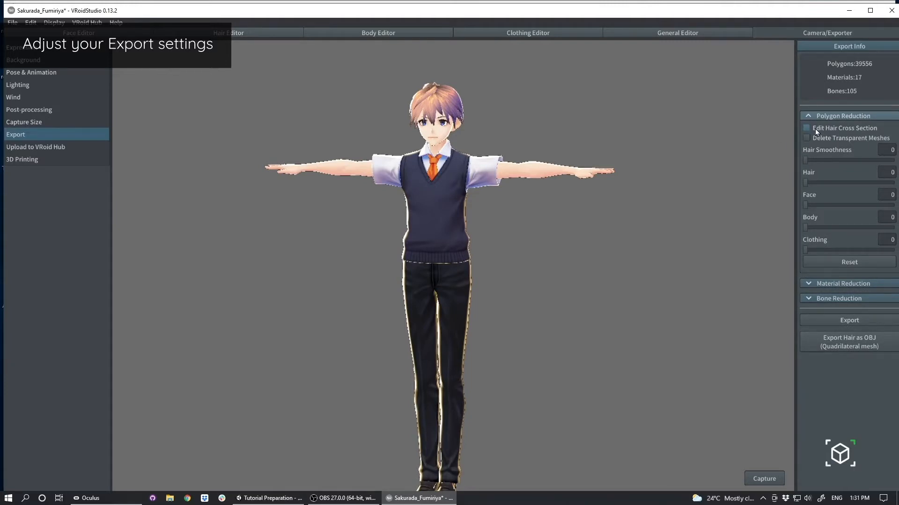
left_click(807, 128)
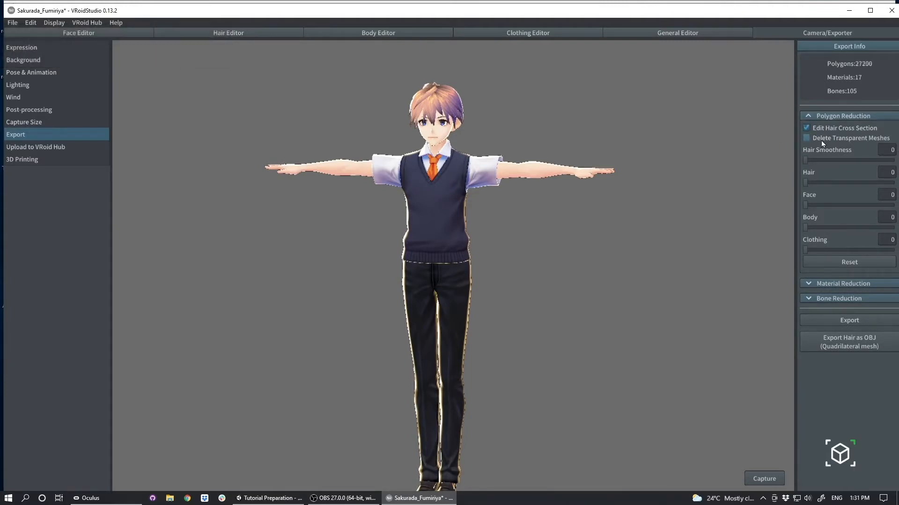
left_click(807, 138)
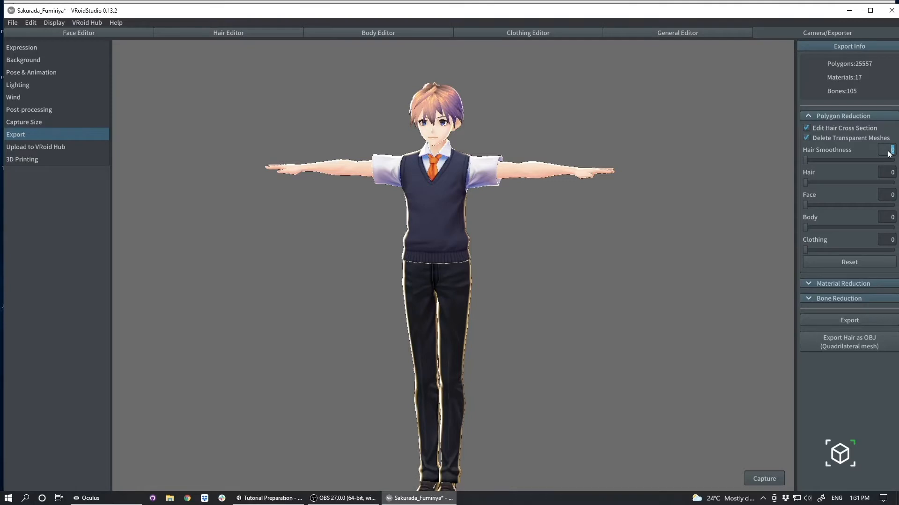
left_click_drag(804, 160, 825, 160)
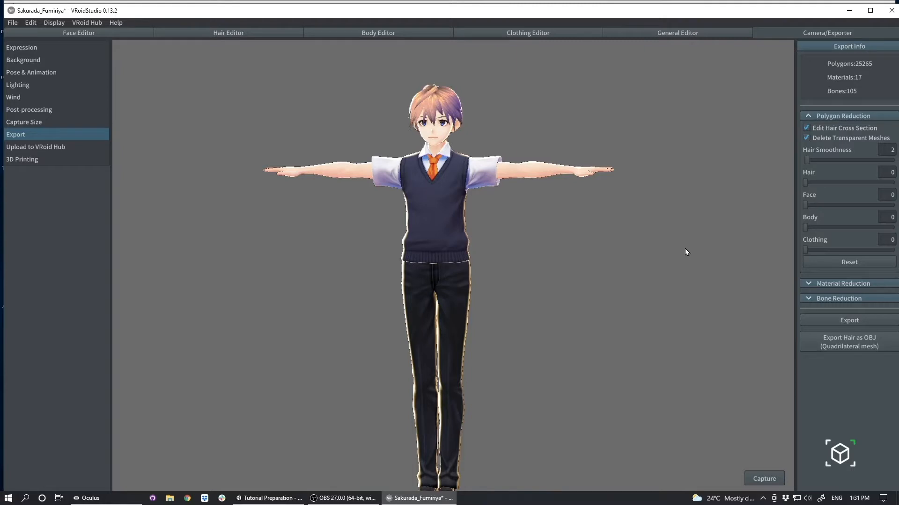
mouse_move(469, 314)
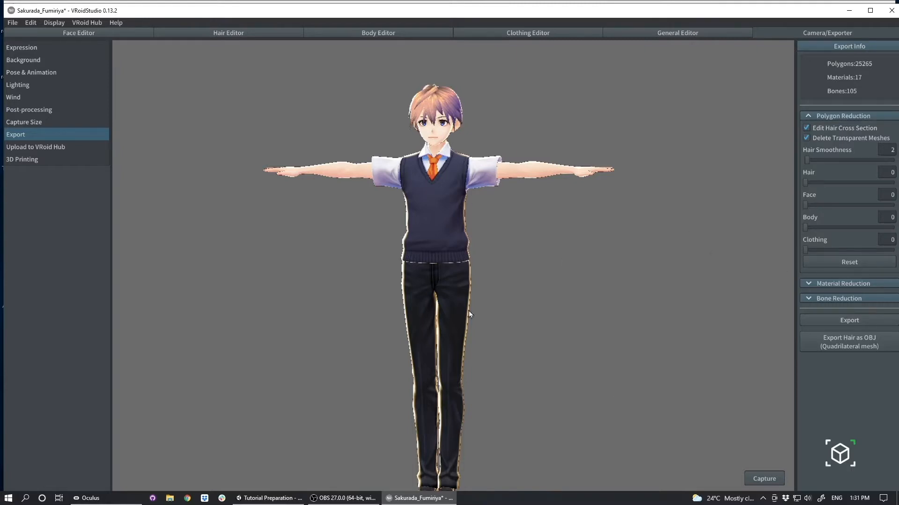
mouse_move(531, 76)
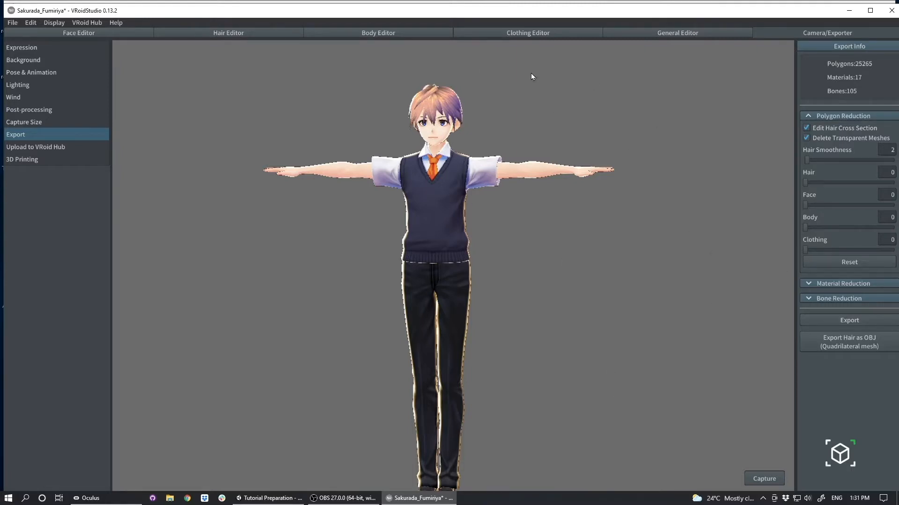
mouse_move(449, 196)
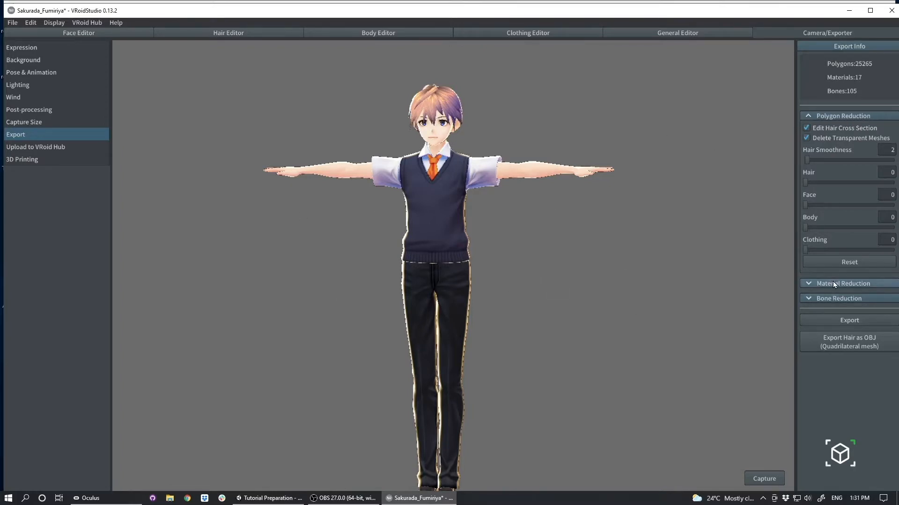
Reduce materials to 2 and set hair bone reduction to 2, leaving 93 bones
left_click(843, 284)
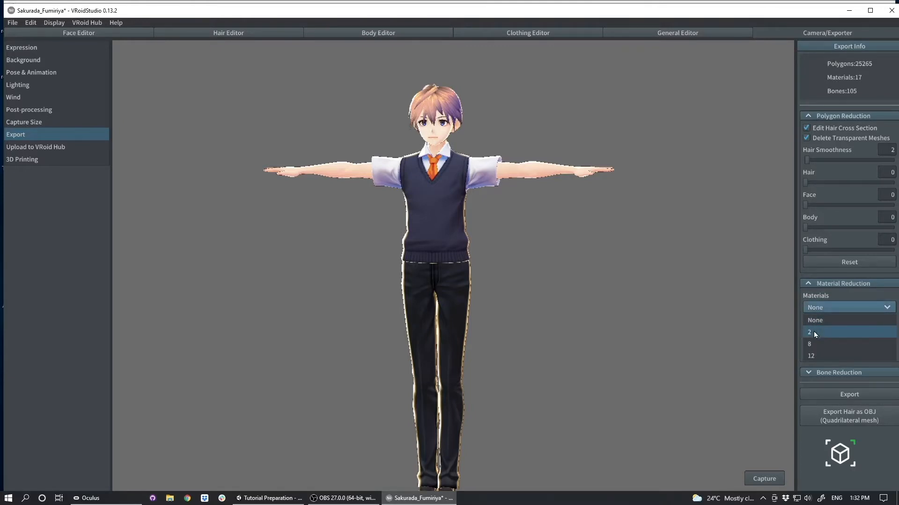
left_click(809, 332)
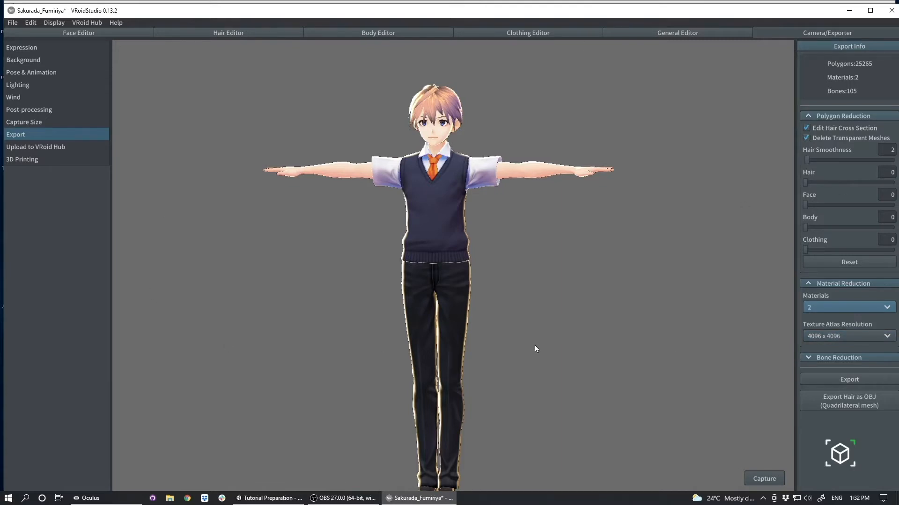
left_click(839, 357)
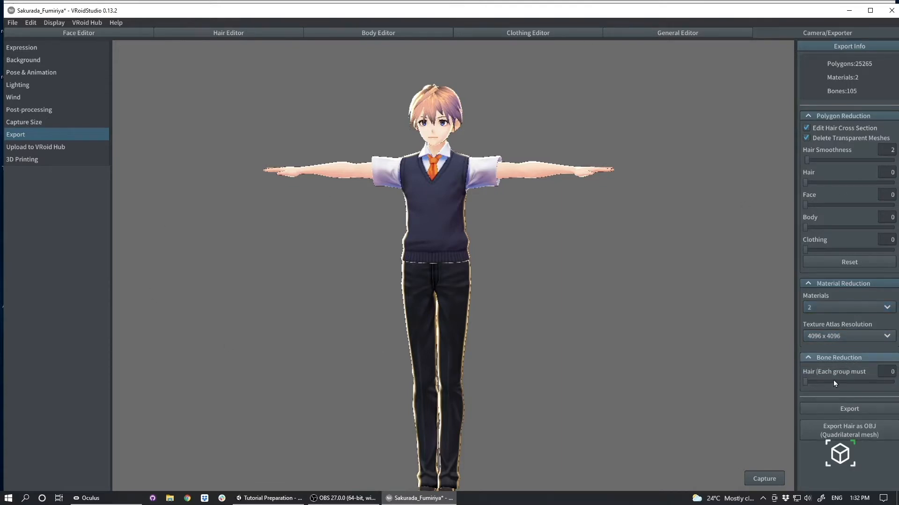
left_click(887, 371)
type("2")
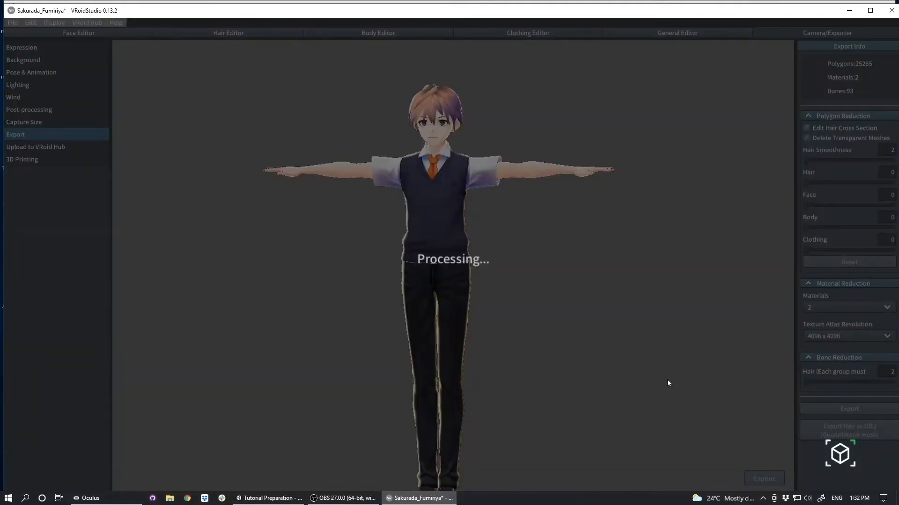
mouse_move(512, 243)
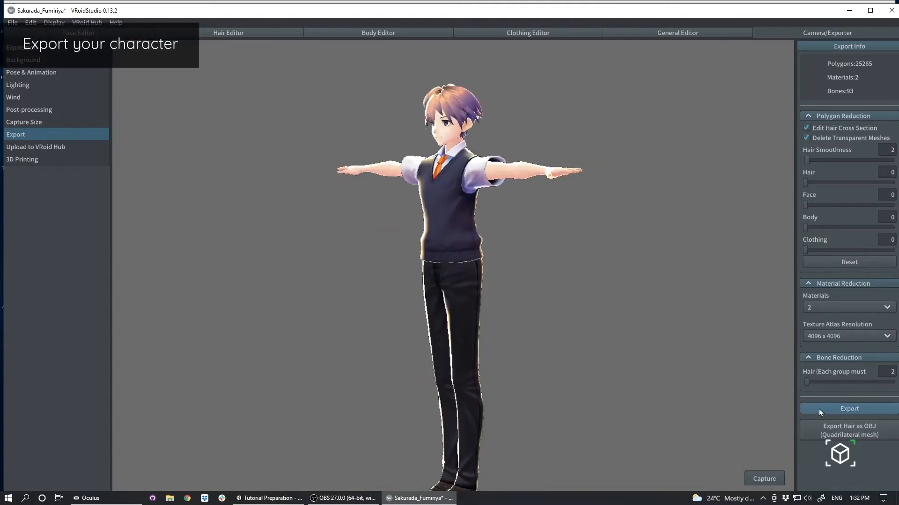
Start the VRM export and enter Thomas as the avatar name and author
left_click(848, 409)
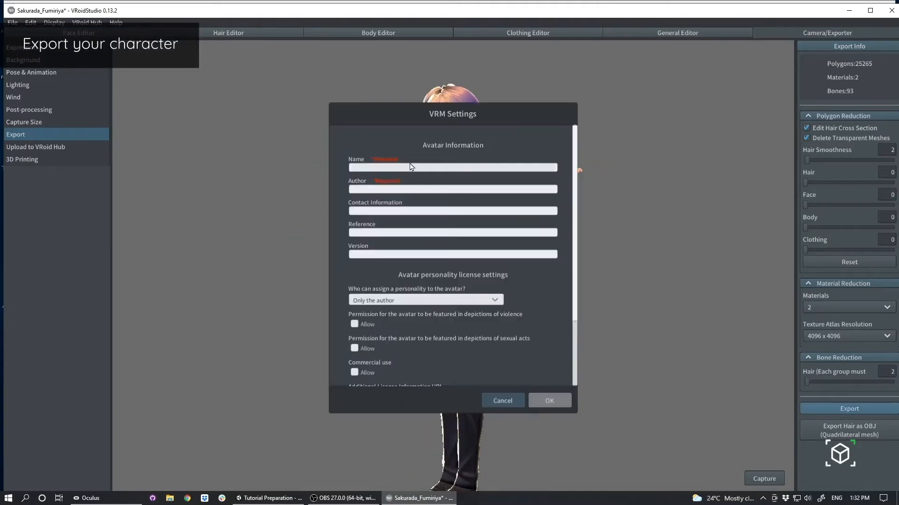
mouse_move(430, 168)
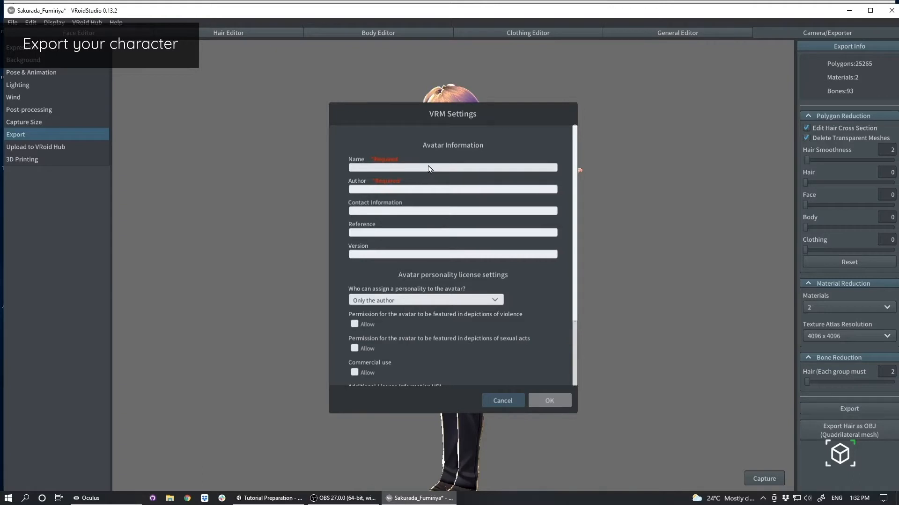
type("Thomas")
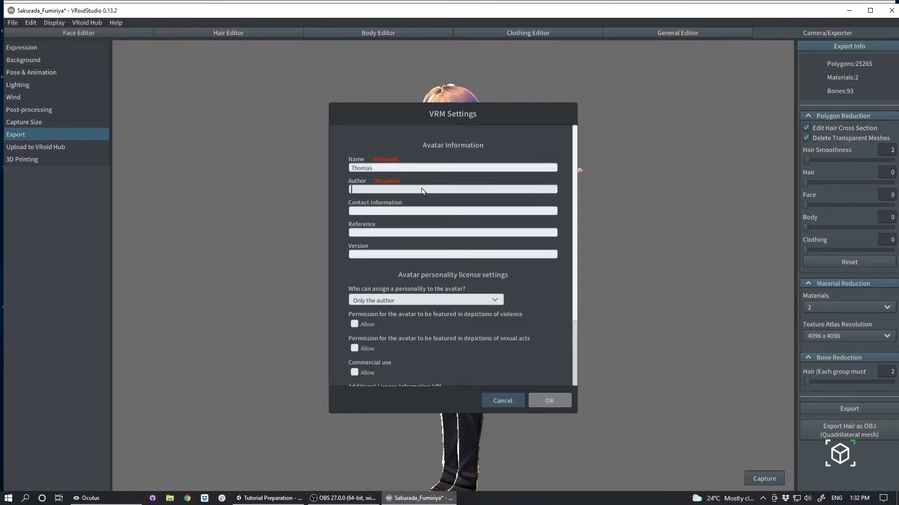
type("Thomas")
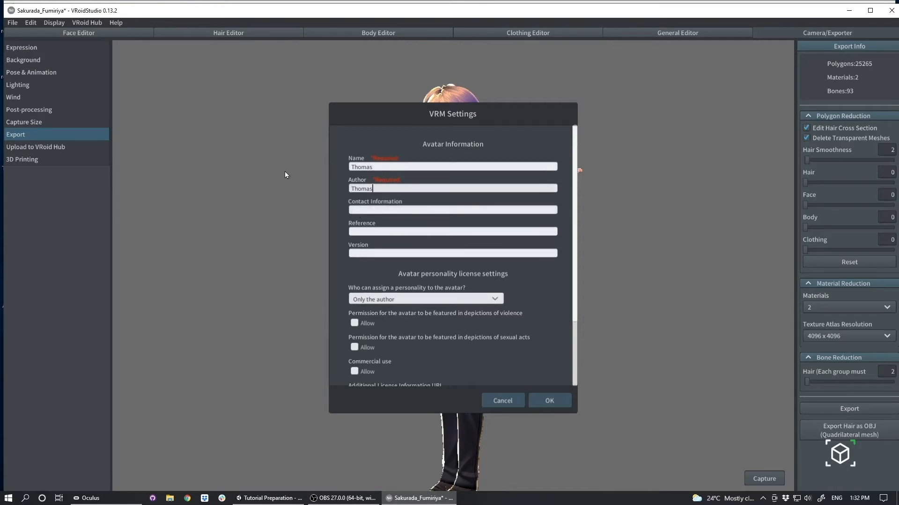
Limit personality assignment to the author and set the license to Copyright Waiver (CC0)
scroll("down", 3)
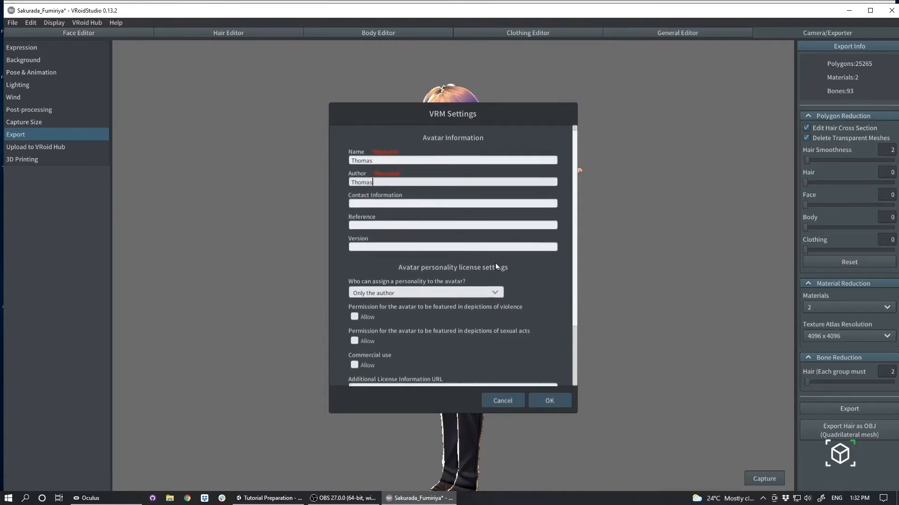
left_click(424, 290)
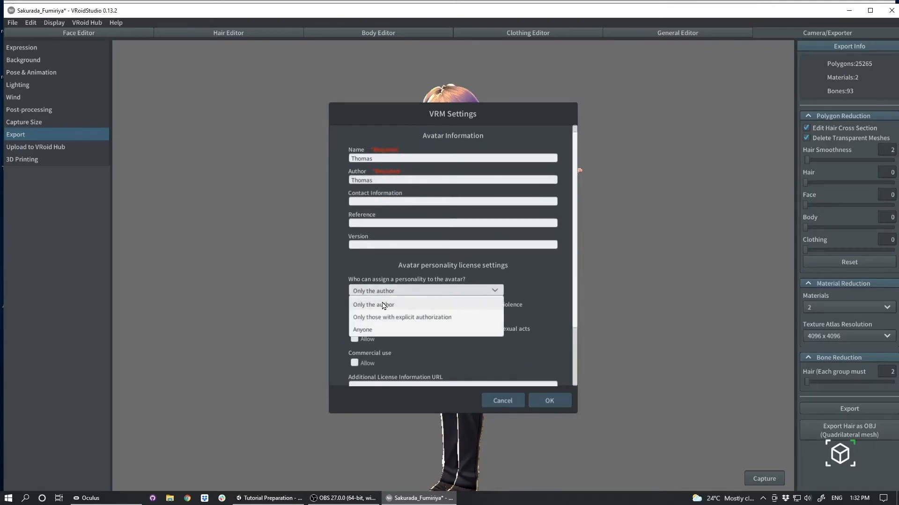
left_click(373, 304)
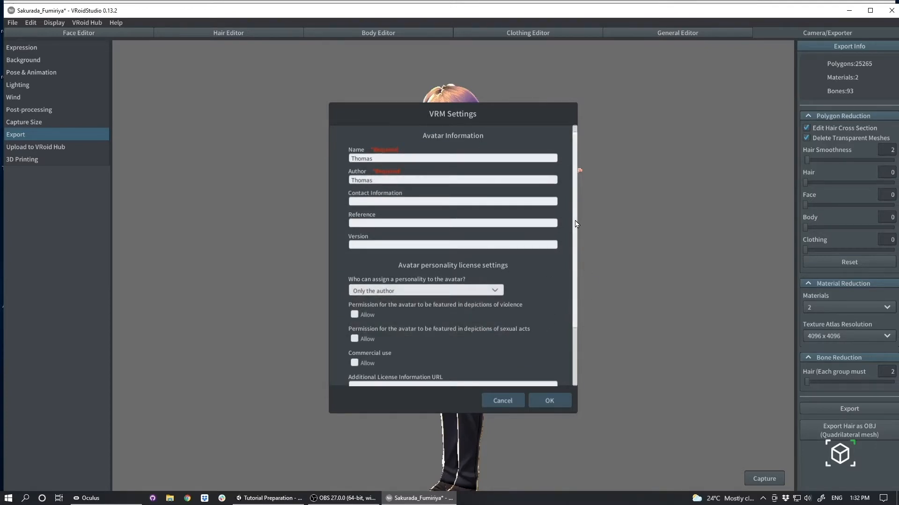
scroll("down", 3)
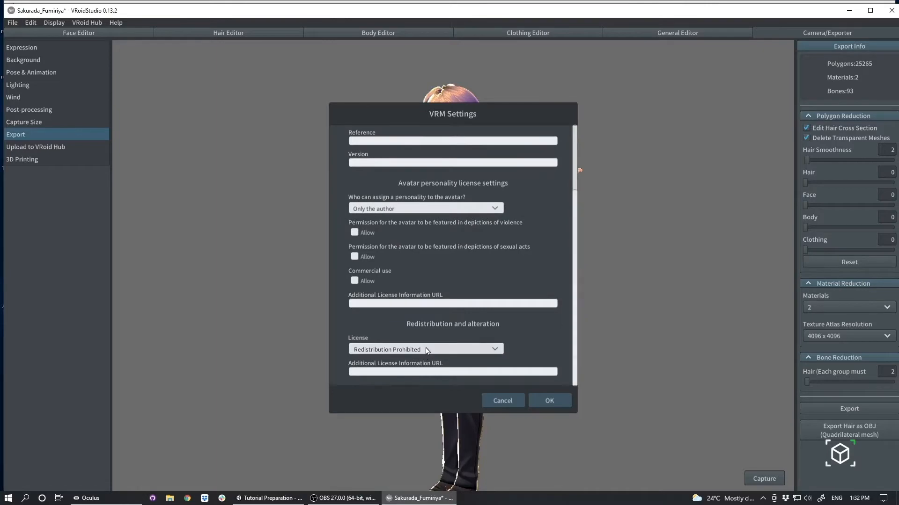
left_click(426, 349)
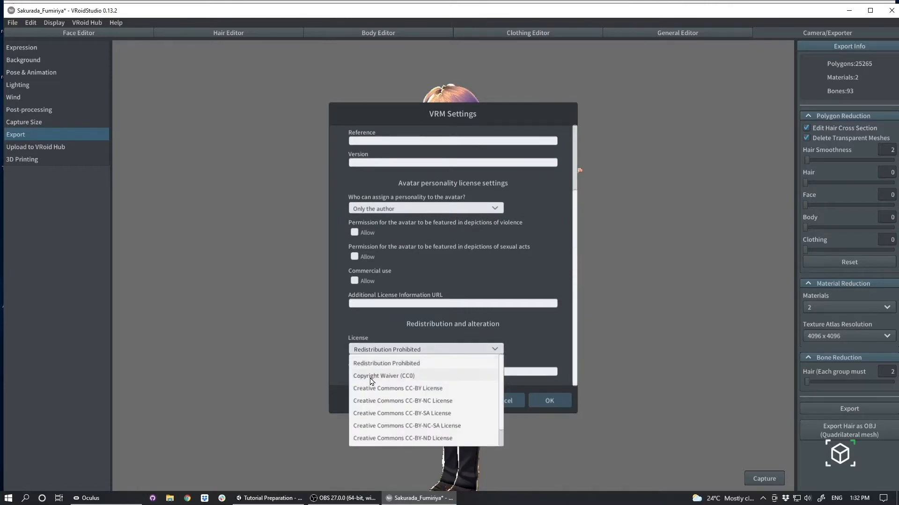
left_click(383, 375)
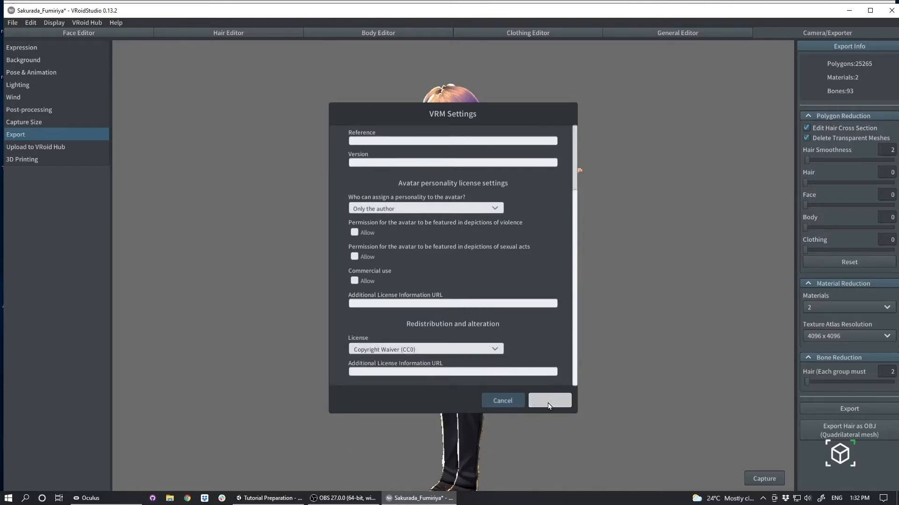
Confirm the VRM settings and save the export as Thomas.vrm on the Desktop
left_click(548, 401)
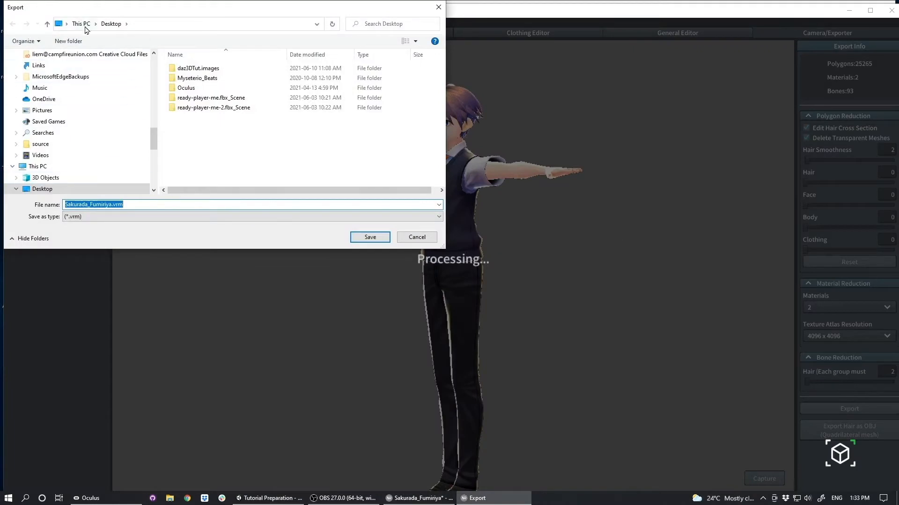
left_click(109, 204)
type("Thomas")
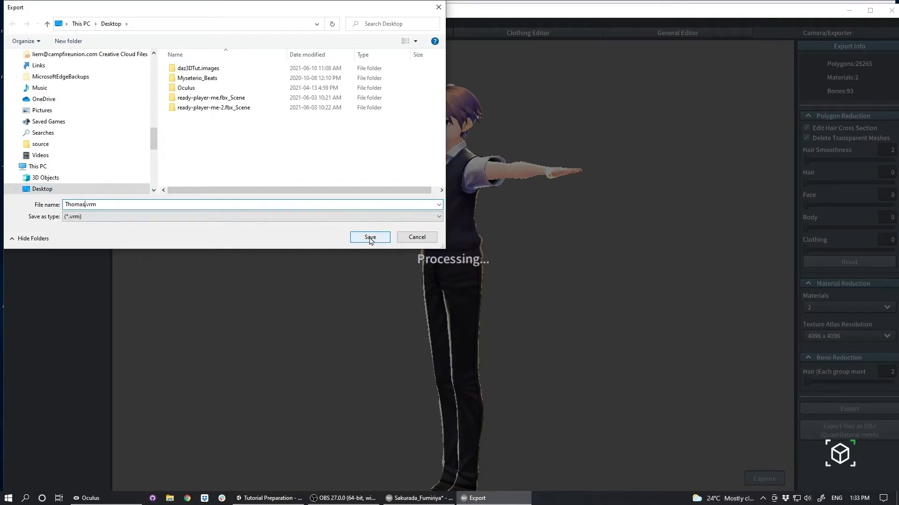
left_click(370, 238)
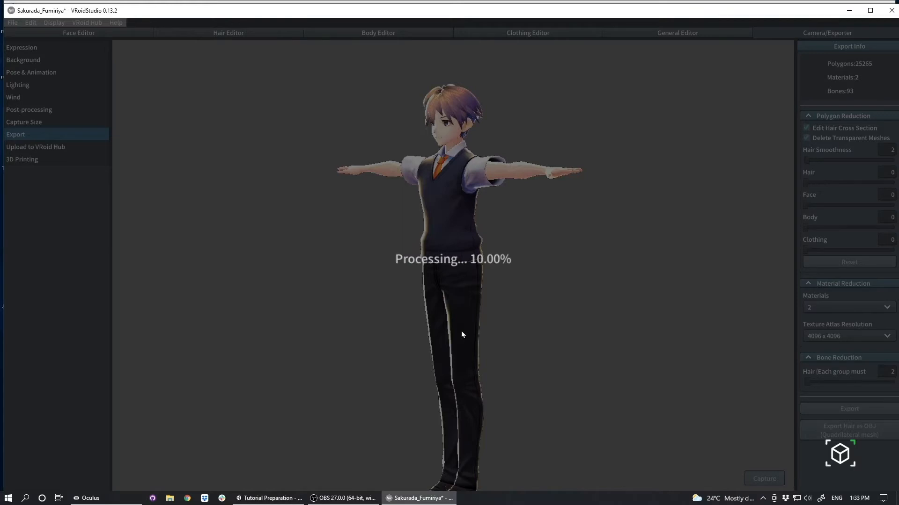
mouse_move(492, 241)
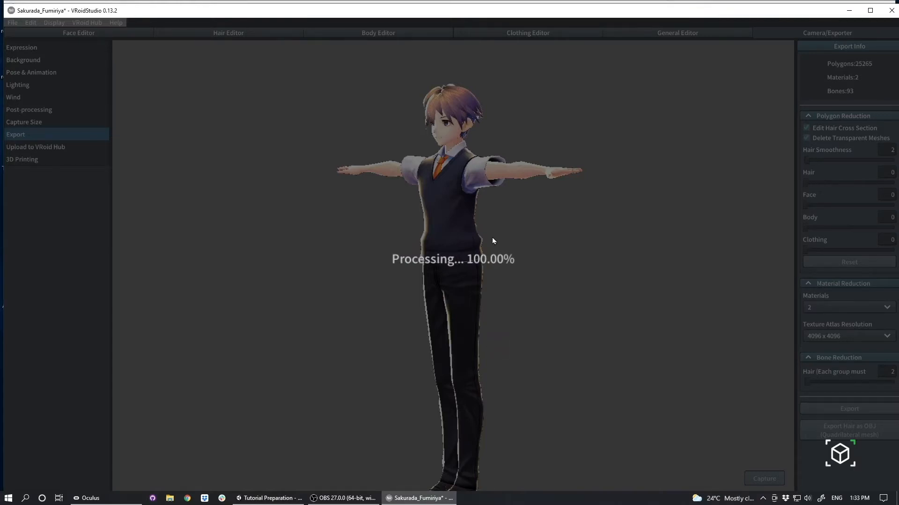
mouse_move(335, 330)
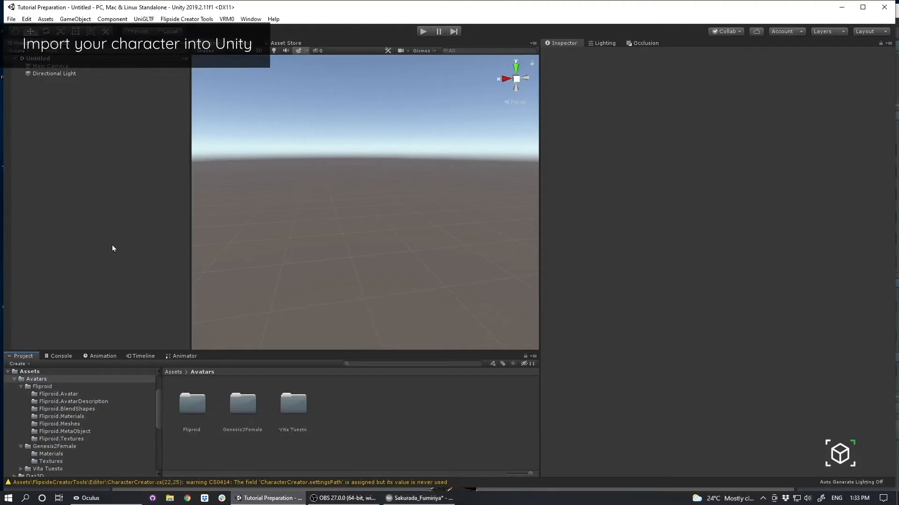
mouse_move(378, 408)
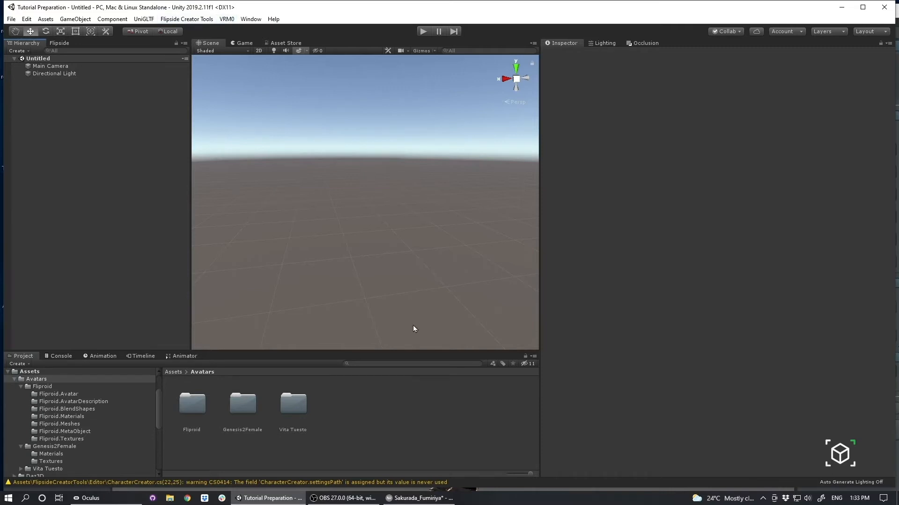
mouse_move(393, 437)
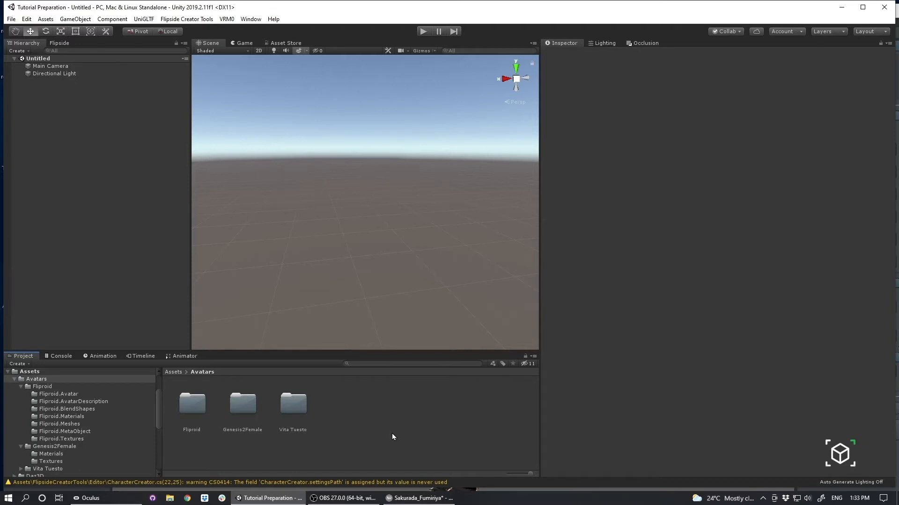
mouse_move(360, 442)
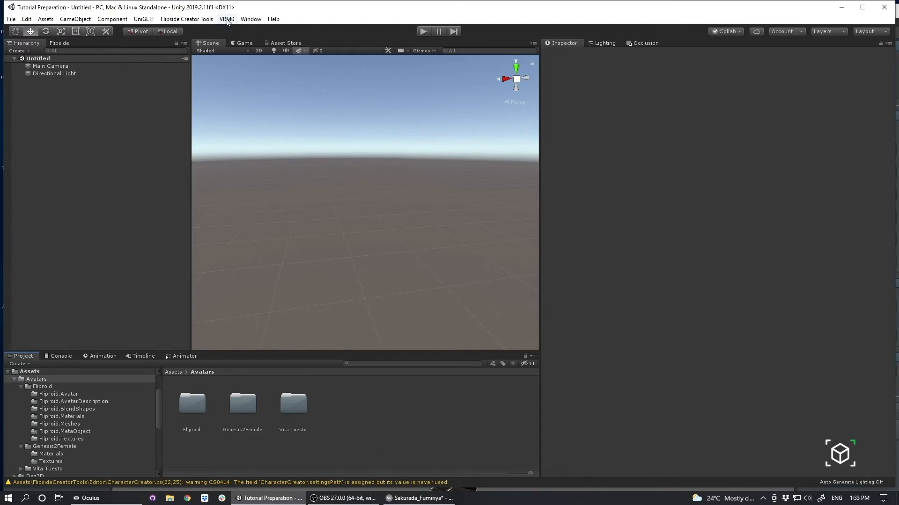
Import Thomas.vrm from the Desktop through the VRM0 Import menu
left_click(225, 19)
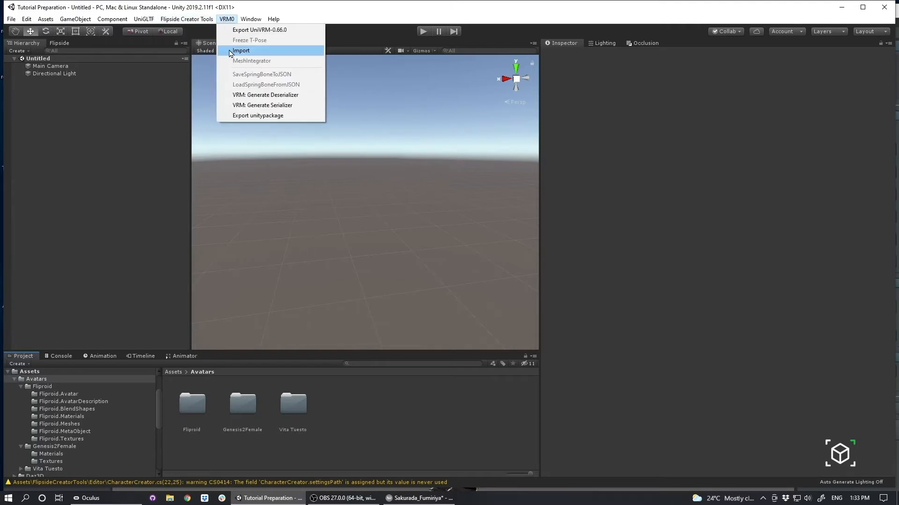
left_click(250, 19)
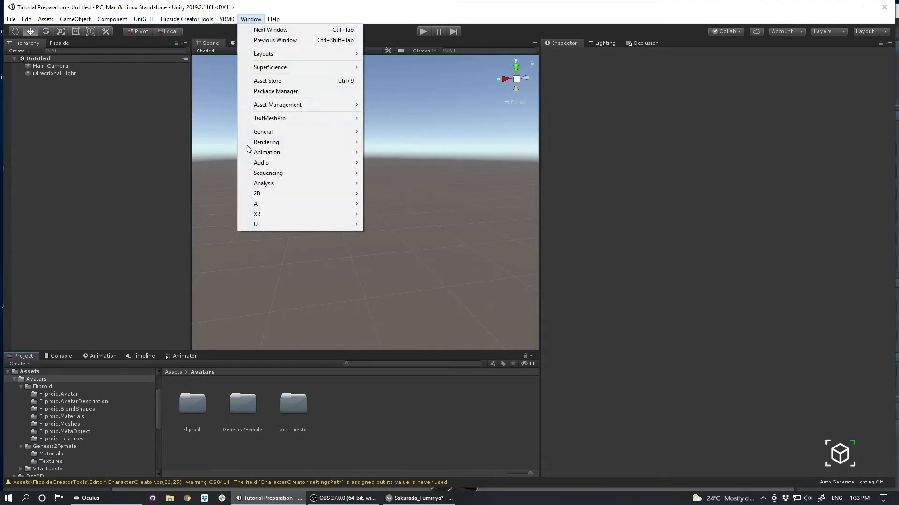
left_click(227, 19)
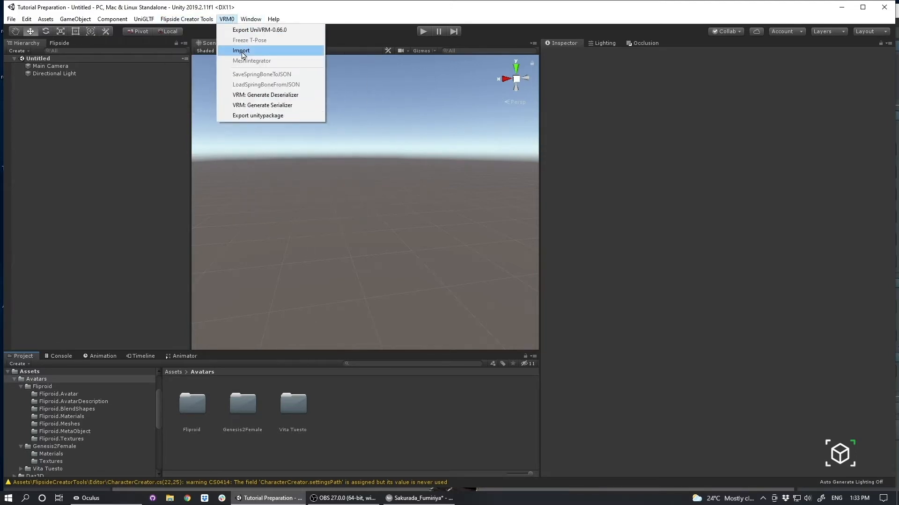
left_click(240, 50)
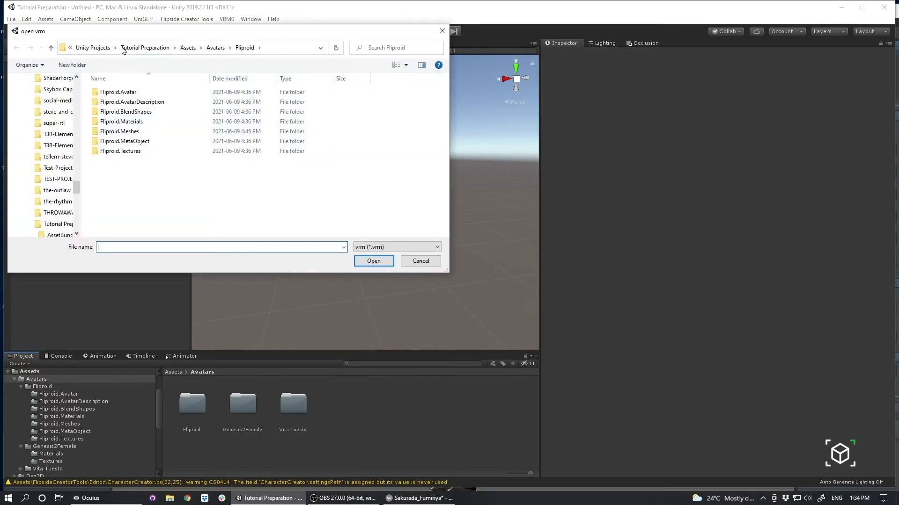
left_click(41, 77)
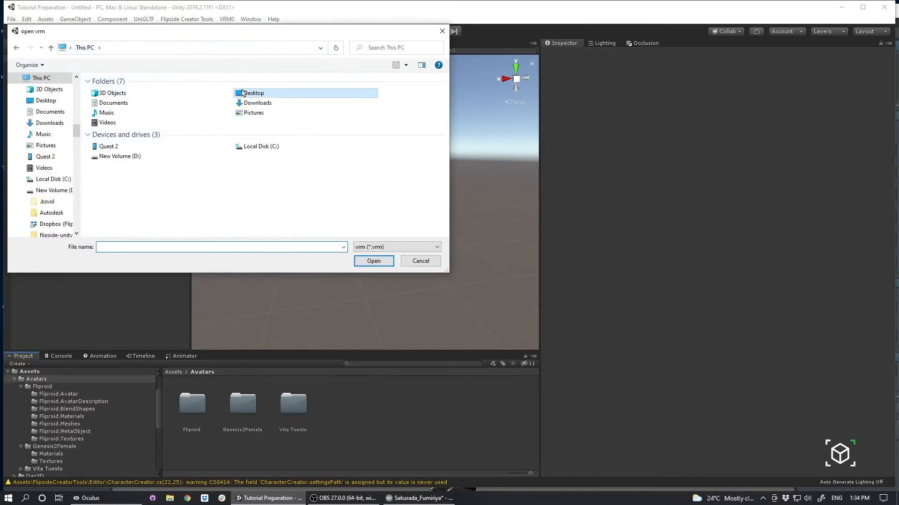
double_click(253, 93)
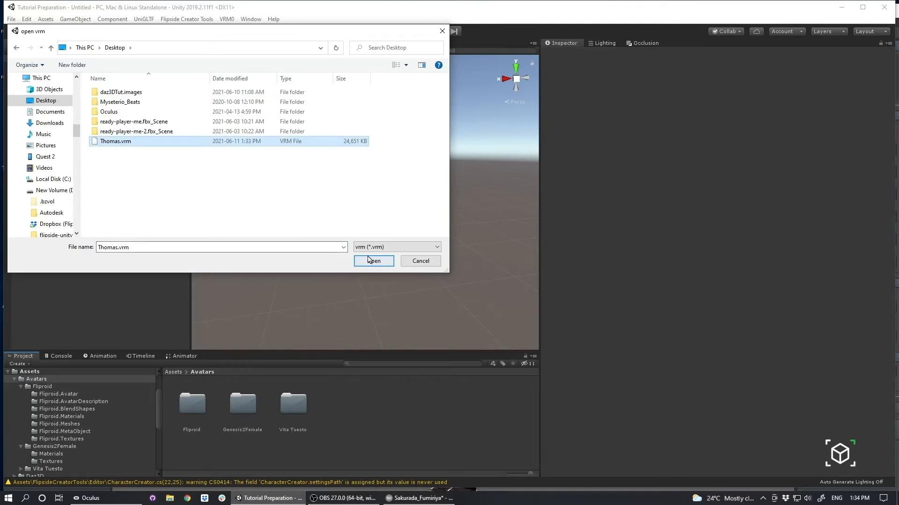
left_click(373, 260)
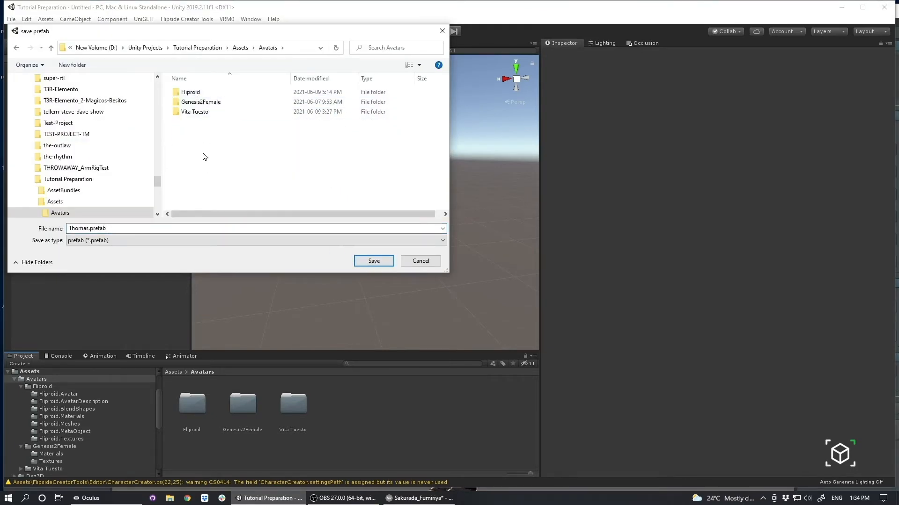
Create a Thomas folder under Avatars and save Thomas.prefab into it
right_click(204, 156)
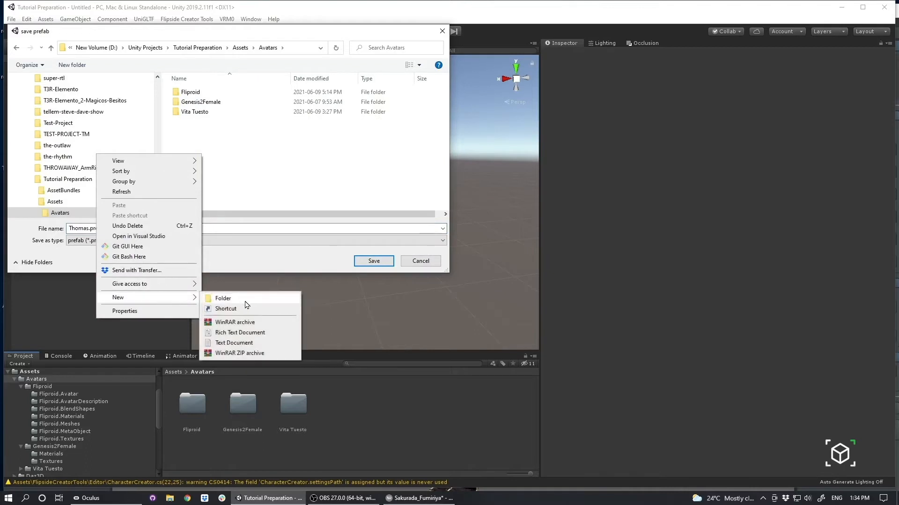
left_click(222, 298)
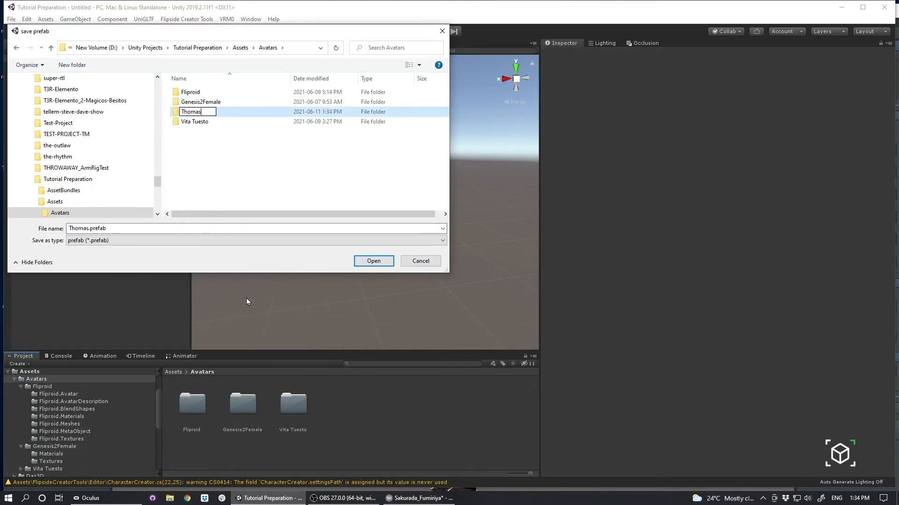
mouse_move(205, 118)
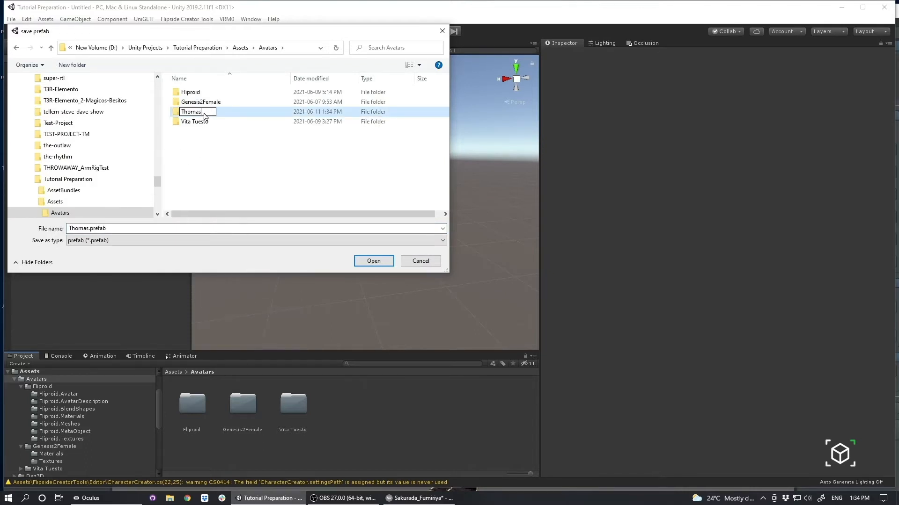
double_click(191, 111)
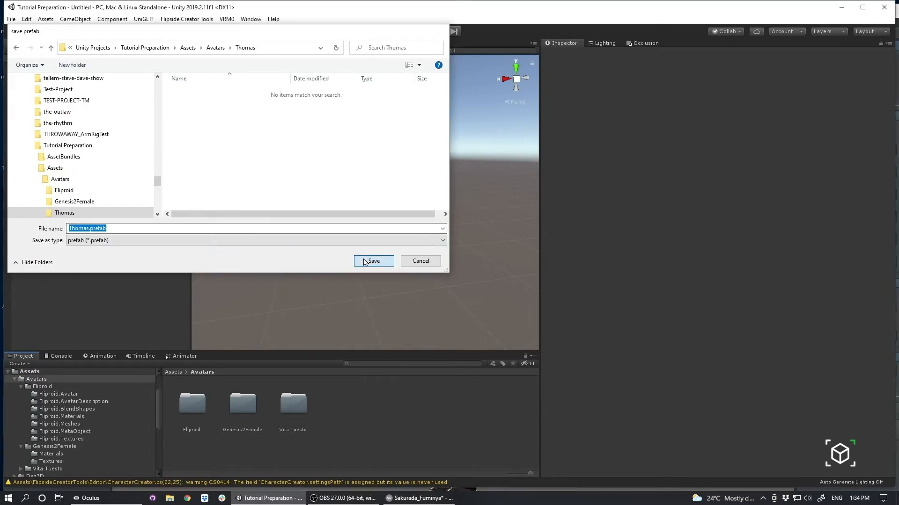
left_click(373, 261)
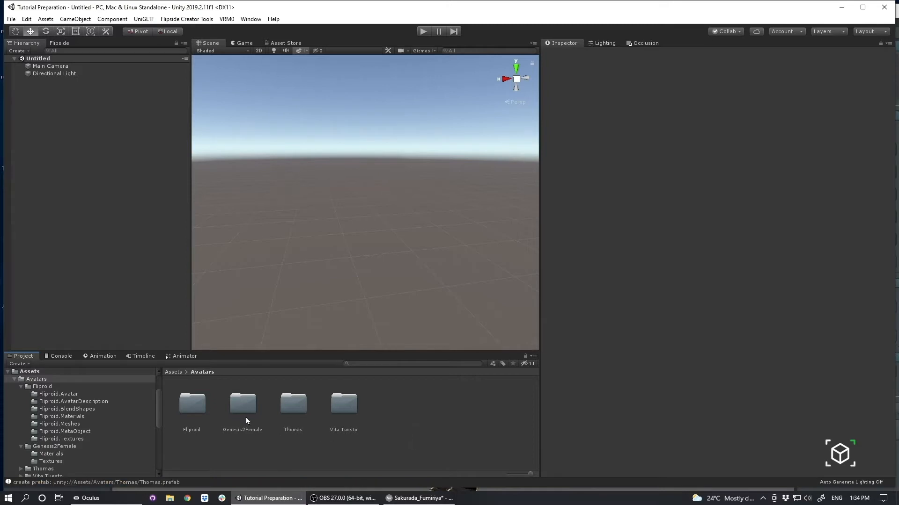
Open the Thomas folder in the Project panel and pick the Thomas avatar prefab
double_click(293, 403)
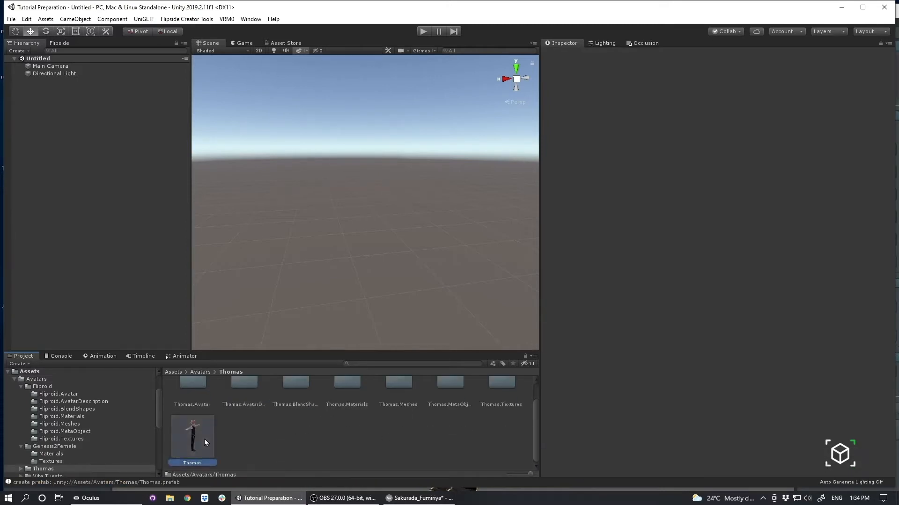
left_click(192, 438)
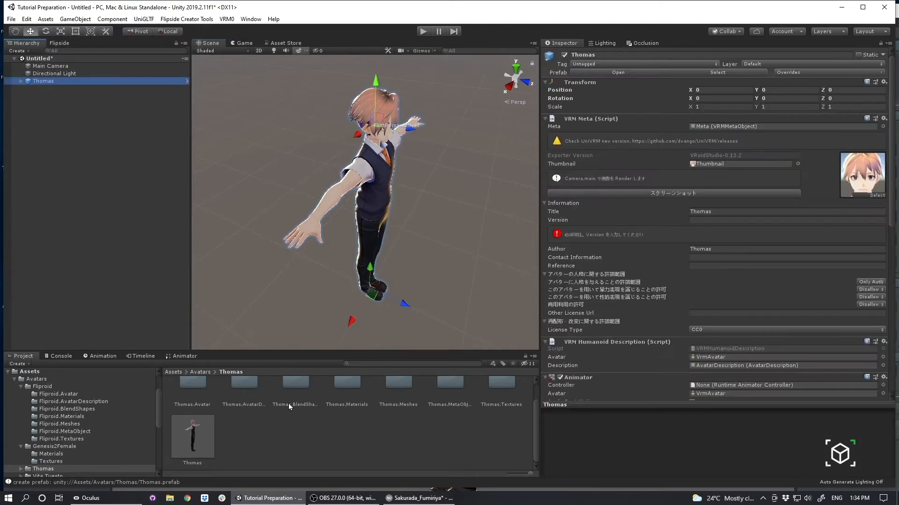
Select the default camera and light, then set the Skybox Material to None
left_click(55, 73)
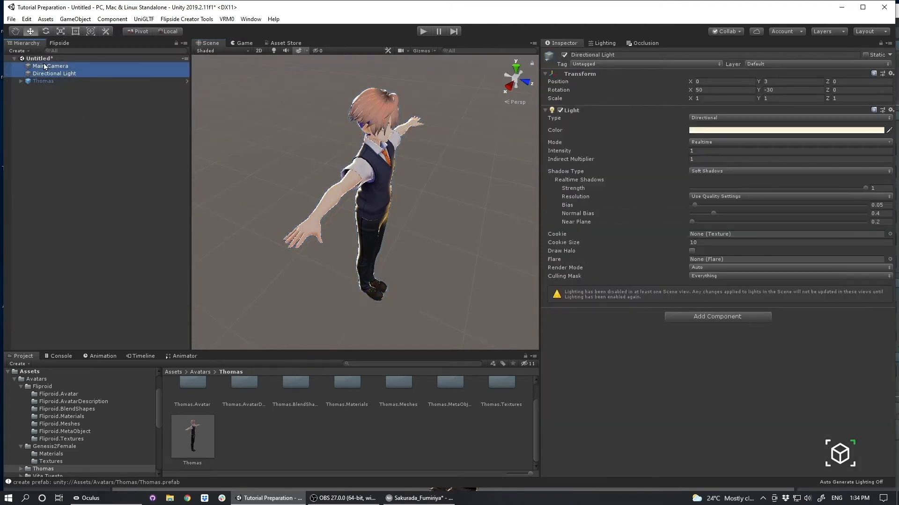
left_click(43, 81)
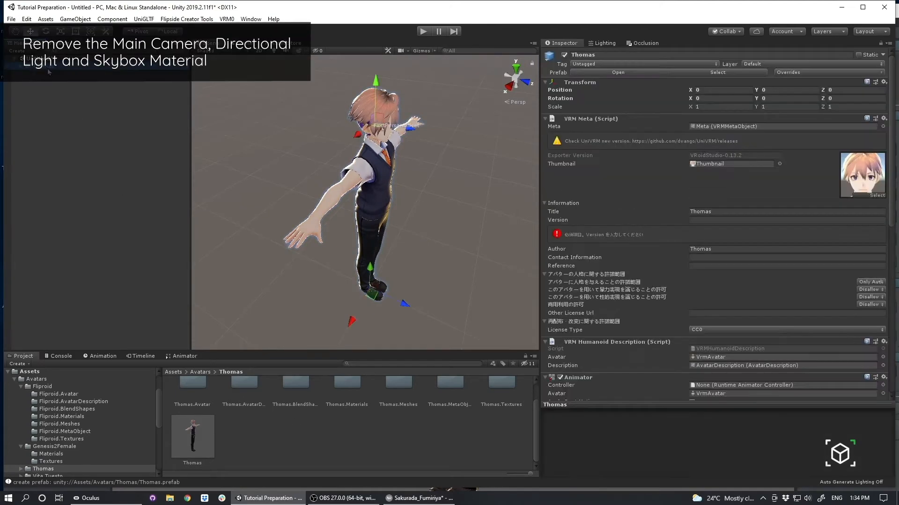
left_click(602, 43)
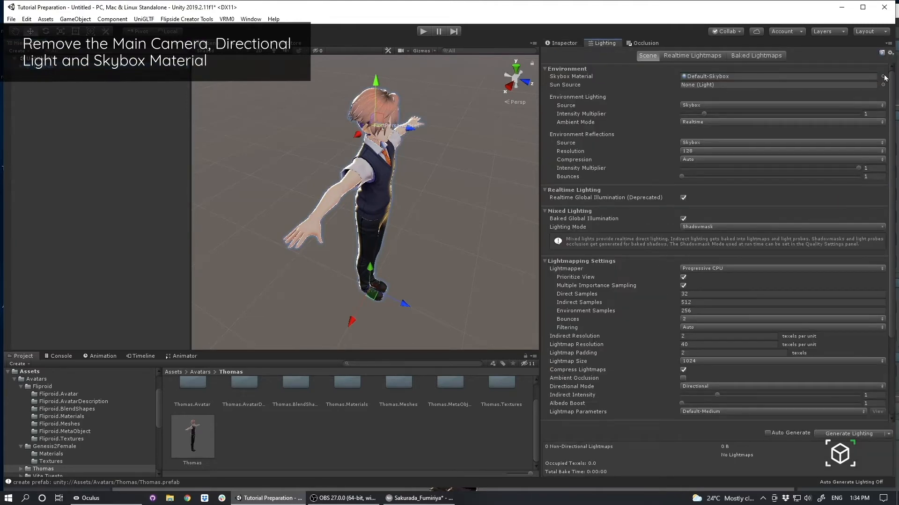
left_click(888, 76)
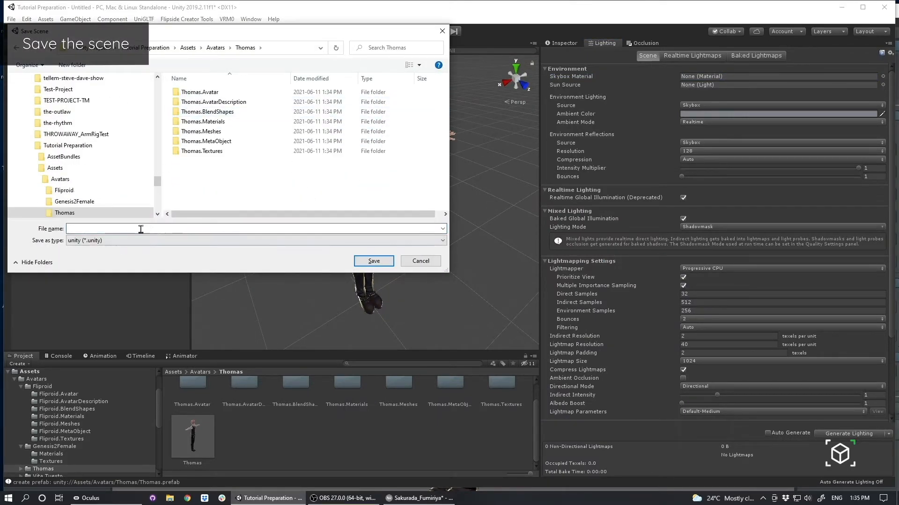
Save the scene as avatar-1-thomas and select the Thomas character in the Hierarchy
type("avatar-1-thomas")
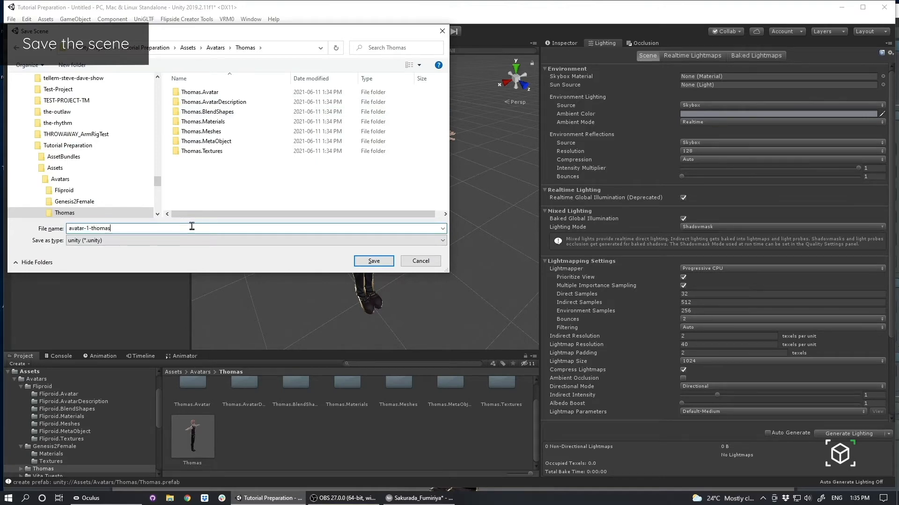
left_click(373, 261)
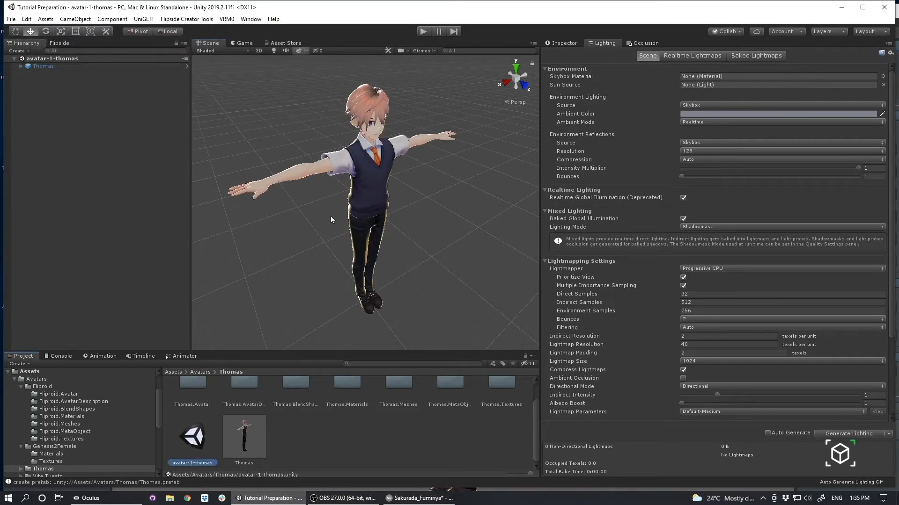
left_click(42, 66)
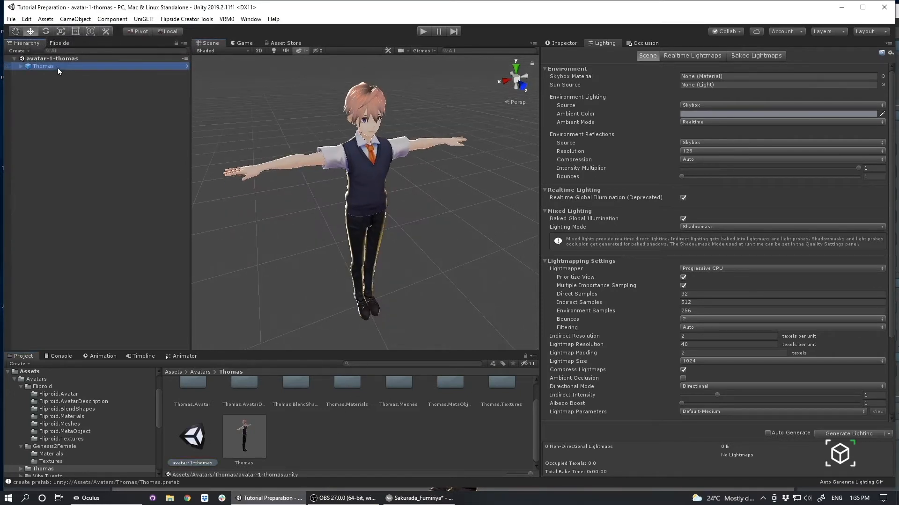
Unpack the Thomas prefab and rename the object to avatar-1-thomas
right_click(43, 66)
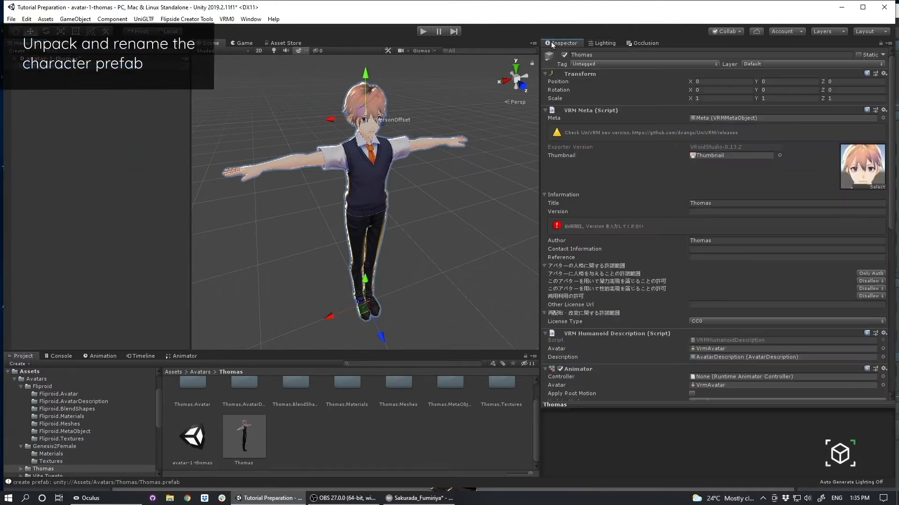
type("av")
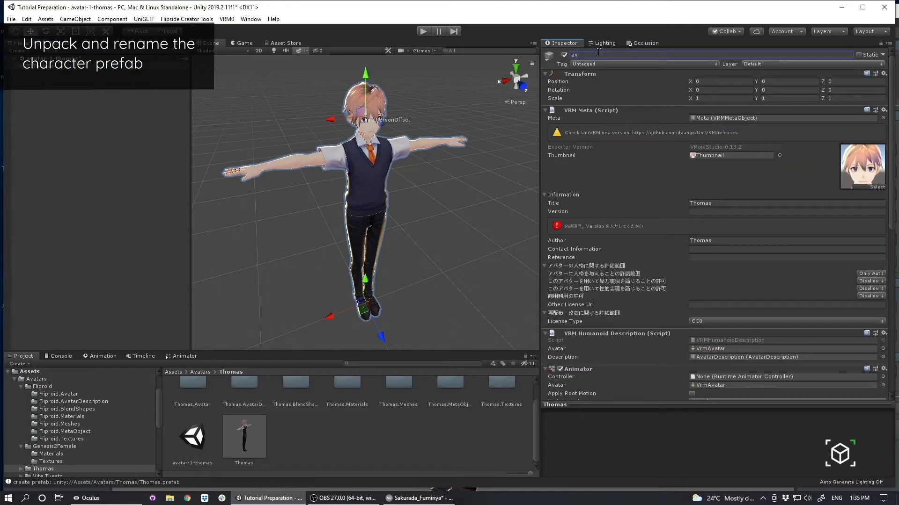
type("avatar-1-thomas")
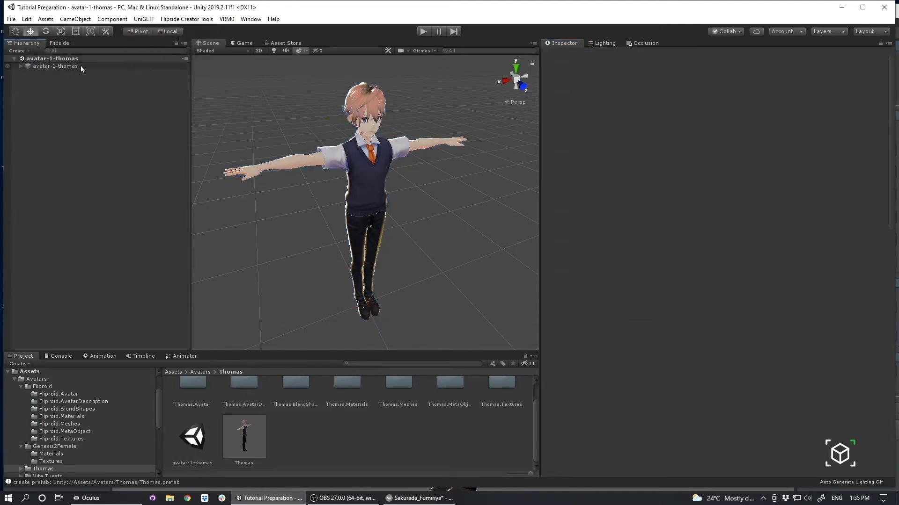
left_click(55, 65)
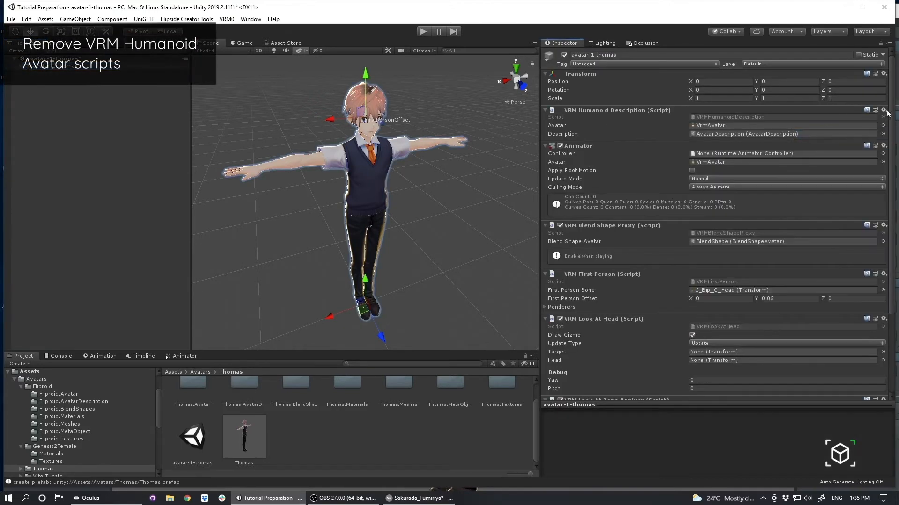
Remove the VRM Humanoid Description, First Person and Look At Bone Applyer scripts; enable Apply Root Motion
left_click(883, 110)
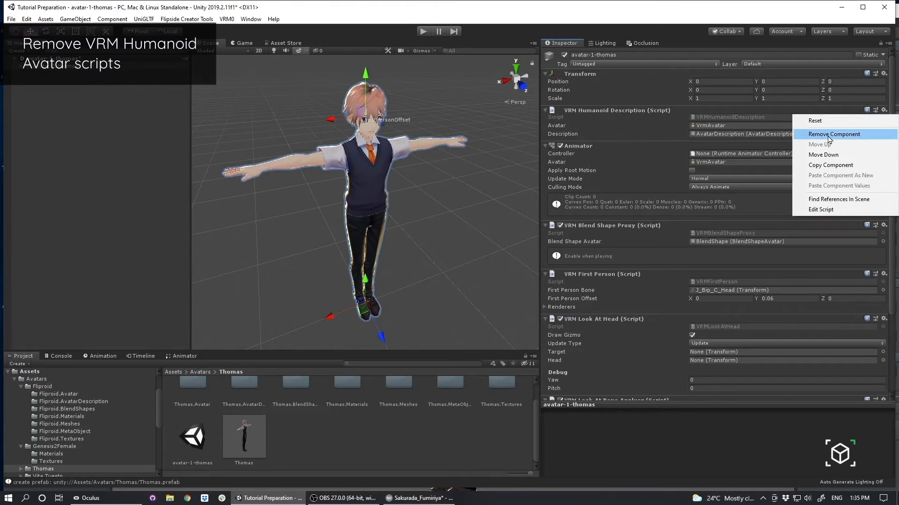
left_click(834, 134)
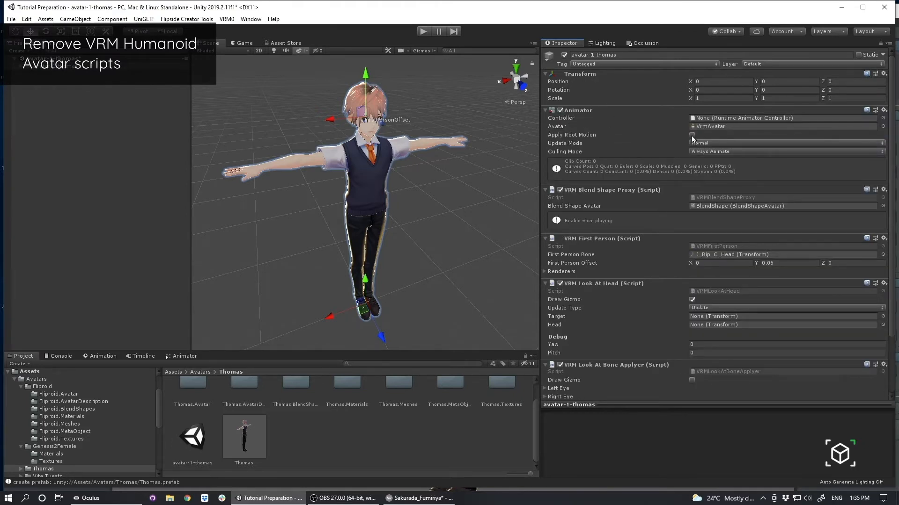
left_click(692, 134)
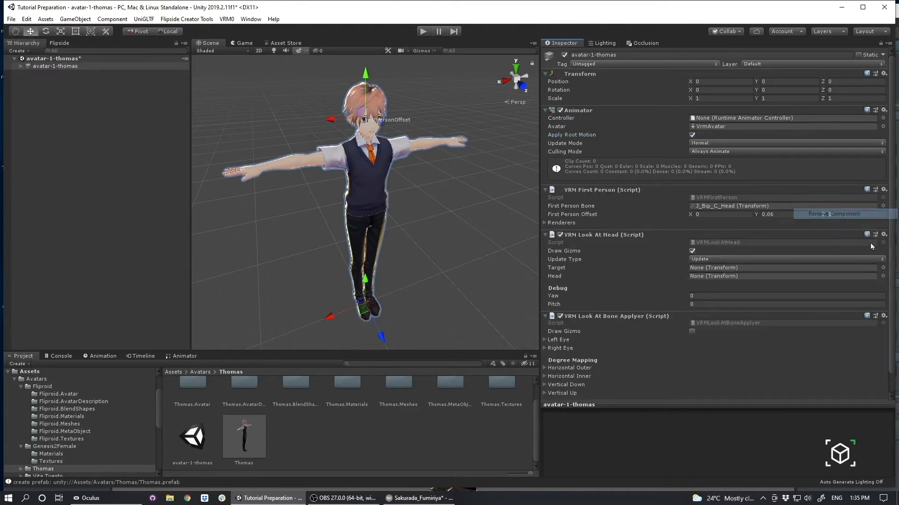
left_click(832, 214)
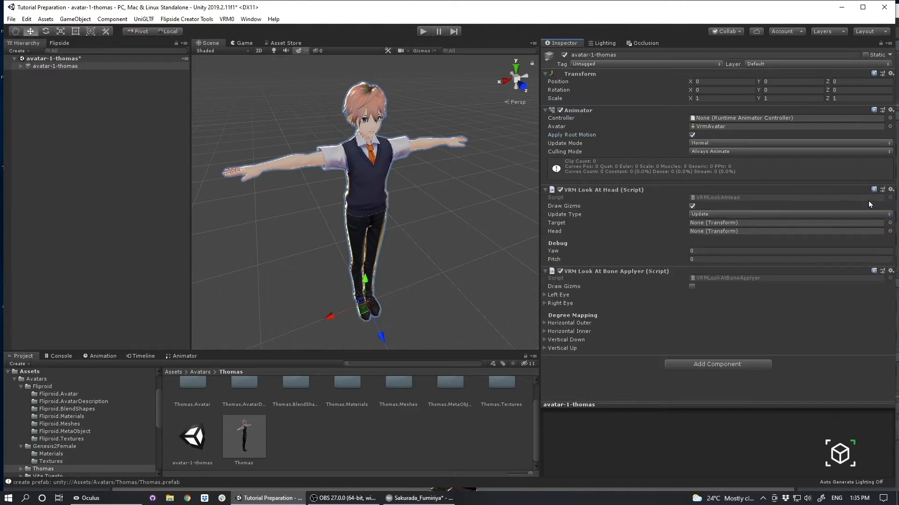
left_click(890, 190)
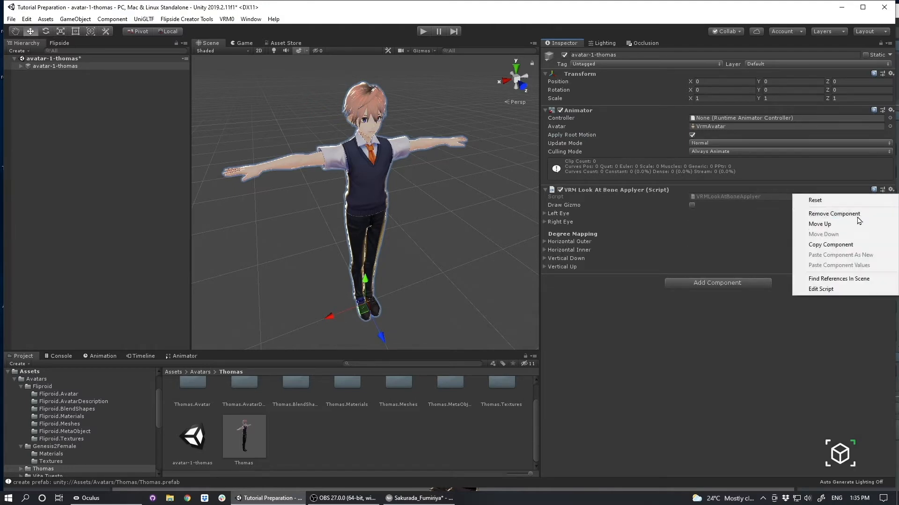
left_click(63, 81)
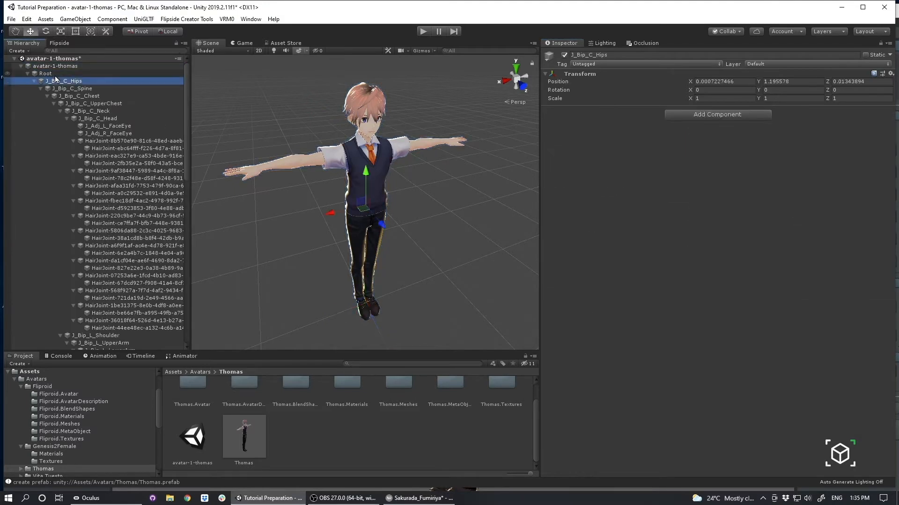
Inspect the neck, hair and left arm bones, removing the left lower arm's collider group
left_click(72, 89)
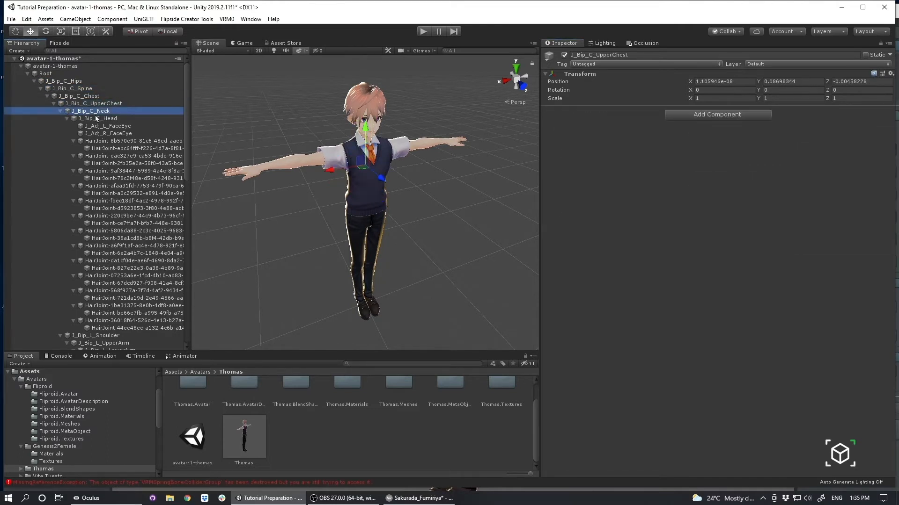
left_click(104, 118)
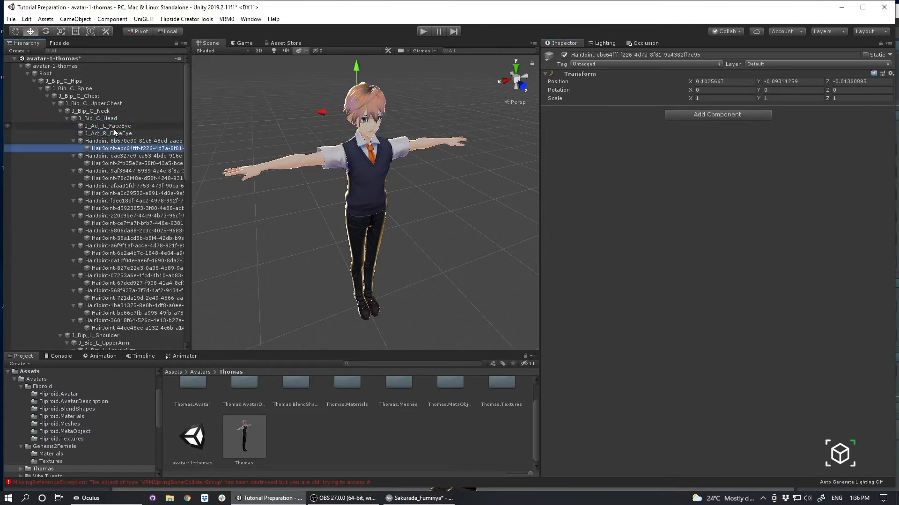
left_click(97, 324)
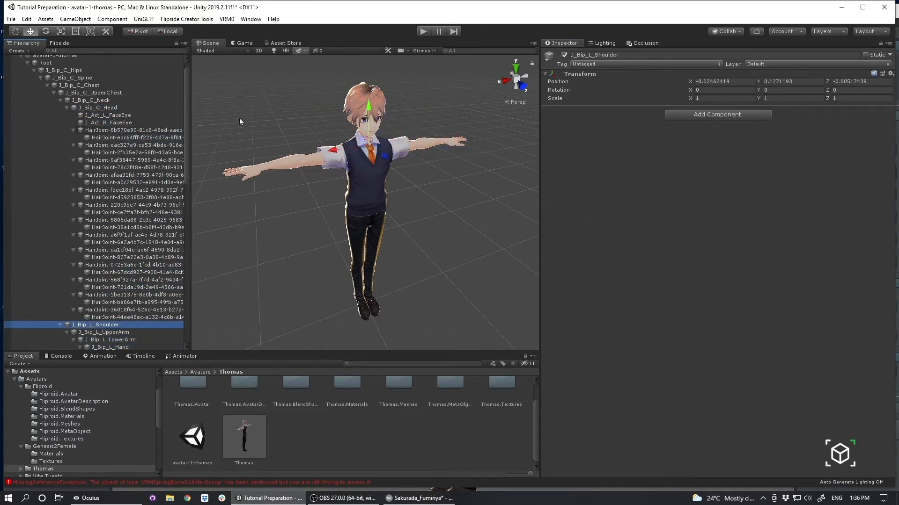
left_click(112, 340)
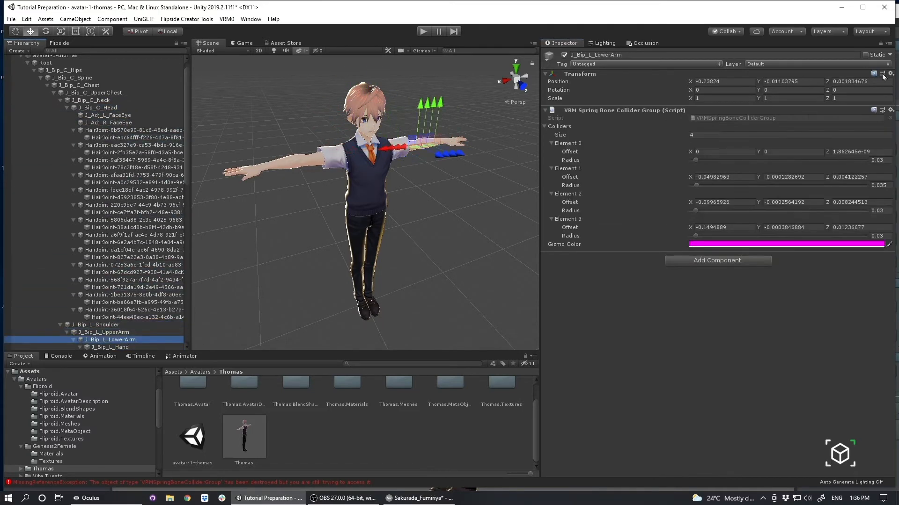
left_click(110, 347)
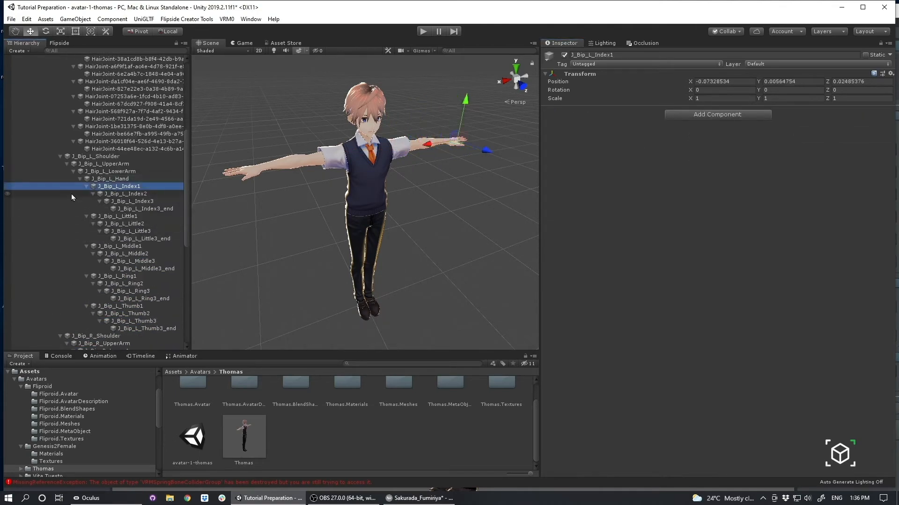
Remove collider groups from the right upper arm and right hand, then check Face and toe
left_click(125, 253)
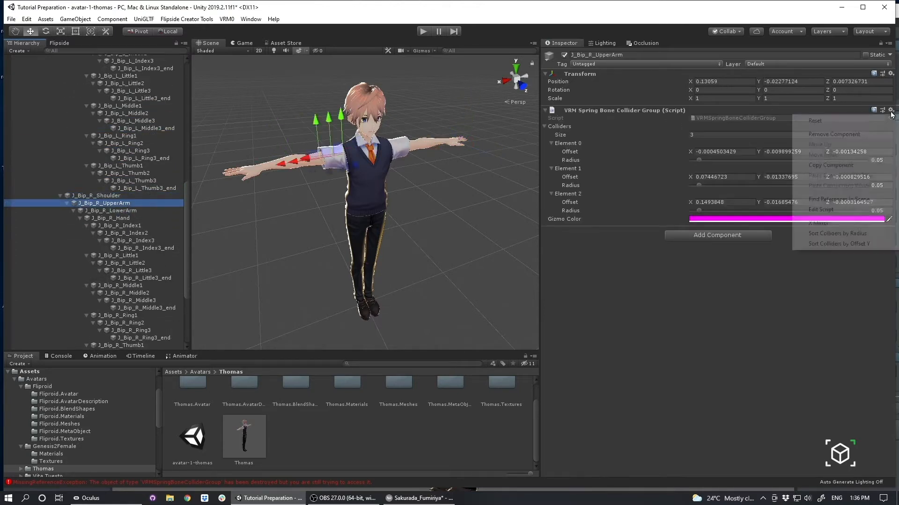
left_click(112, 210)
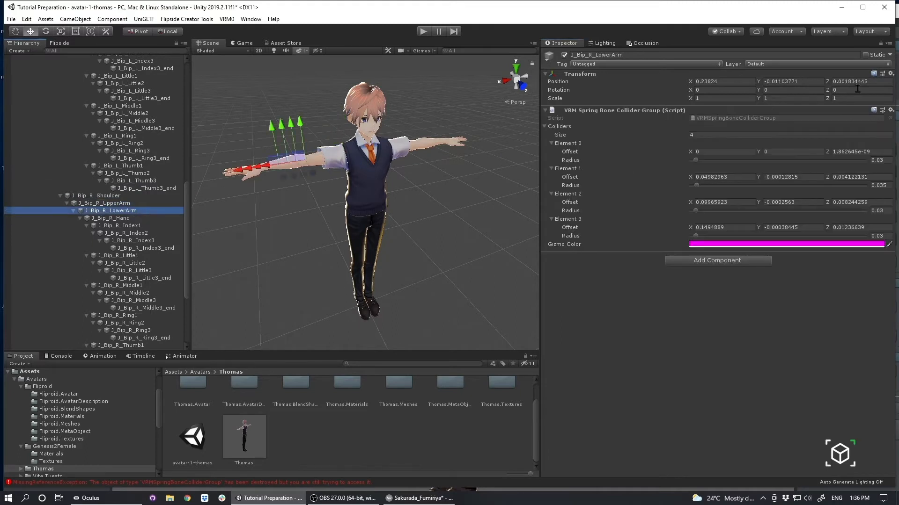
left_click(112, 162)
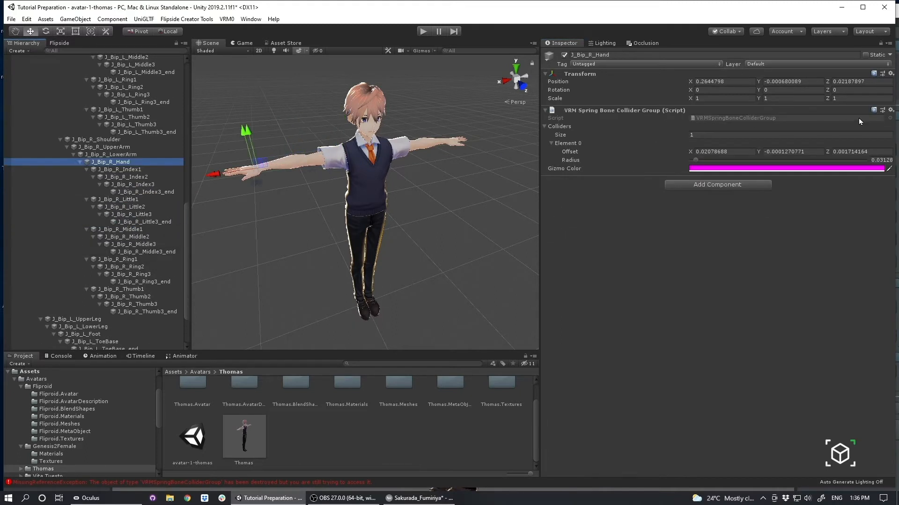
left_click(123, 267)
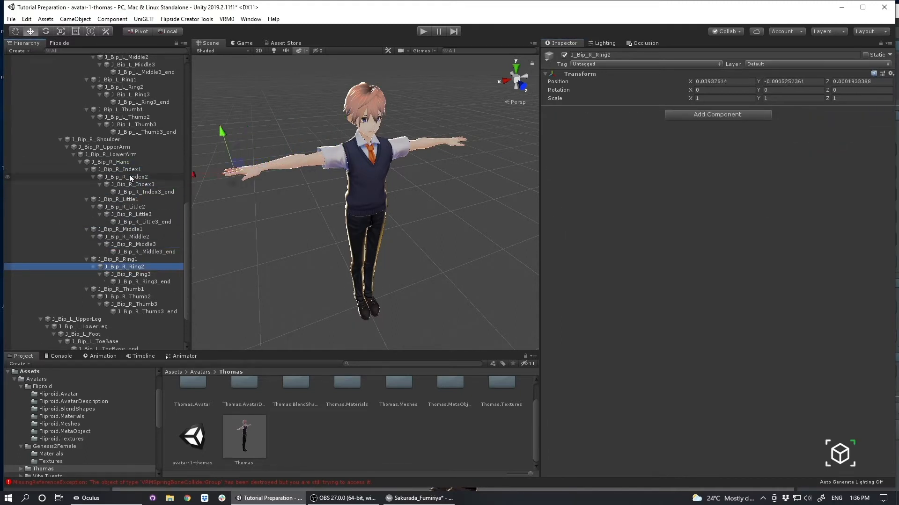
left_click(46, 339)
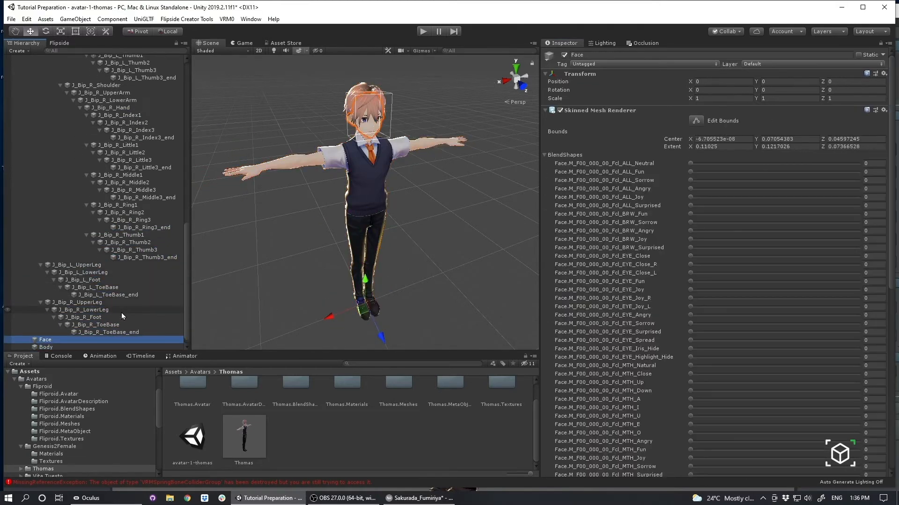
left_click(54, 66)
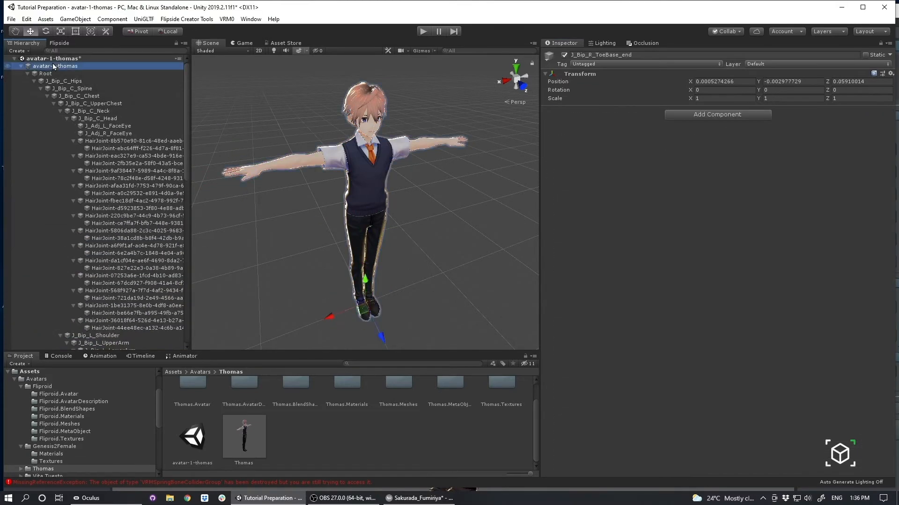
left_click(55, 66)
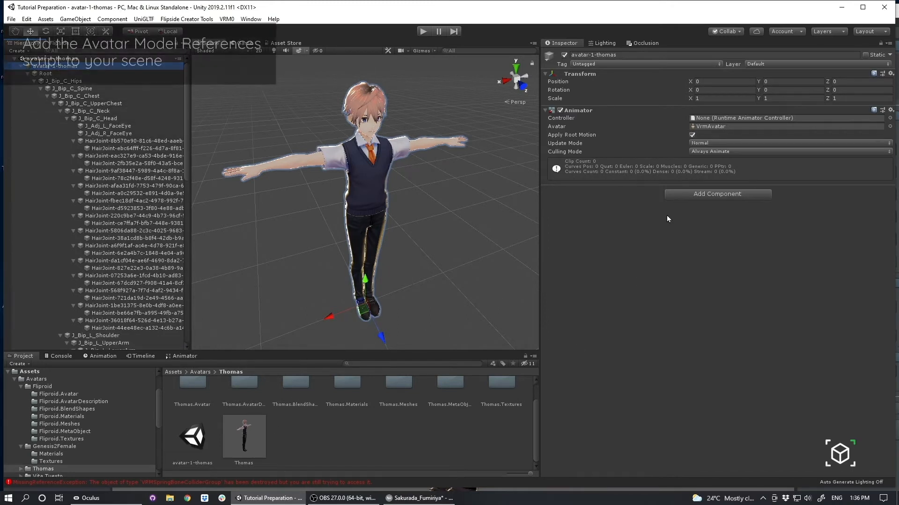
left_click(717, 194)
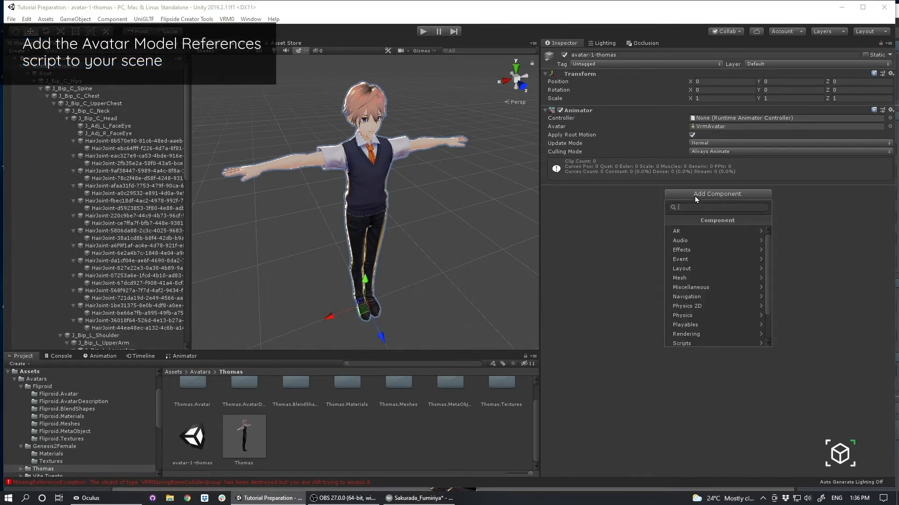
type("avatar")
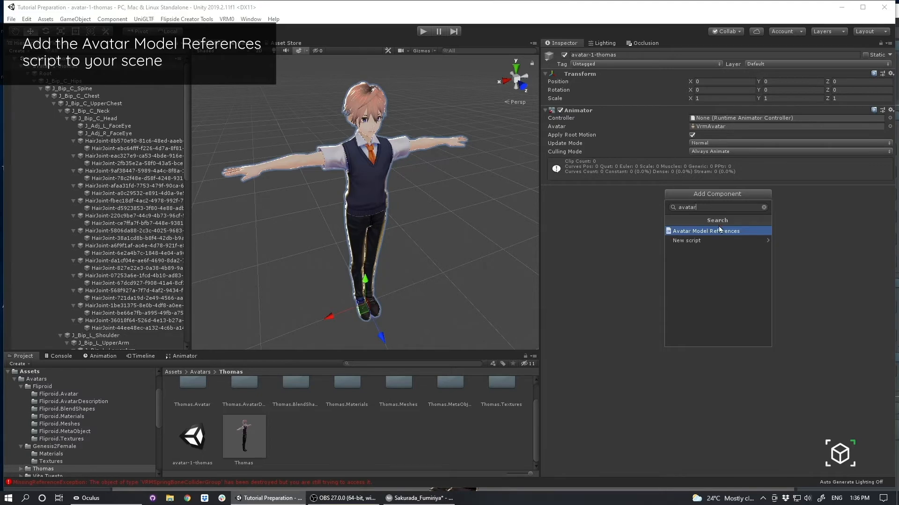
left_click(706, 230)
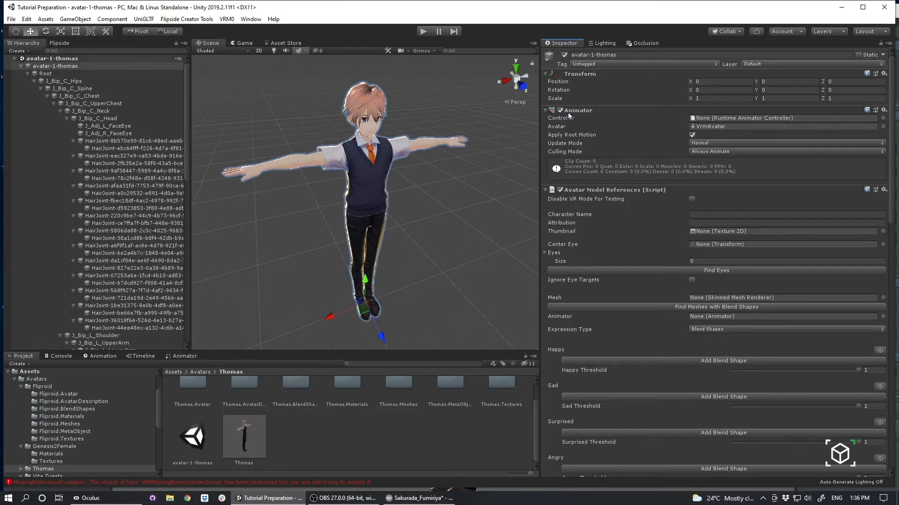
mouse_move(354, 264)
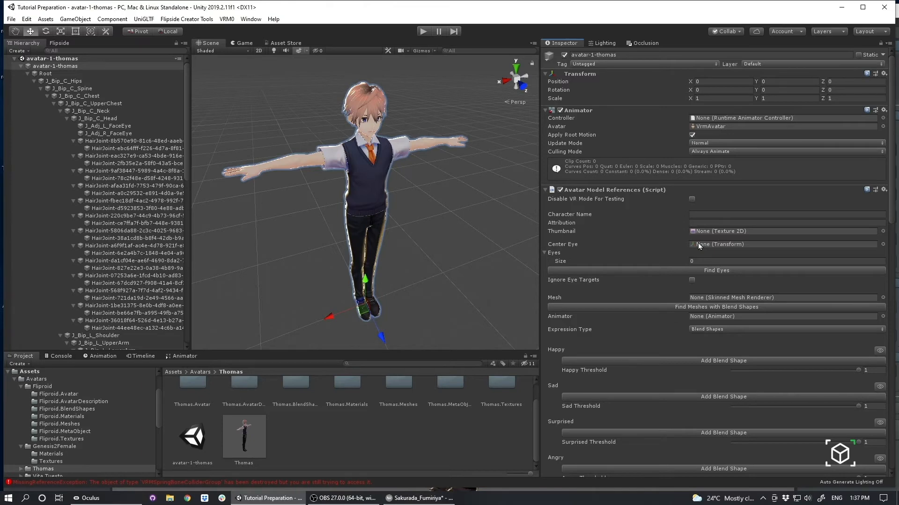
mouse_move(700, 285)
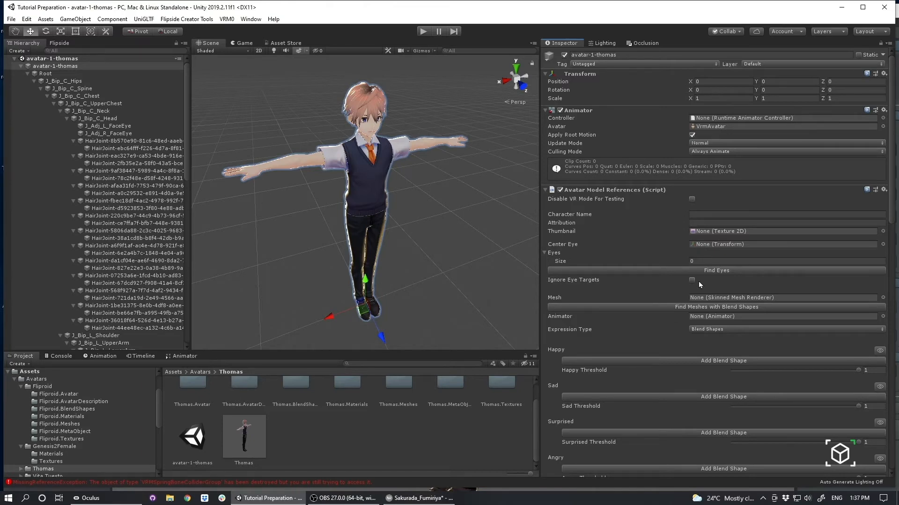
Delete the 'secondary' object from avatar-1-thomas, leaving Root, Face and Body
left_click(46, 89)
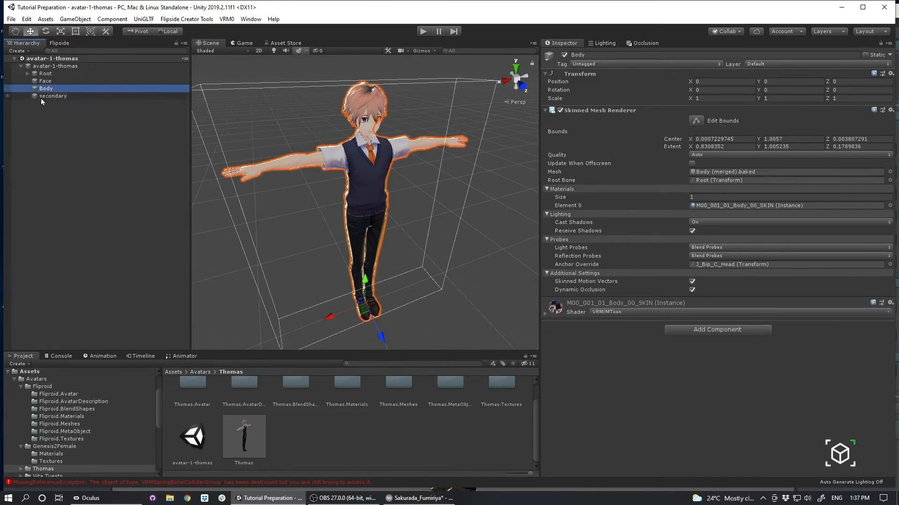
left_click(53, 96)
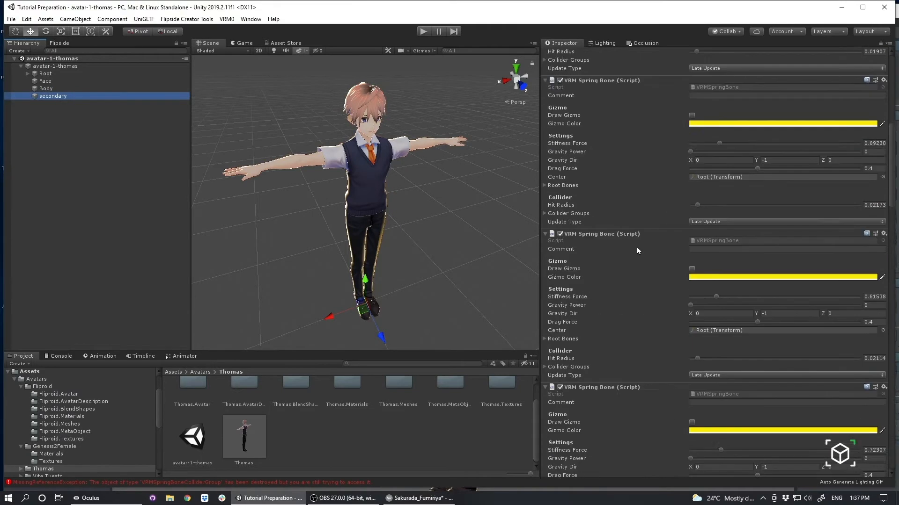
scroll("down", 3)
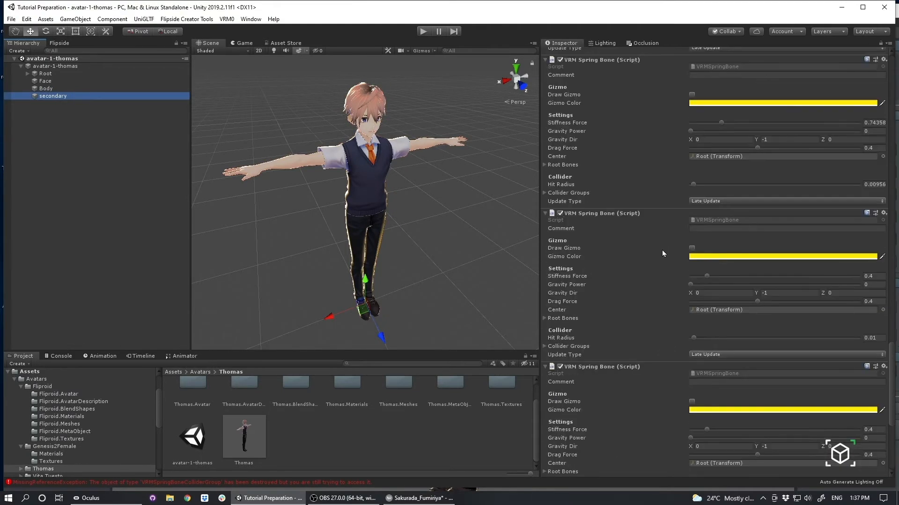
left_click(53, 95)
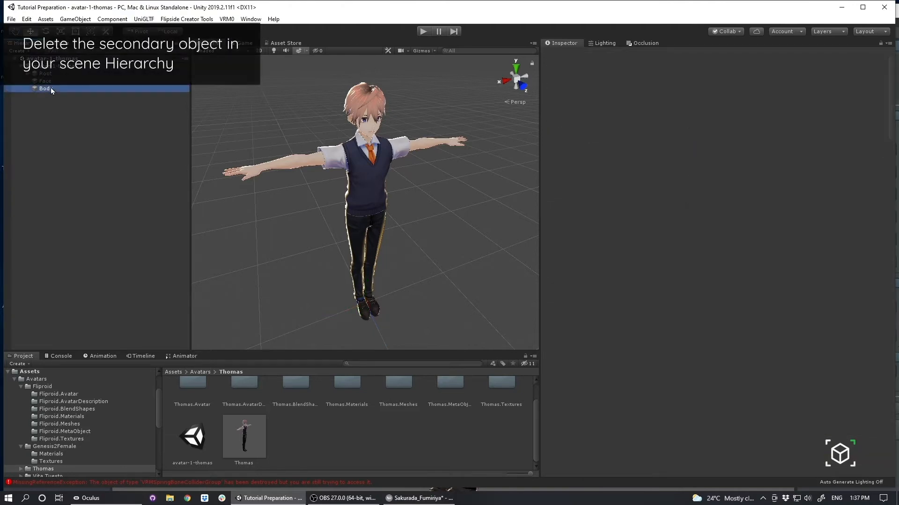
left_click(45, 73)
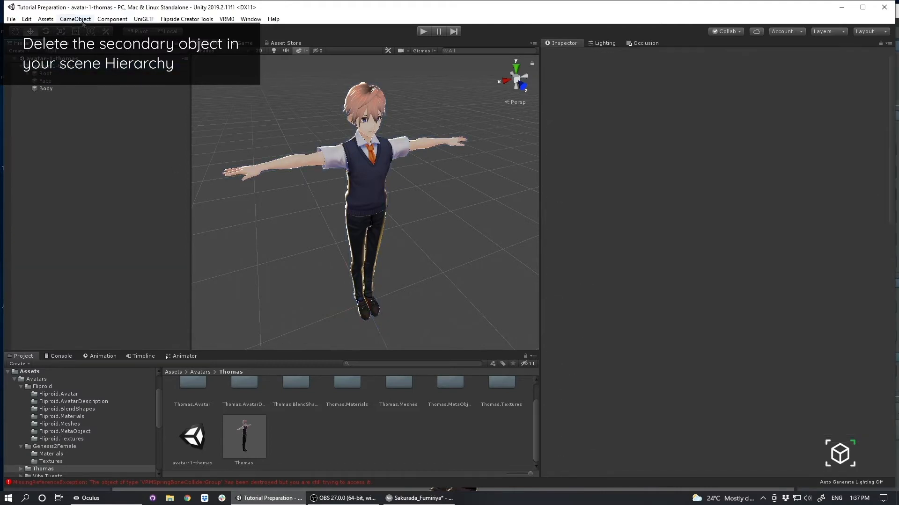
Create an empty GameObject and rename it 'centereye'
left_click(75, 19)
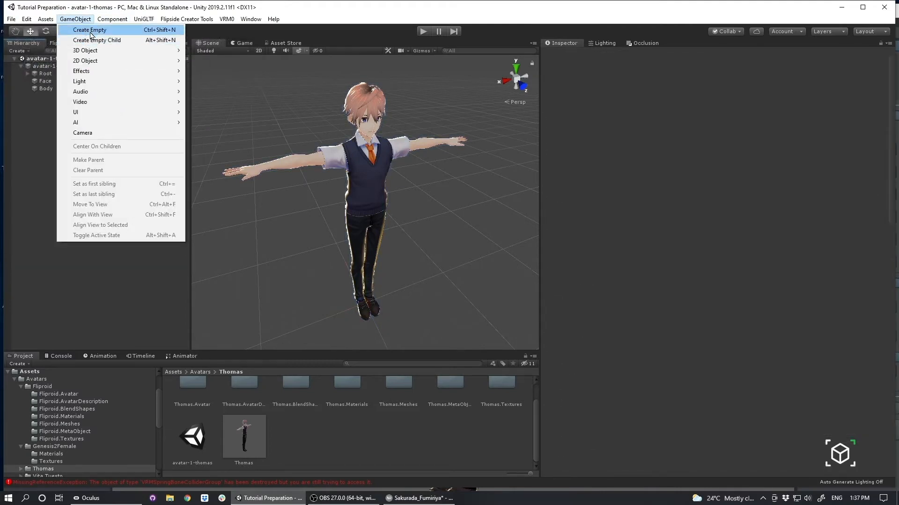
left_click(89, 29)
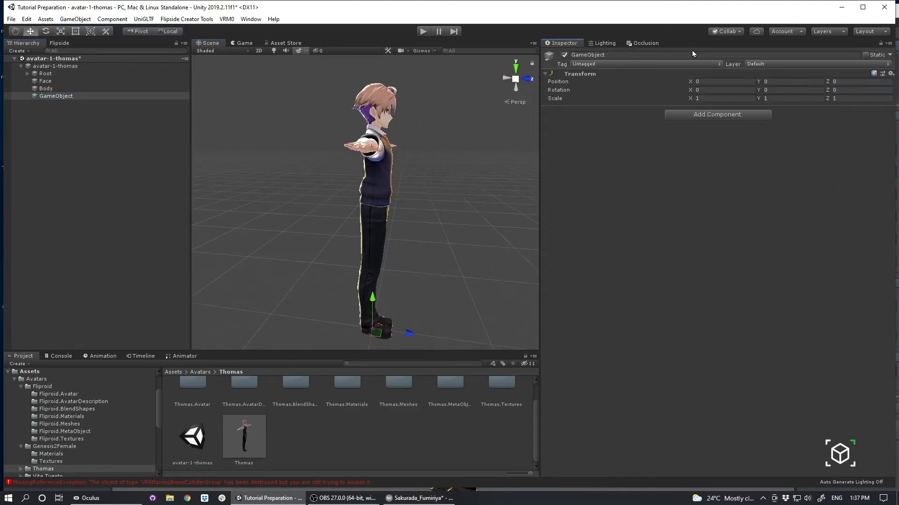
double_click(586, 54)
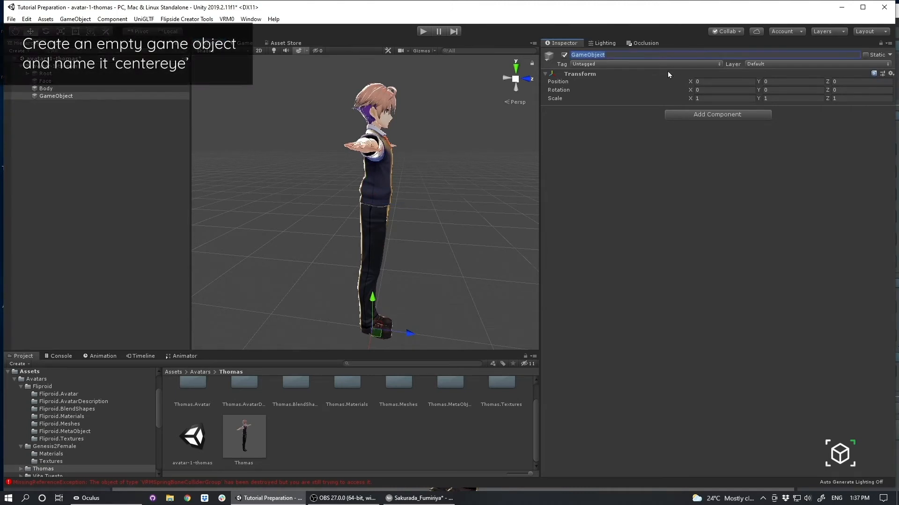
type("centereye")
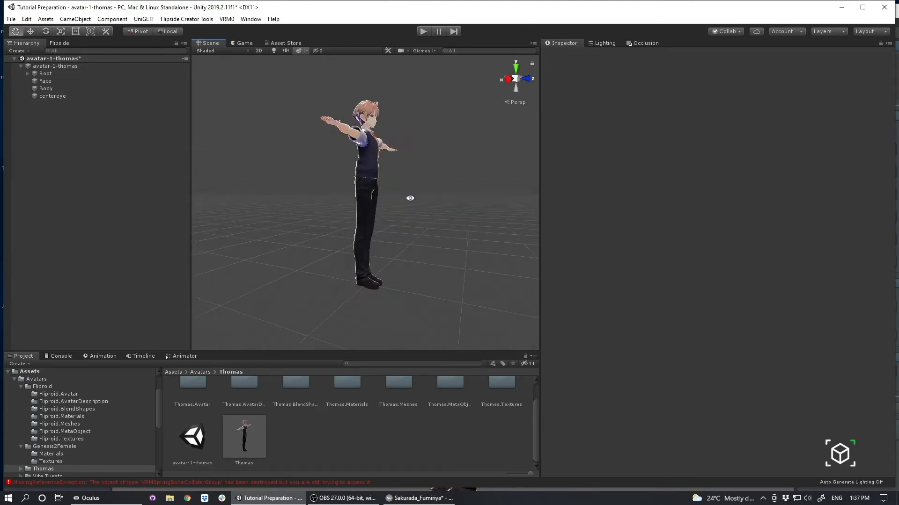
Move centereye forward to the avatar's eye level, around Y 1.8229 and Z 0.0866
left_click(52, 95)
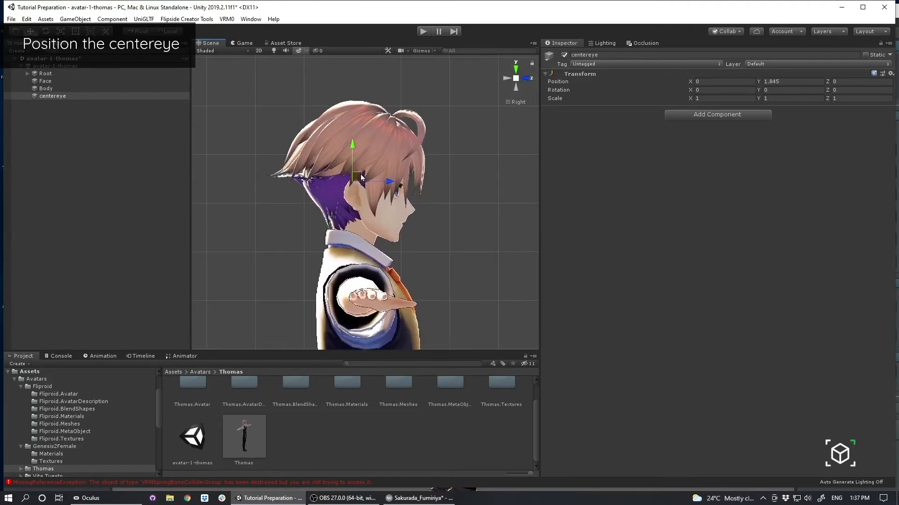
left_click_drag(353, 178, 395, 172)
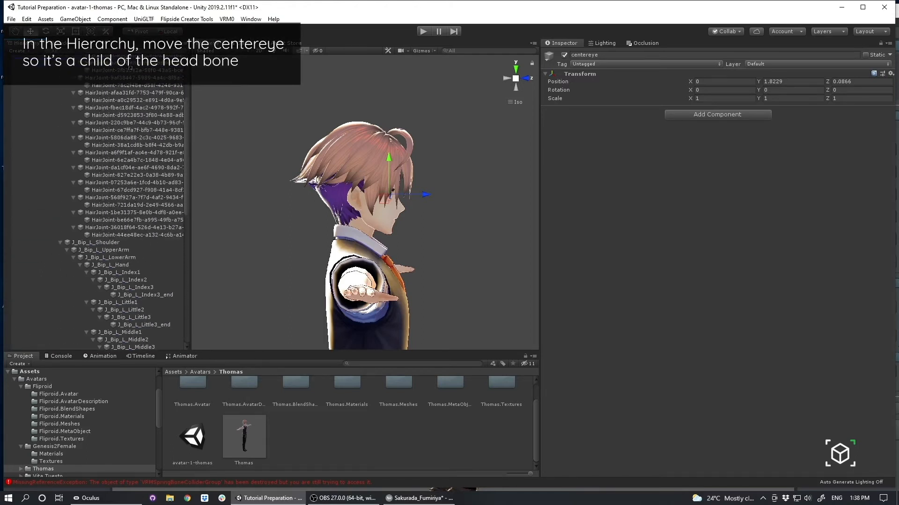
Select the avatar-1-thomas top-level object to reach its model references
left_click(98, 115)
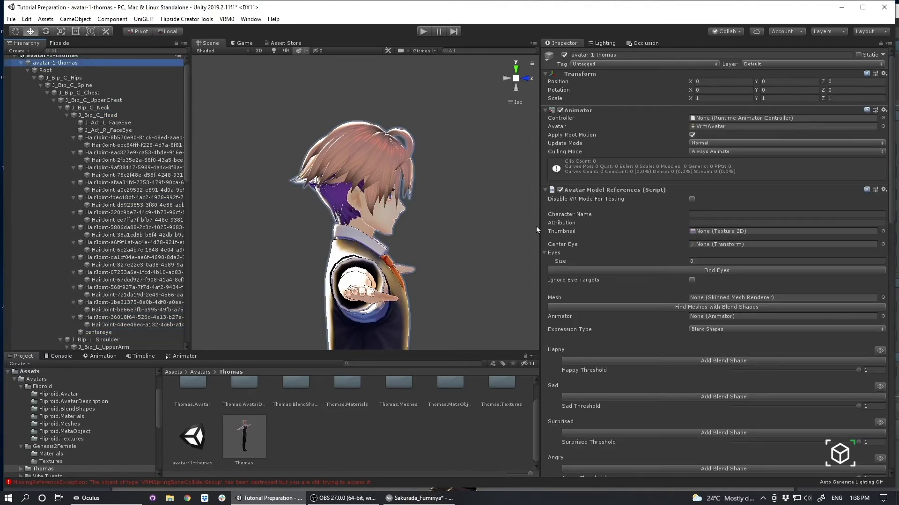
mouse_move(684, 291)
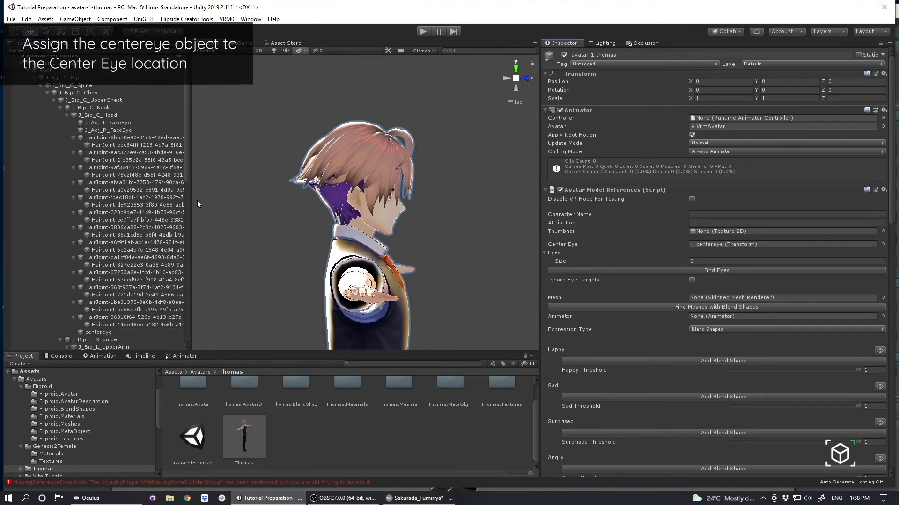
Enter character name 'Thomas' and attribution 'VRoid' in Avatar Model References
left_click(786, 215)
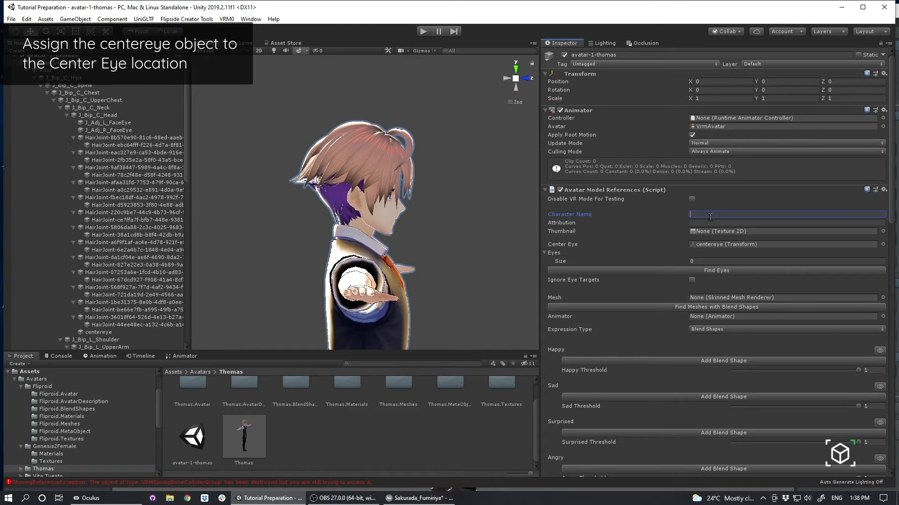
type("Thomas")
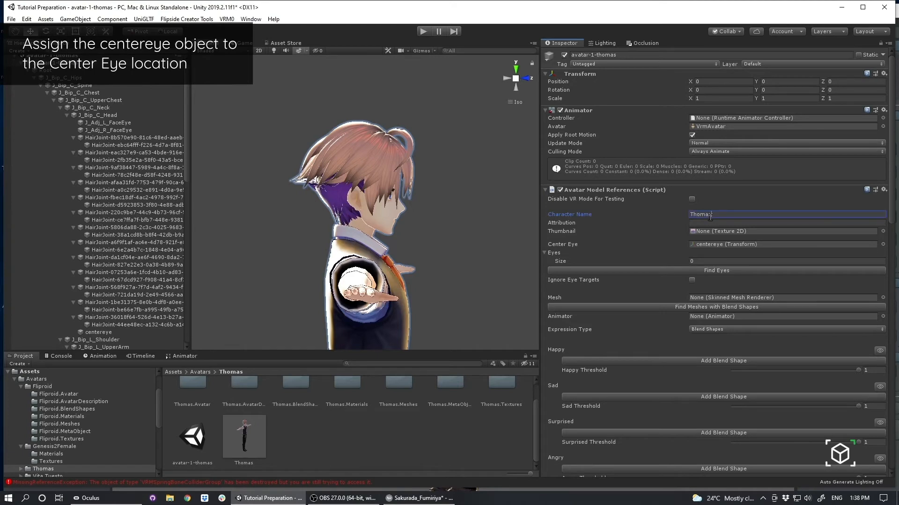
left_click(785, 222)
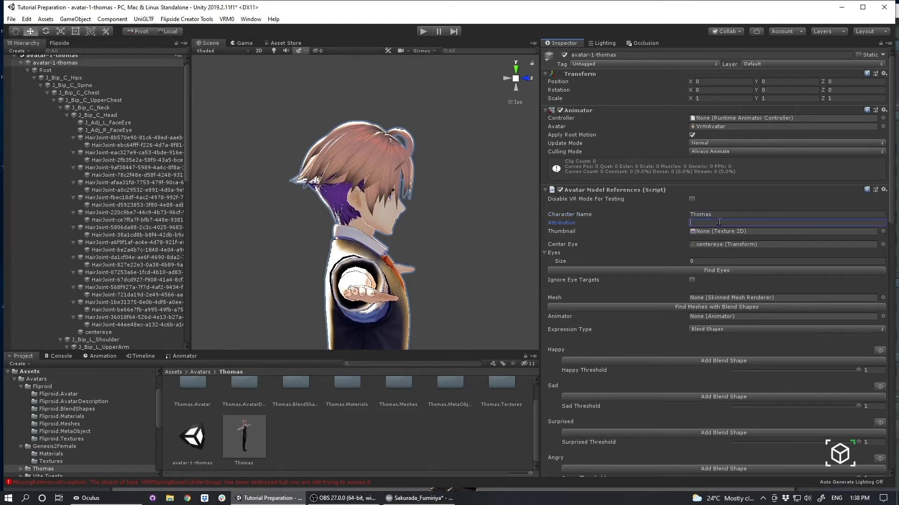
type("VRoid")
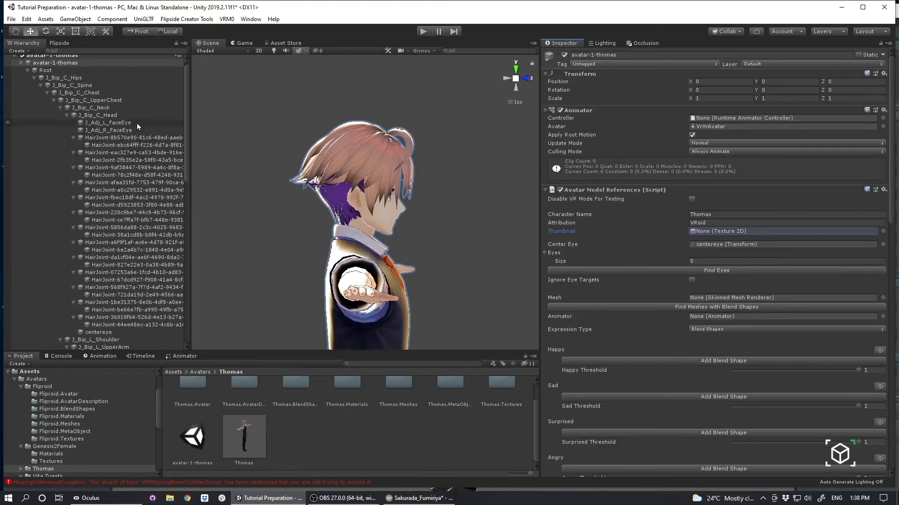
Select the left eye bone, then return to avatar-1-thomas and set Eyes size to 2
left_click(108, 122)
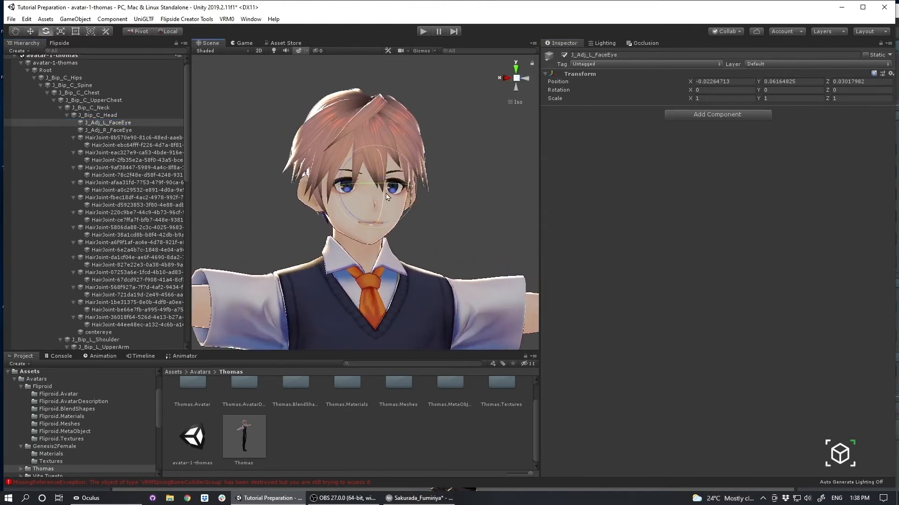
mouse_move(204, 153)
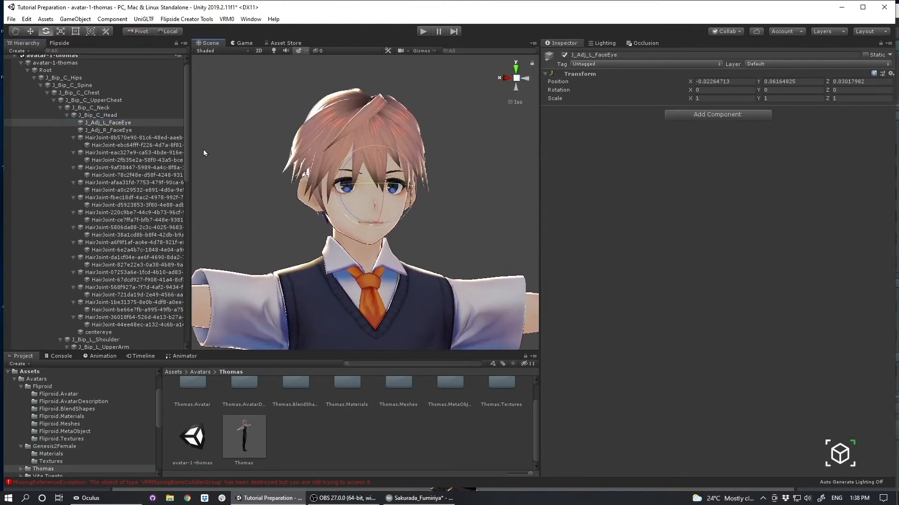
left_click(54, 63)
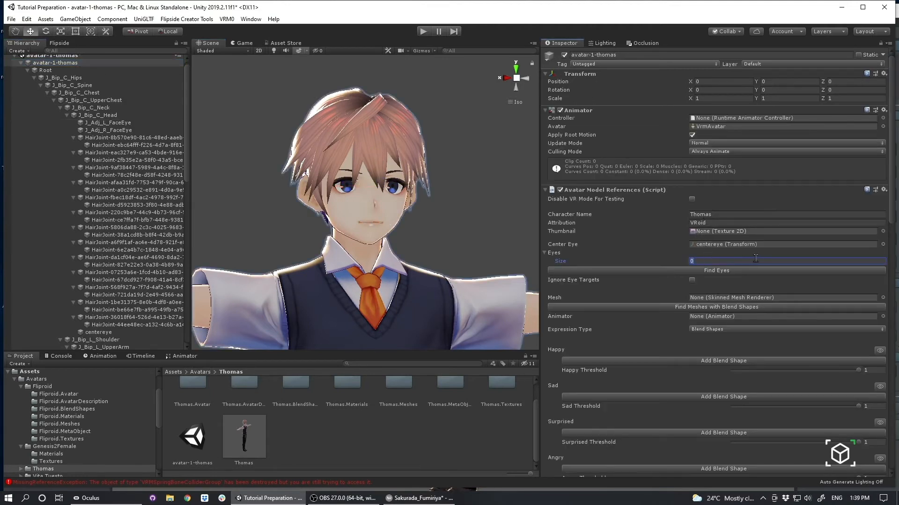
type("2")
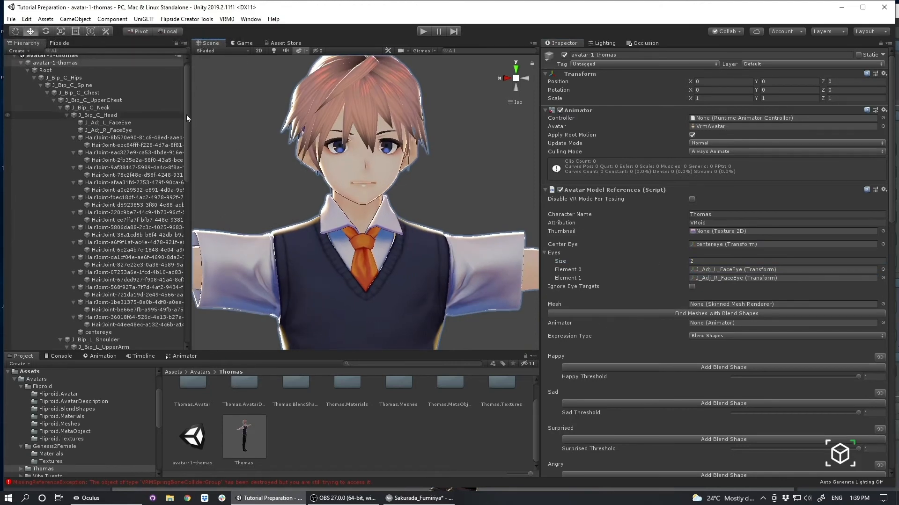
Assign the Face mesh to the Mesh field and select Face to view its blend shapes
scroll("down", 3)
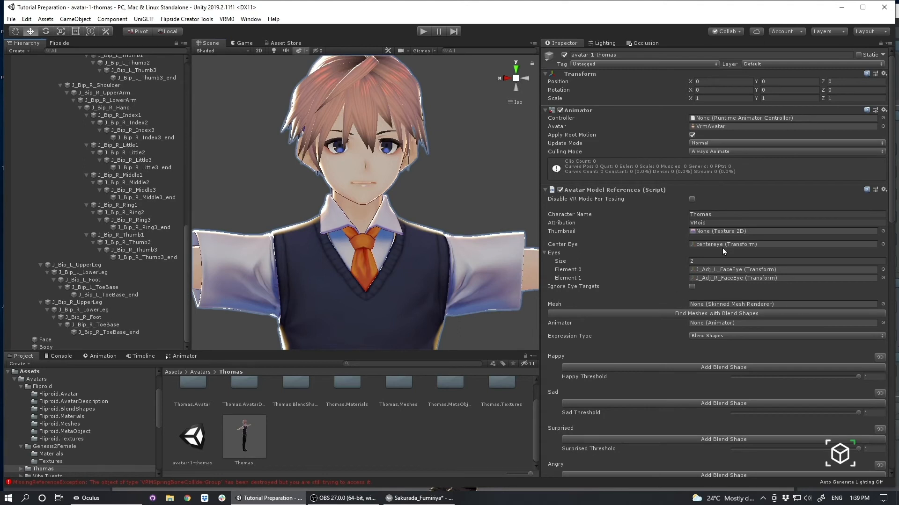
scroll("down", 3)
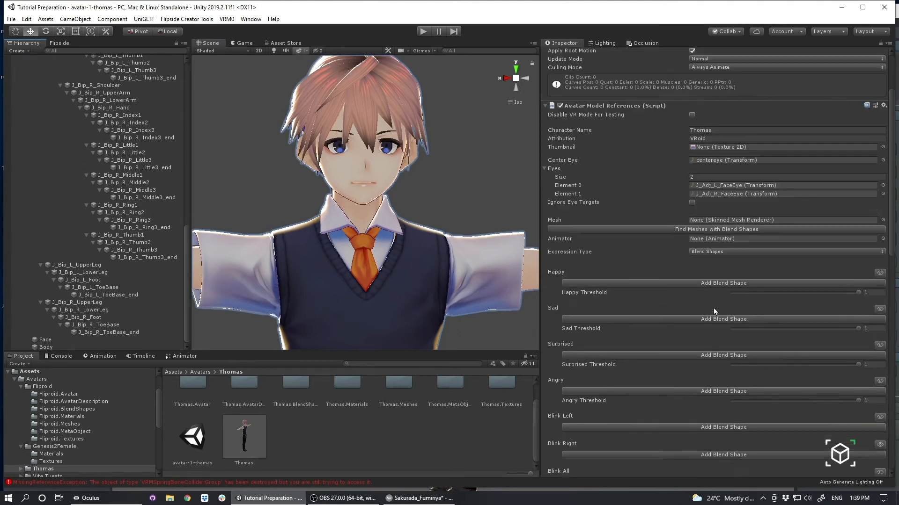
mouse_move(735, 229)
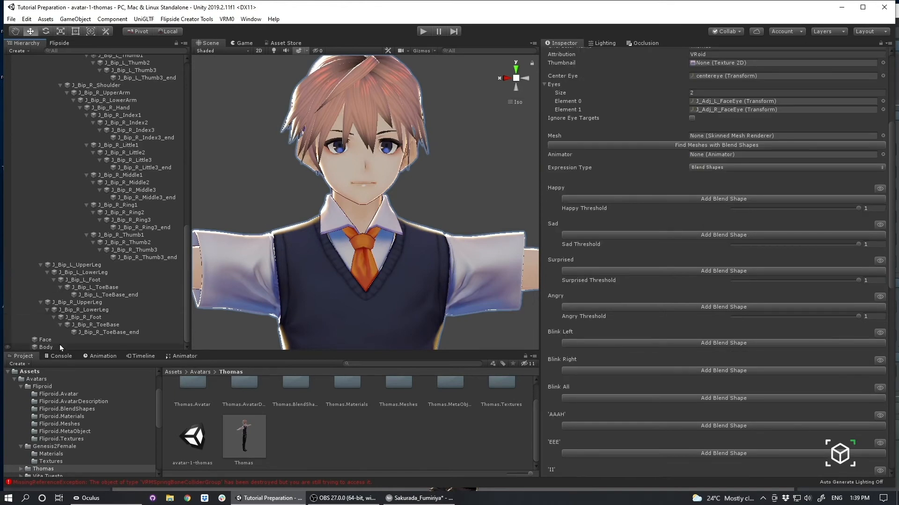
left_click(785, 93)
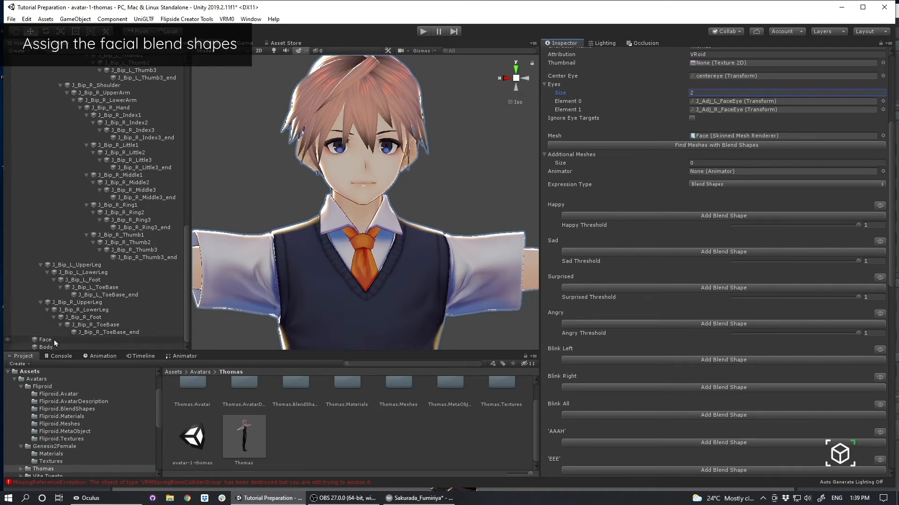
left_click(45, 340)
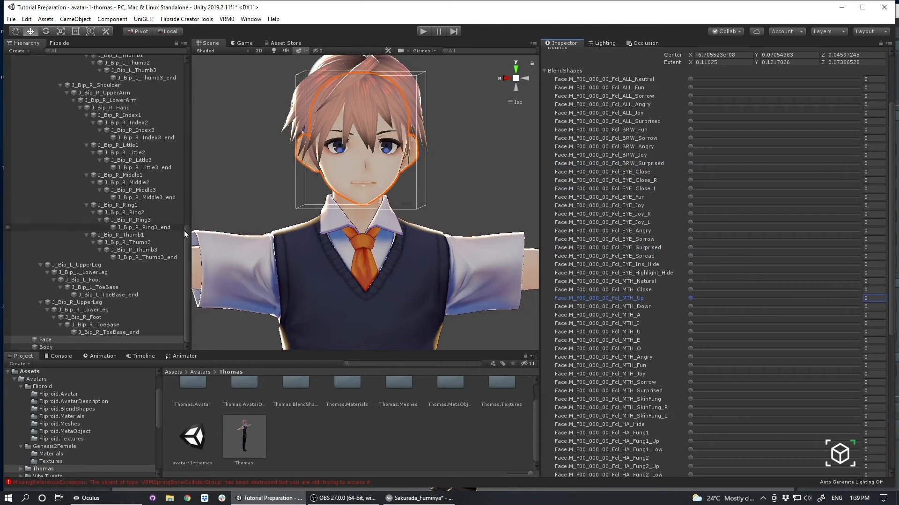
left_click(54, 58)
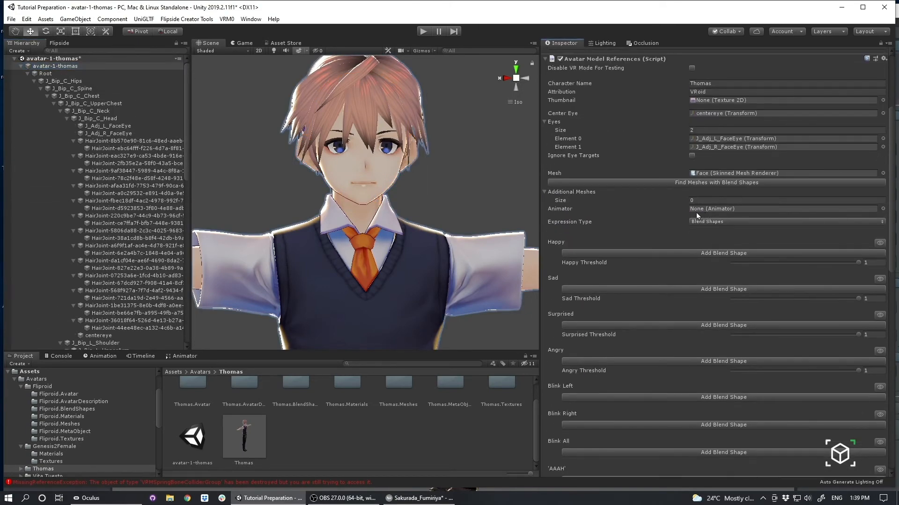
mouse_move(621, 158)
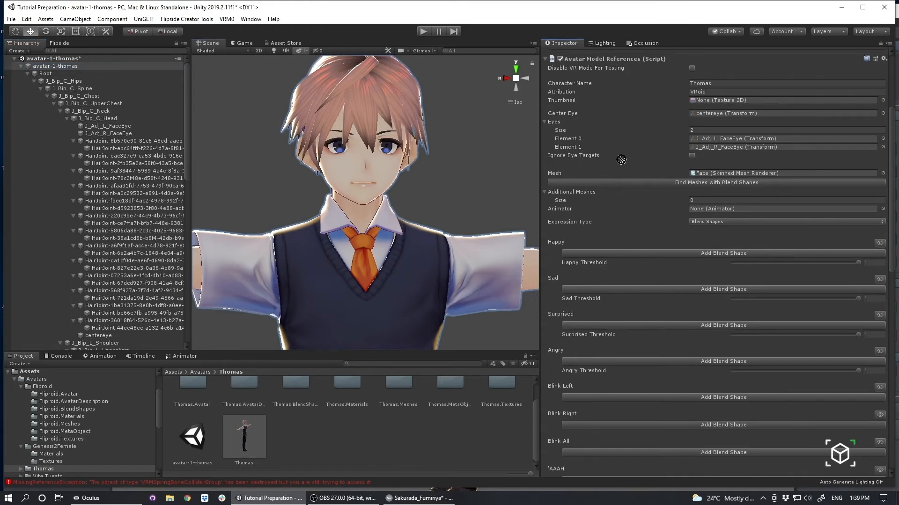
Assign the avatar Animator, keep Expression Type as Blend Shapes, and add a Happy slot
left_click(785, 208)
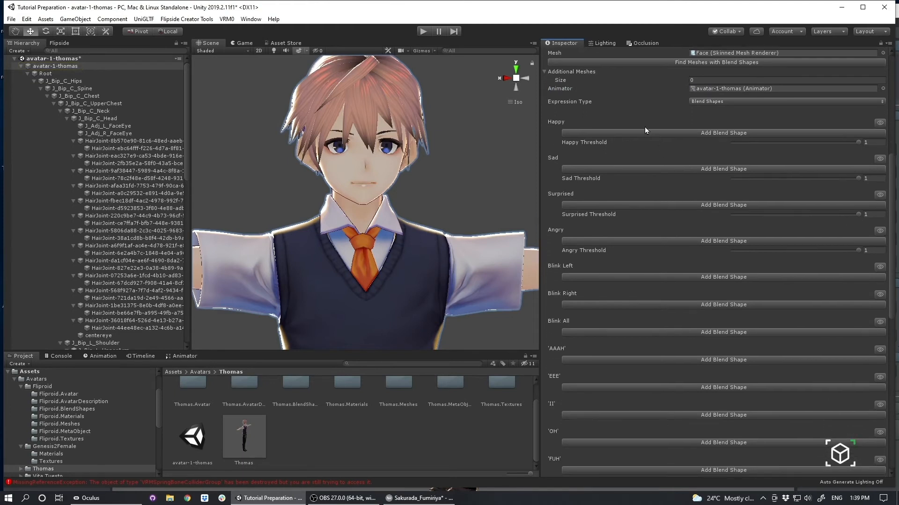
mouse_move(743, 109)
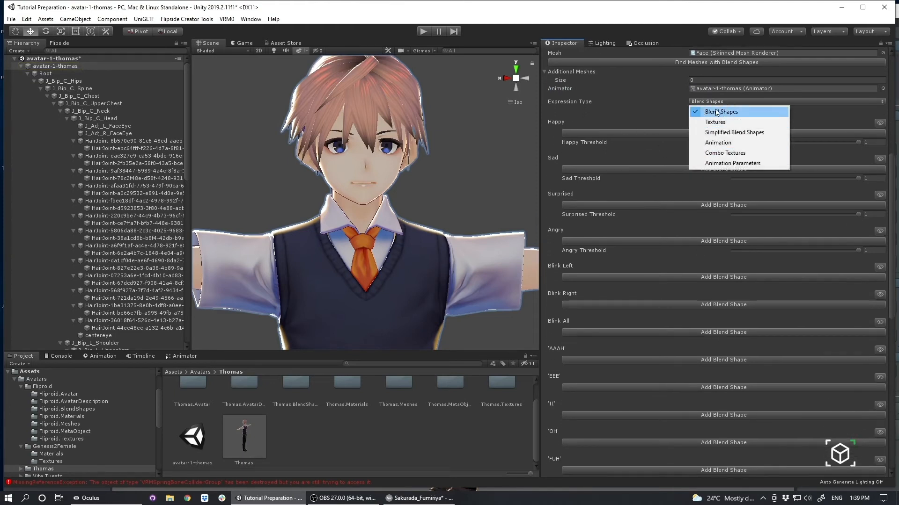
left_click(733, 132)
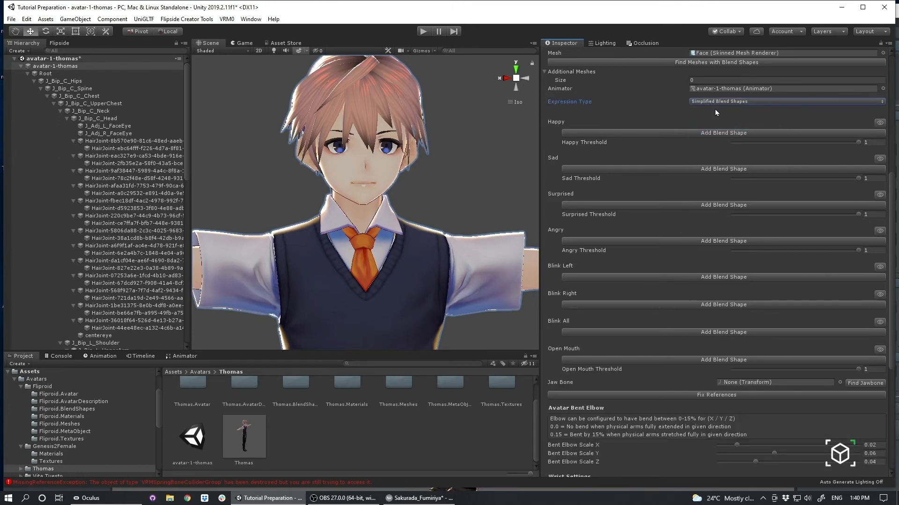
left_click(785, 102)
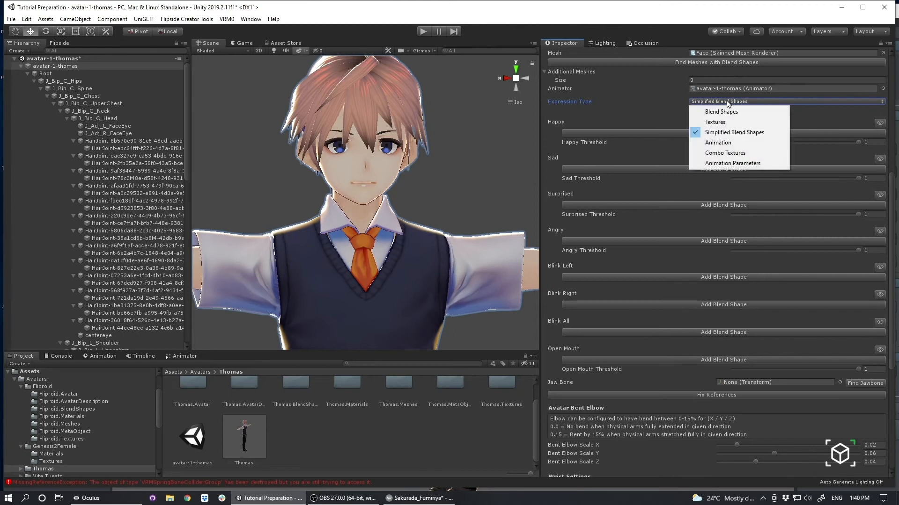
mouse_move(720, 112)
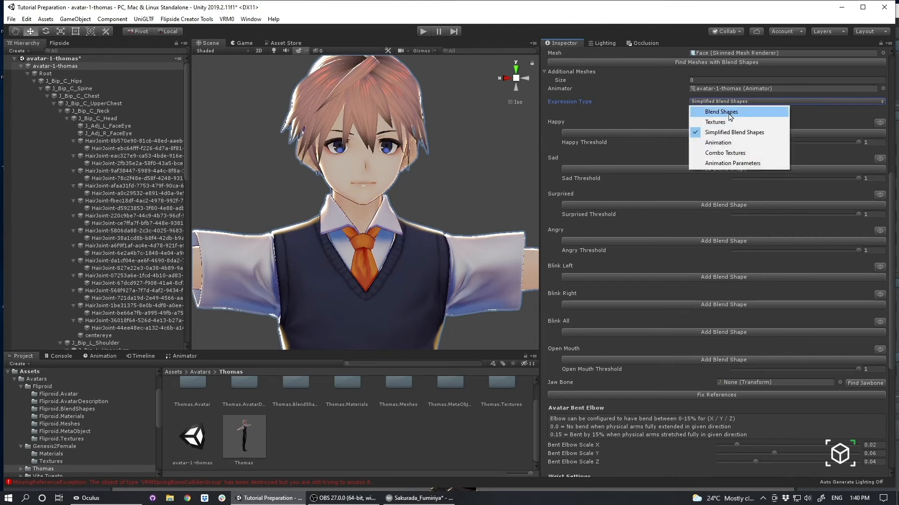
left_click(721, 112)
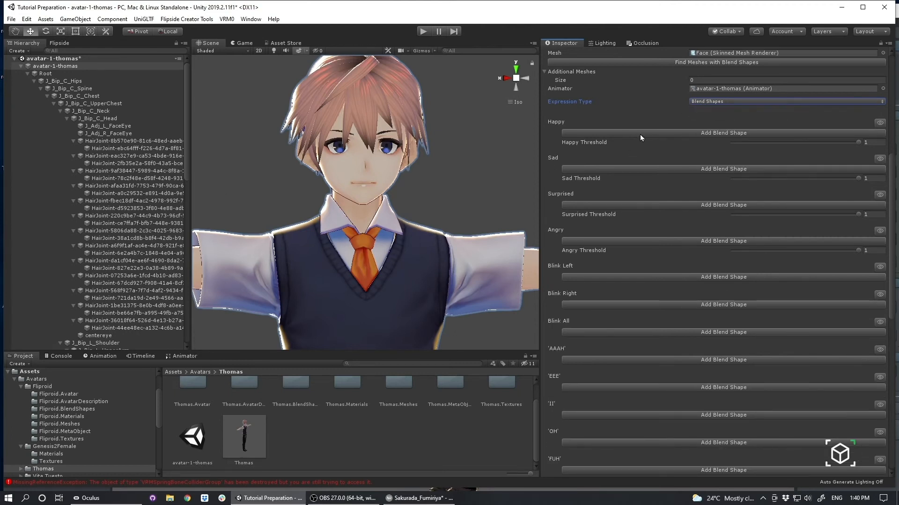
left_click(723, 133)
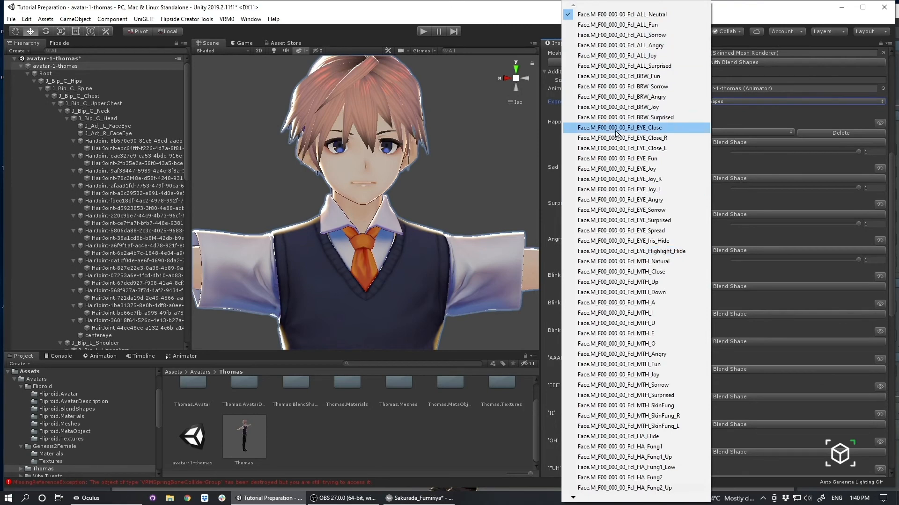
Assign Face blend shapes ALL_Fun, ALL_Sorrow, EYE_Close and MTH_A-style visemes to their expressions
left_click(622, 15)
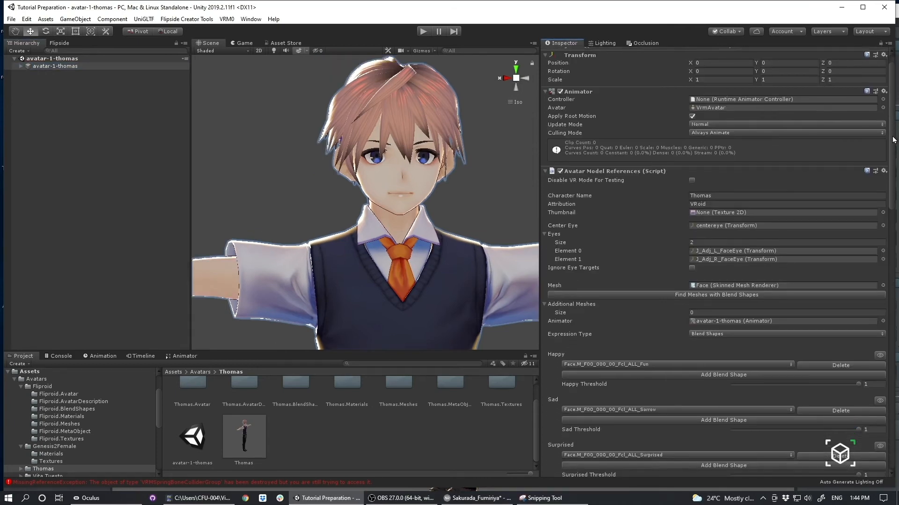
scroll("down", 3)
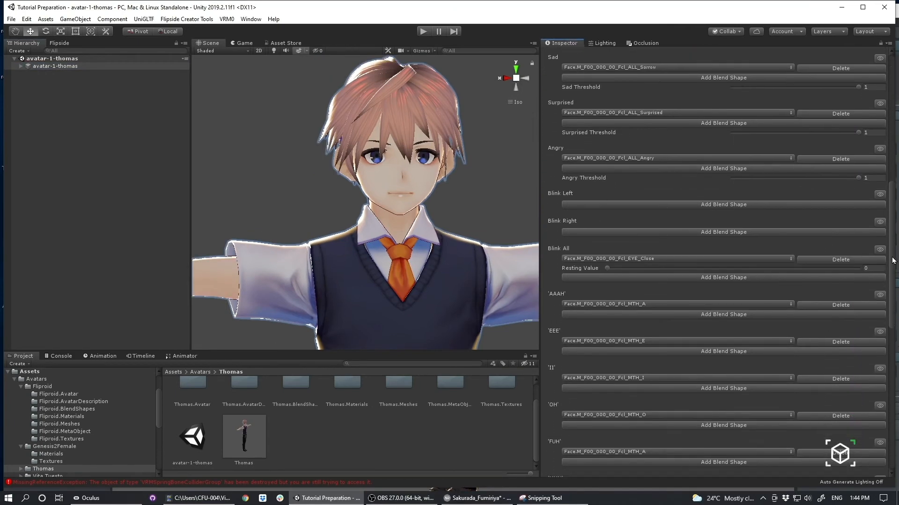
scroll("down", 3)
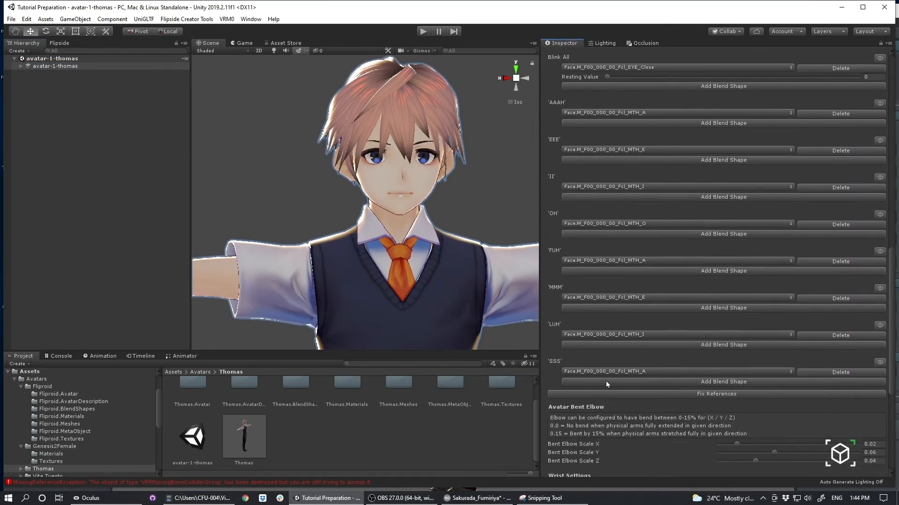
left_click(881, 363)
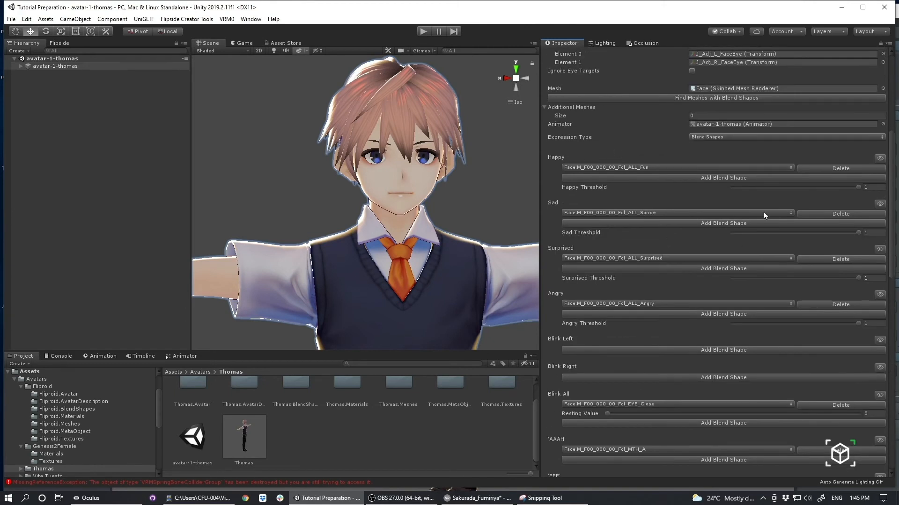
scroll("down", 3)
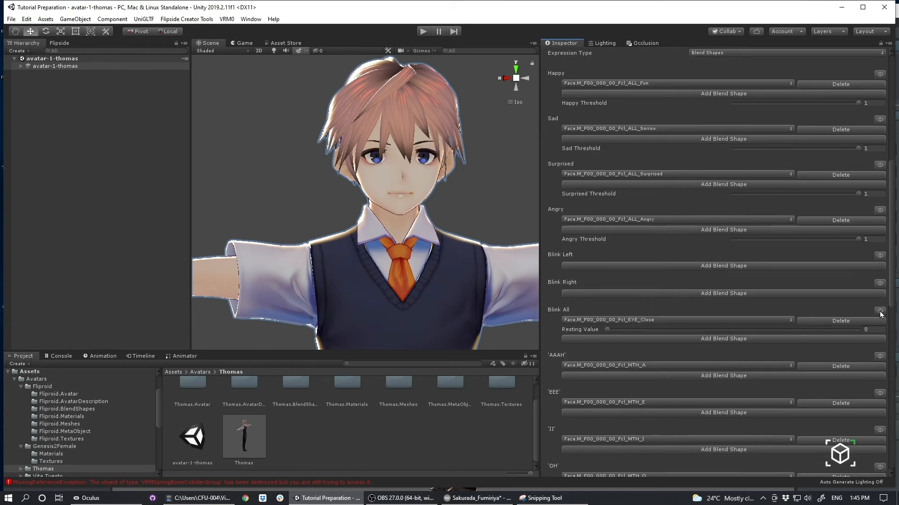
Set Bent Elbow Scale to X 0.0115, Y 0.0115 and Z 0.012
scroll("down", 3)
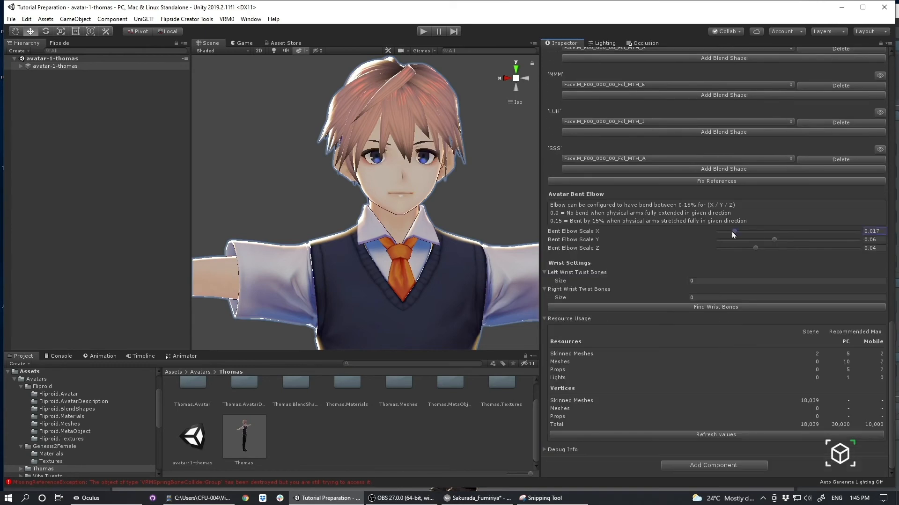
left_click_drag(736, 232, 726, 232)
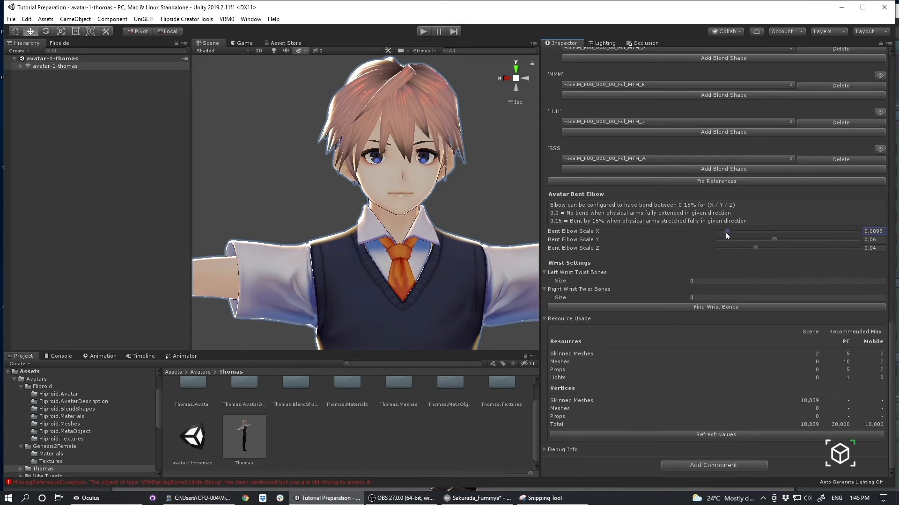
left_click_drag(727, 230, 729, 230)
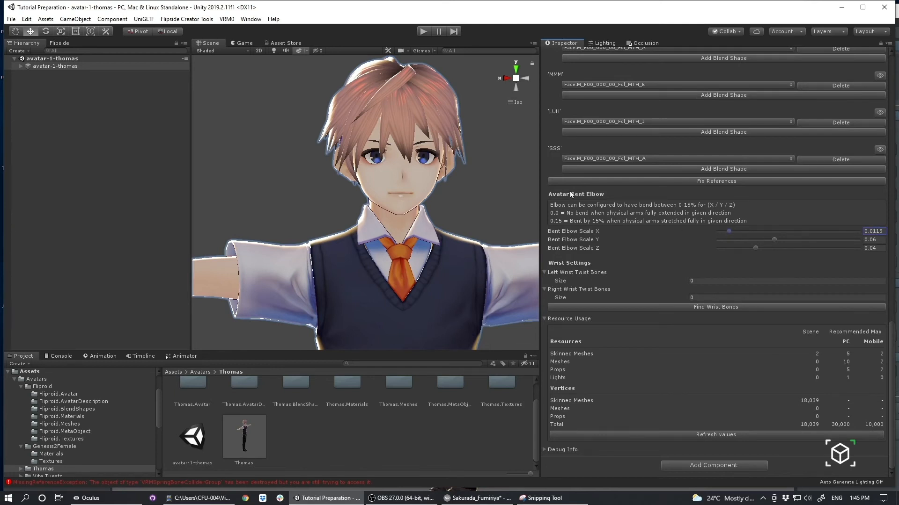
left_click_drag(774, 239, 746, 240)
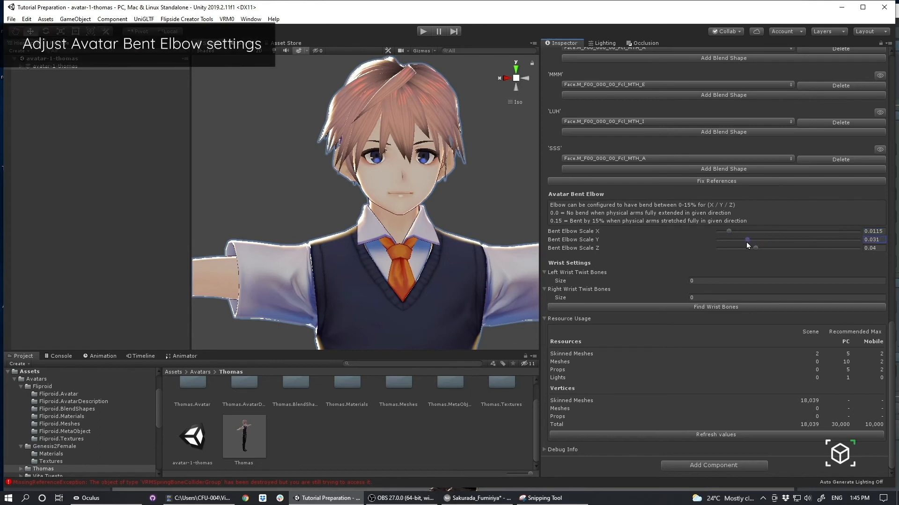
left_click_drag(747, 239, 740, 251)
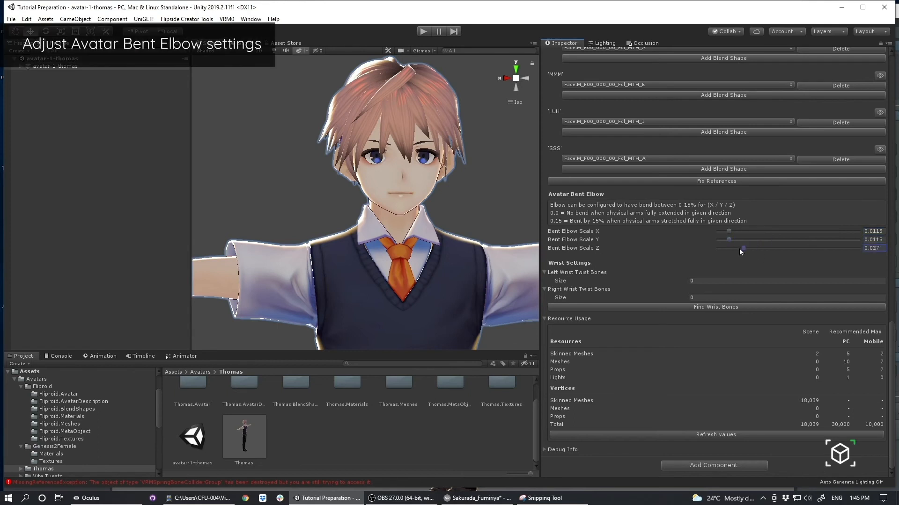
left_click_drag(741, 250, 728, 249)
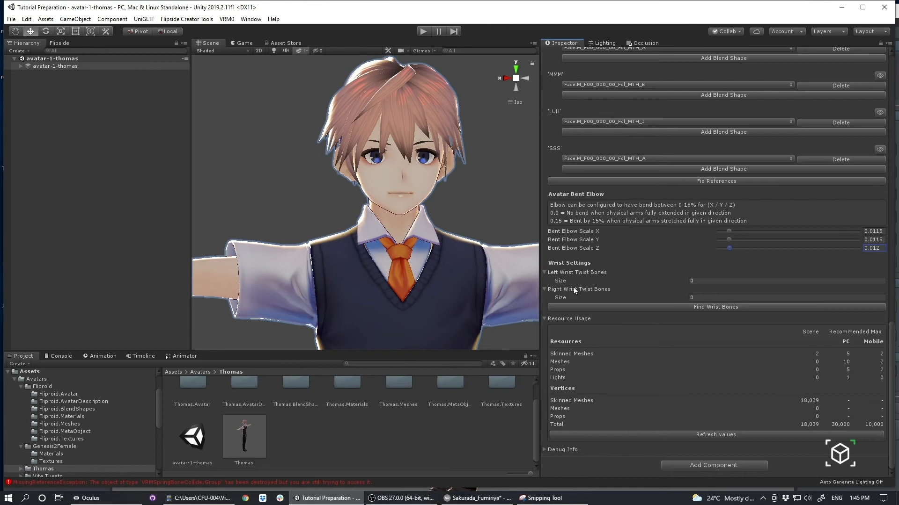
mouse_move(575, 291)
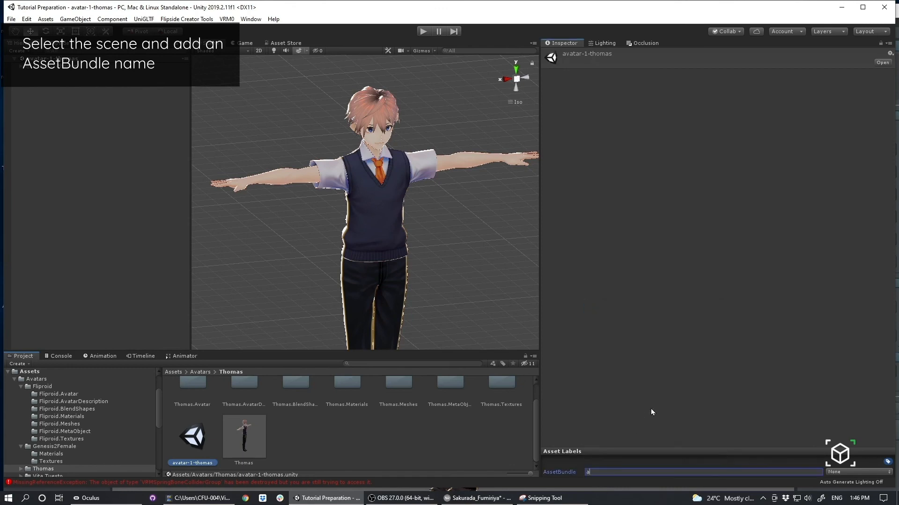
Enter avatar-1-thomas as the scene's AssetBundle name and reselect the avatar in the Hierarchy
type("avatar0")
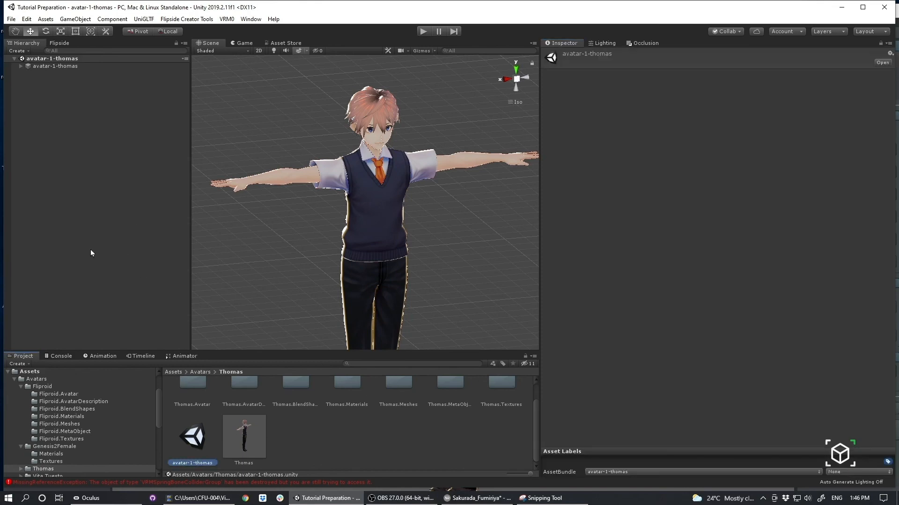
mouse_move(232, 196)
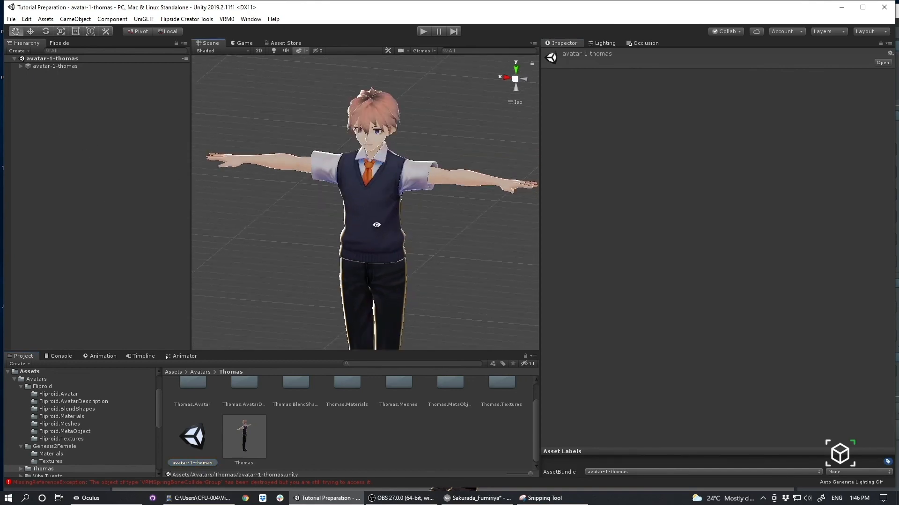
left_click(55, 66)
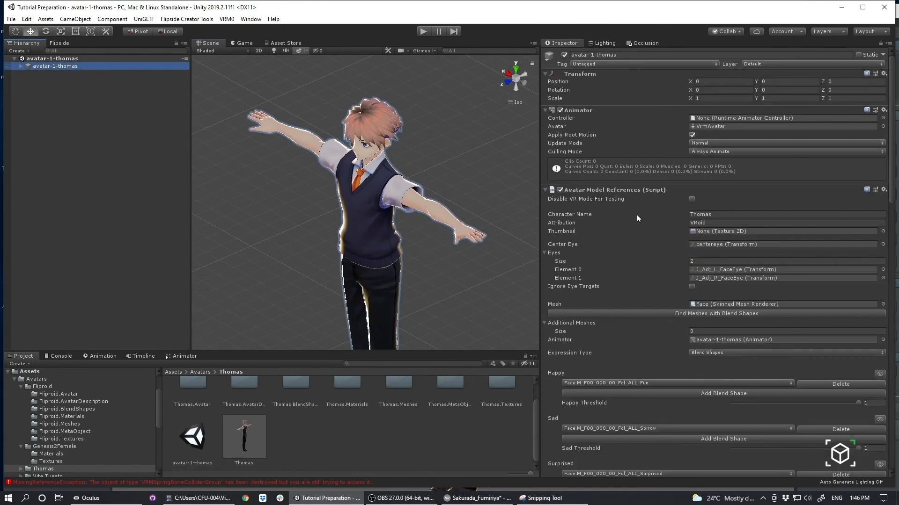
Open Flipside Creator Tools and run Build & Publish Character
scroll("down", 3)
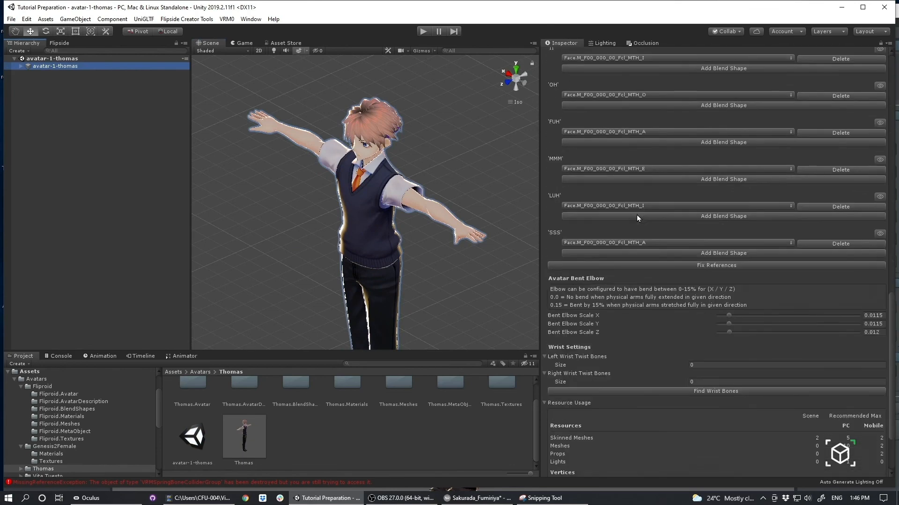
left_click(186, 19)
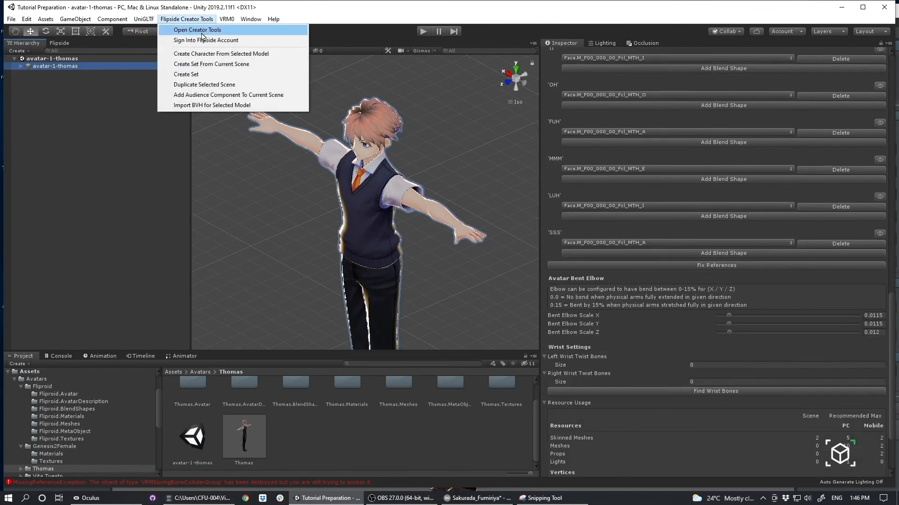
left_click(197, 29)
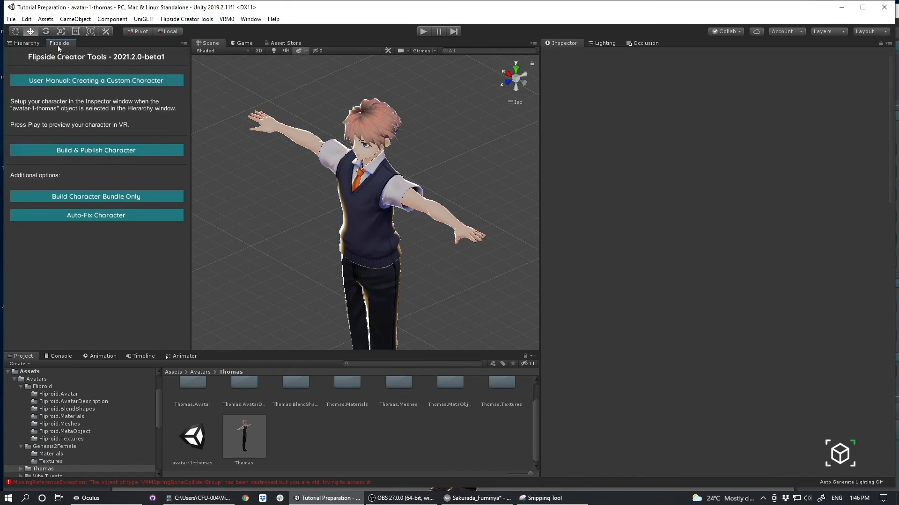
mouse_move(96, 149)
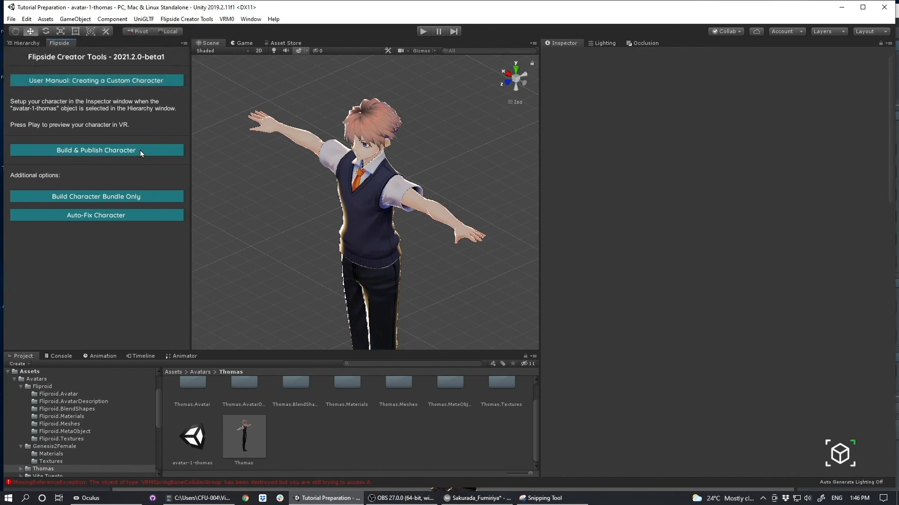
left_click(96, 149)
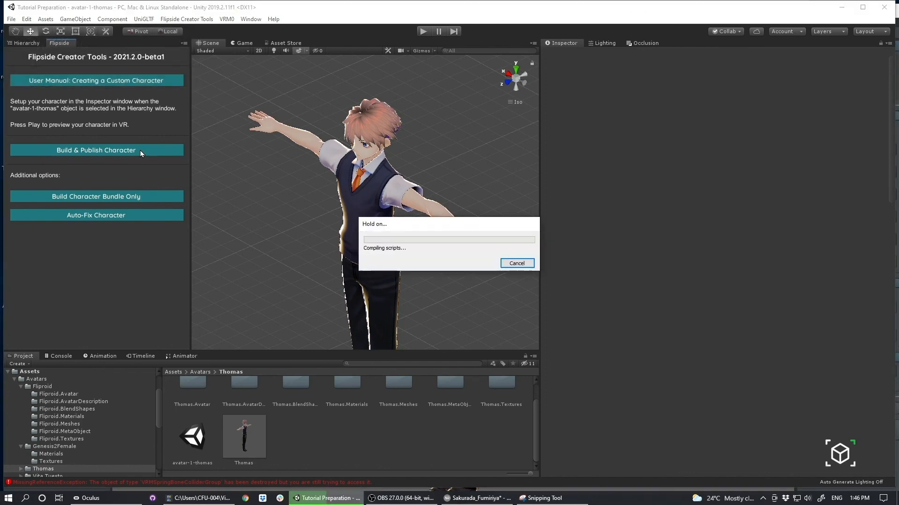